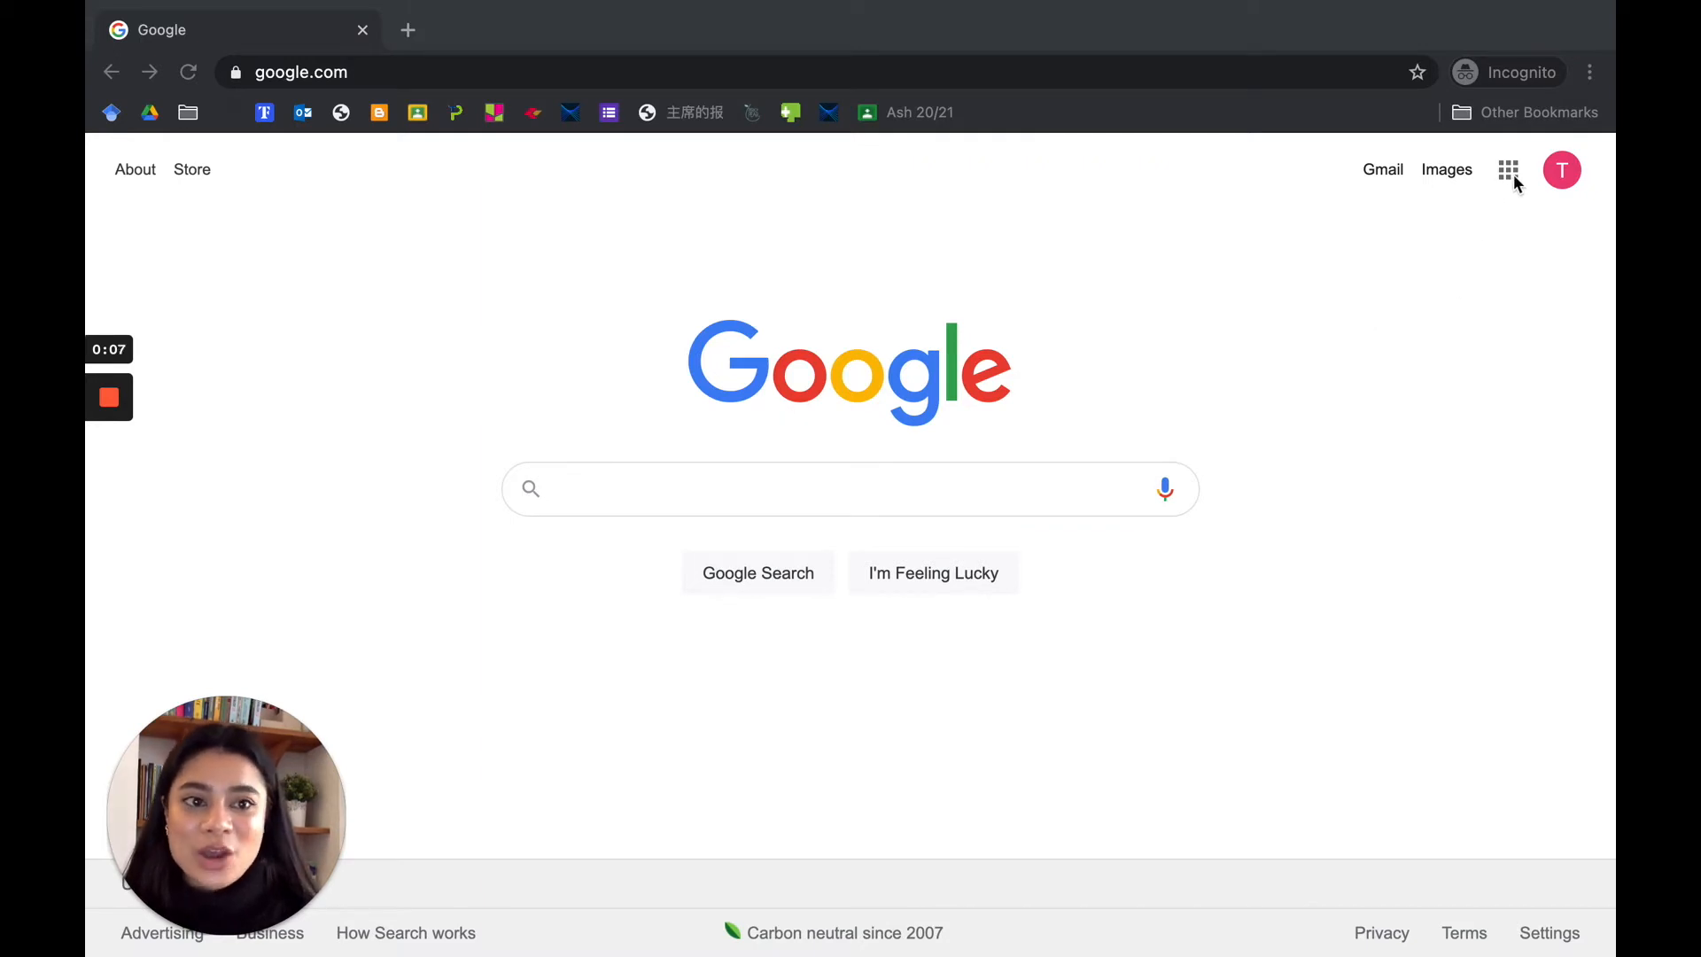
- Launch Google Classroom from the Google apps grid on the Google homepage
left_click(1507, 171)
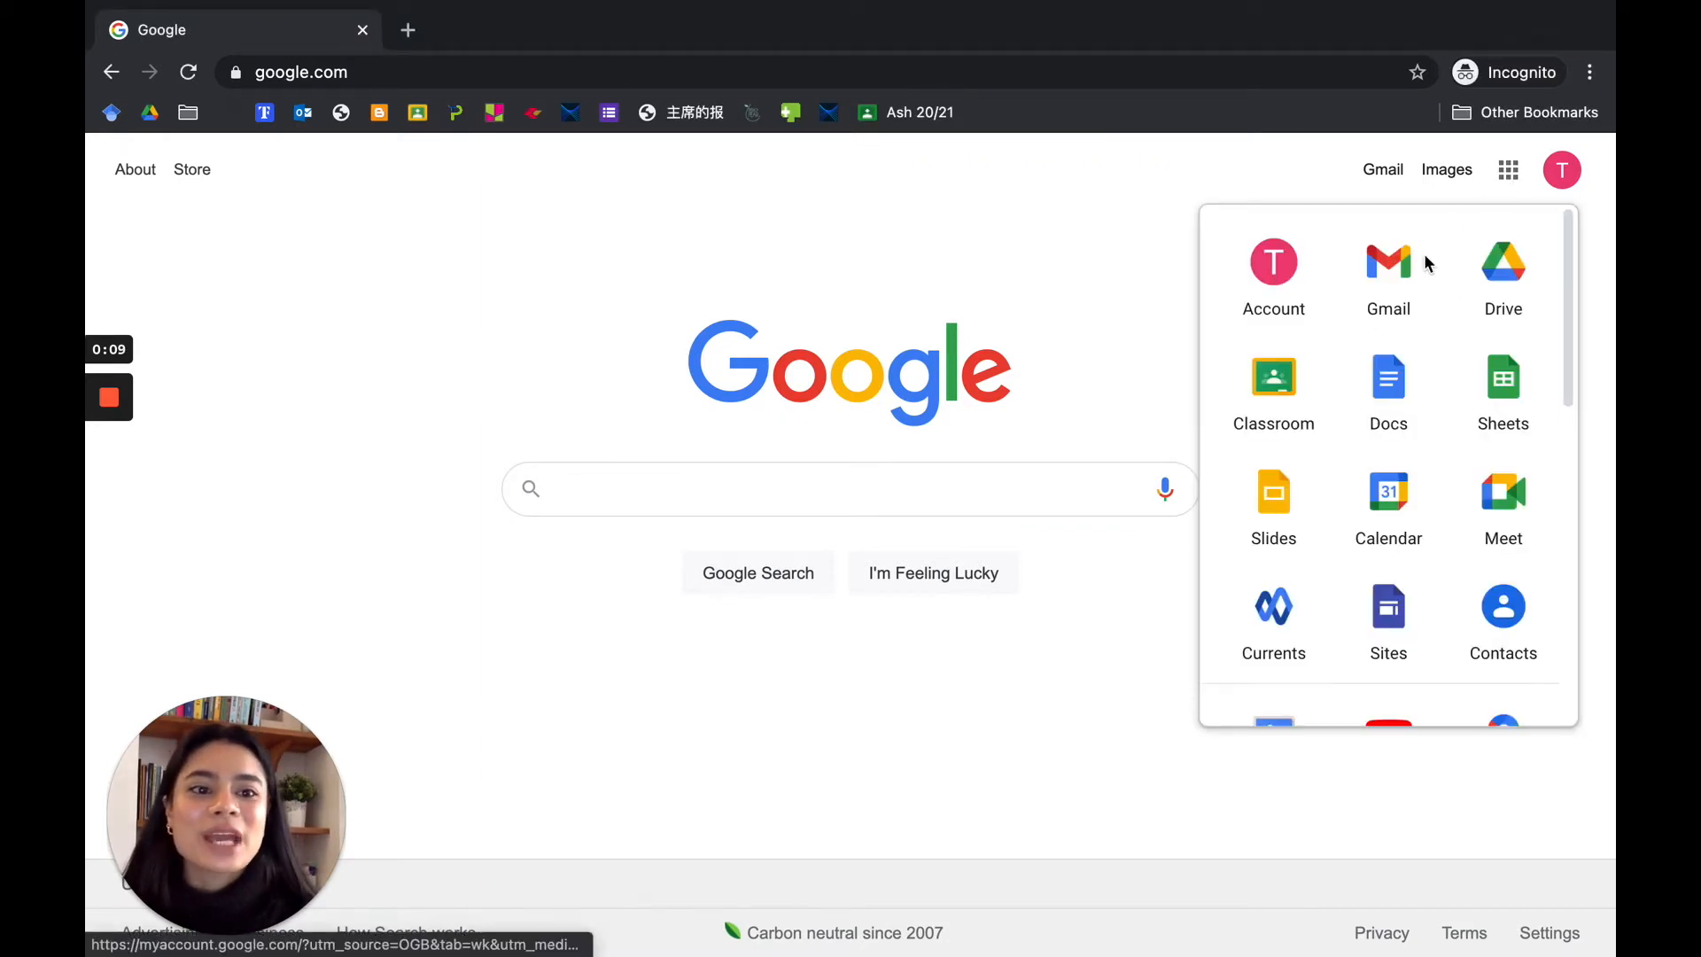
left_click(1272, 383)
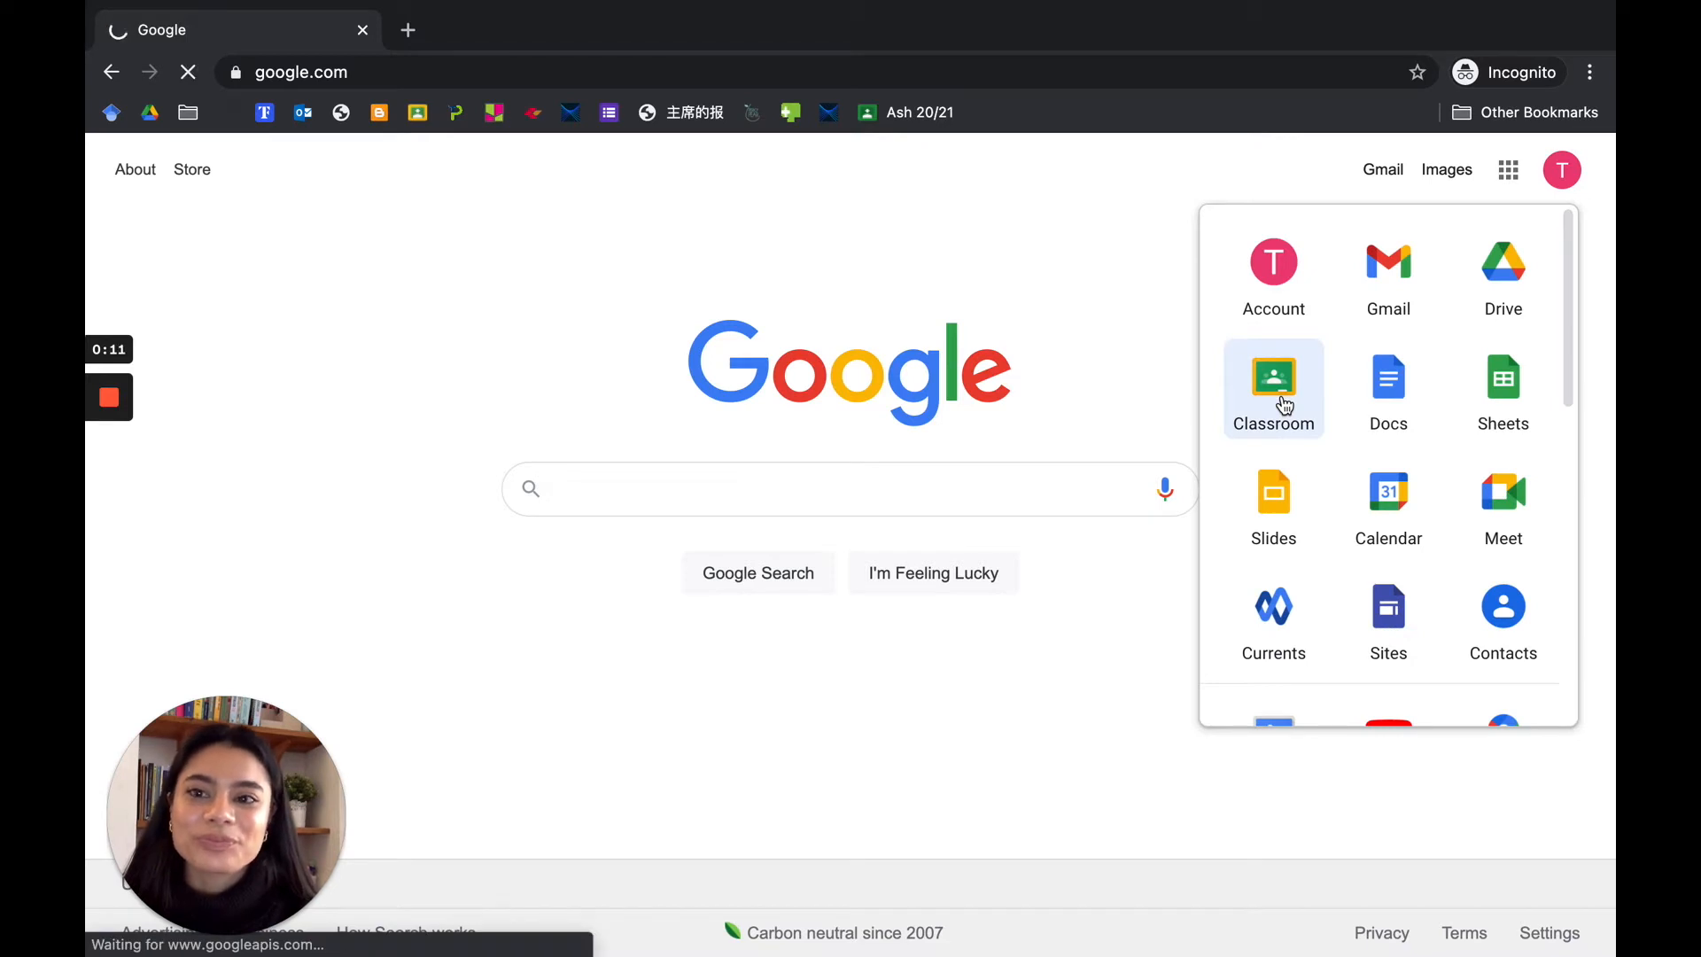
left_click(1272, 388)
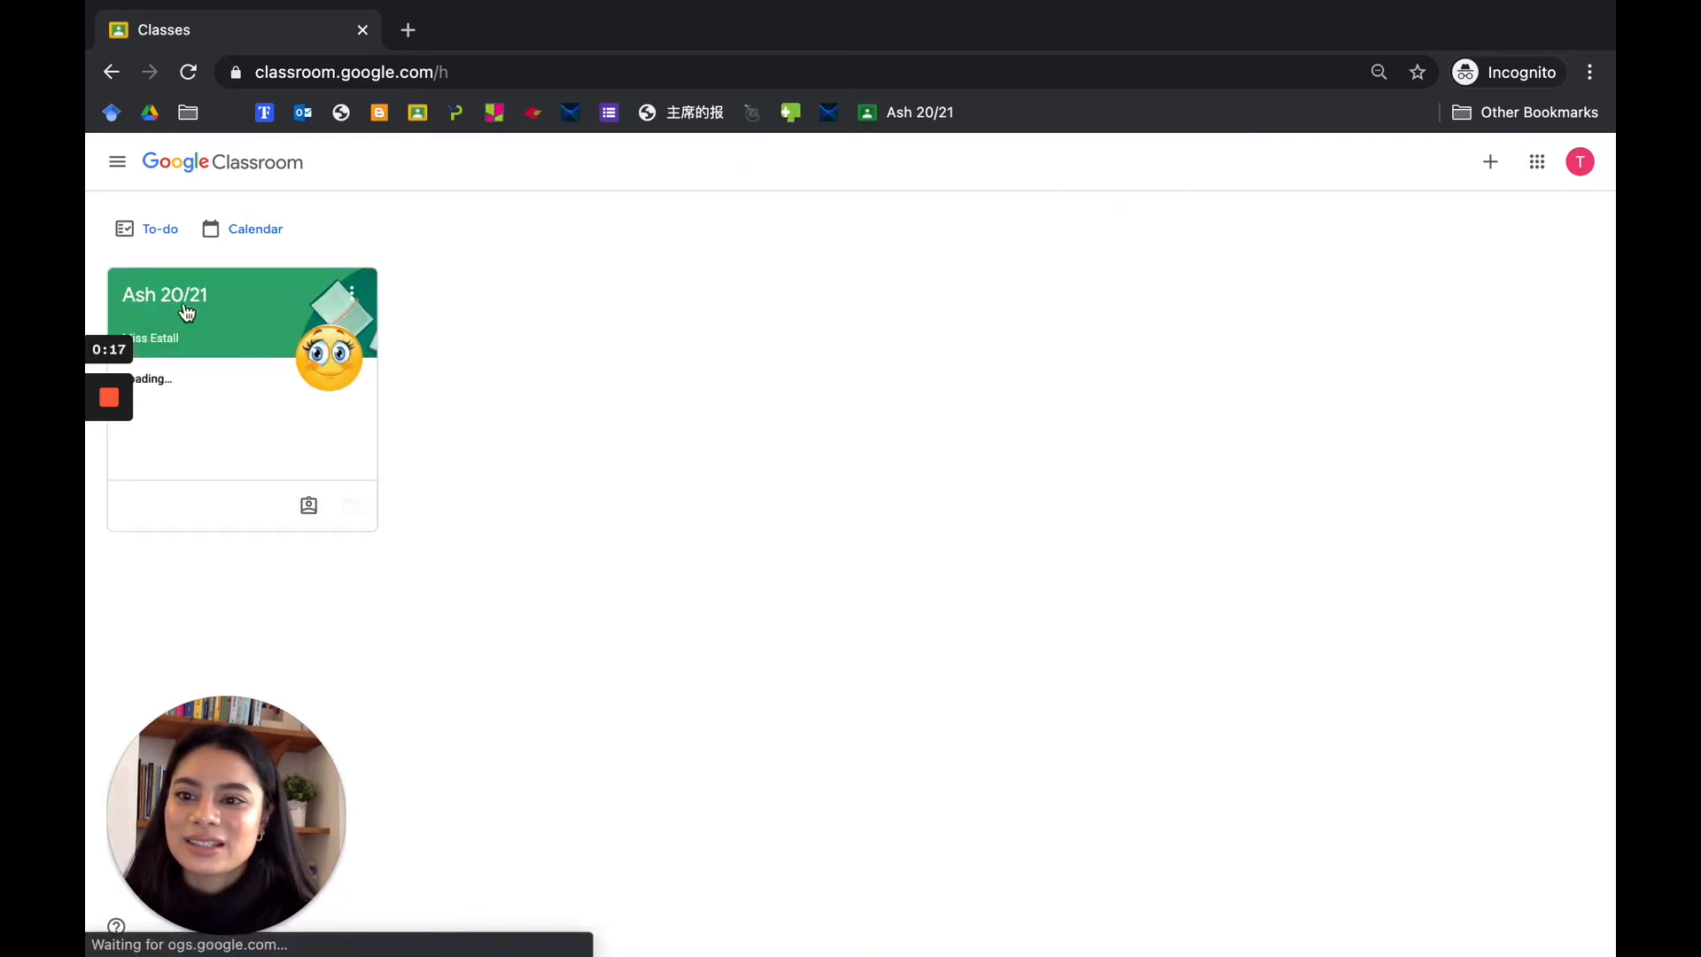
- Enter the Ash 20/21 class and view the Science - 22.01.21 assignment from the Stream
left_click(163, 294)
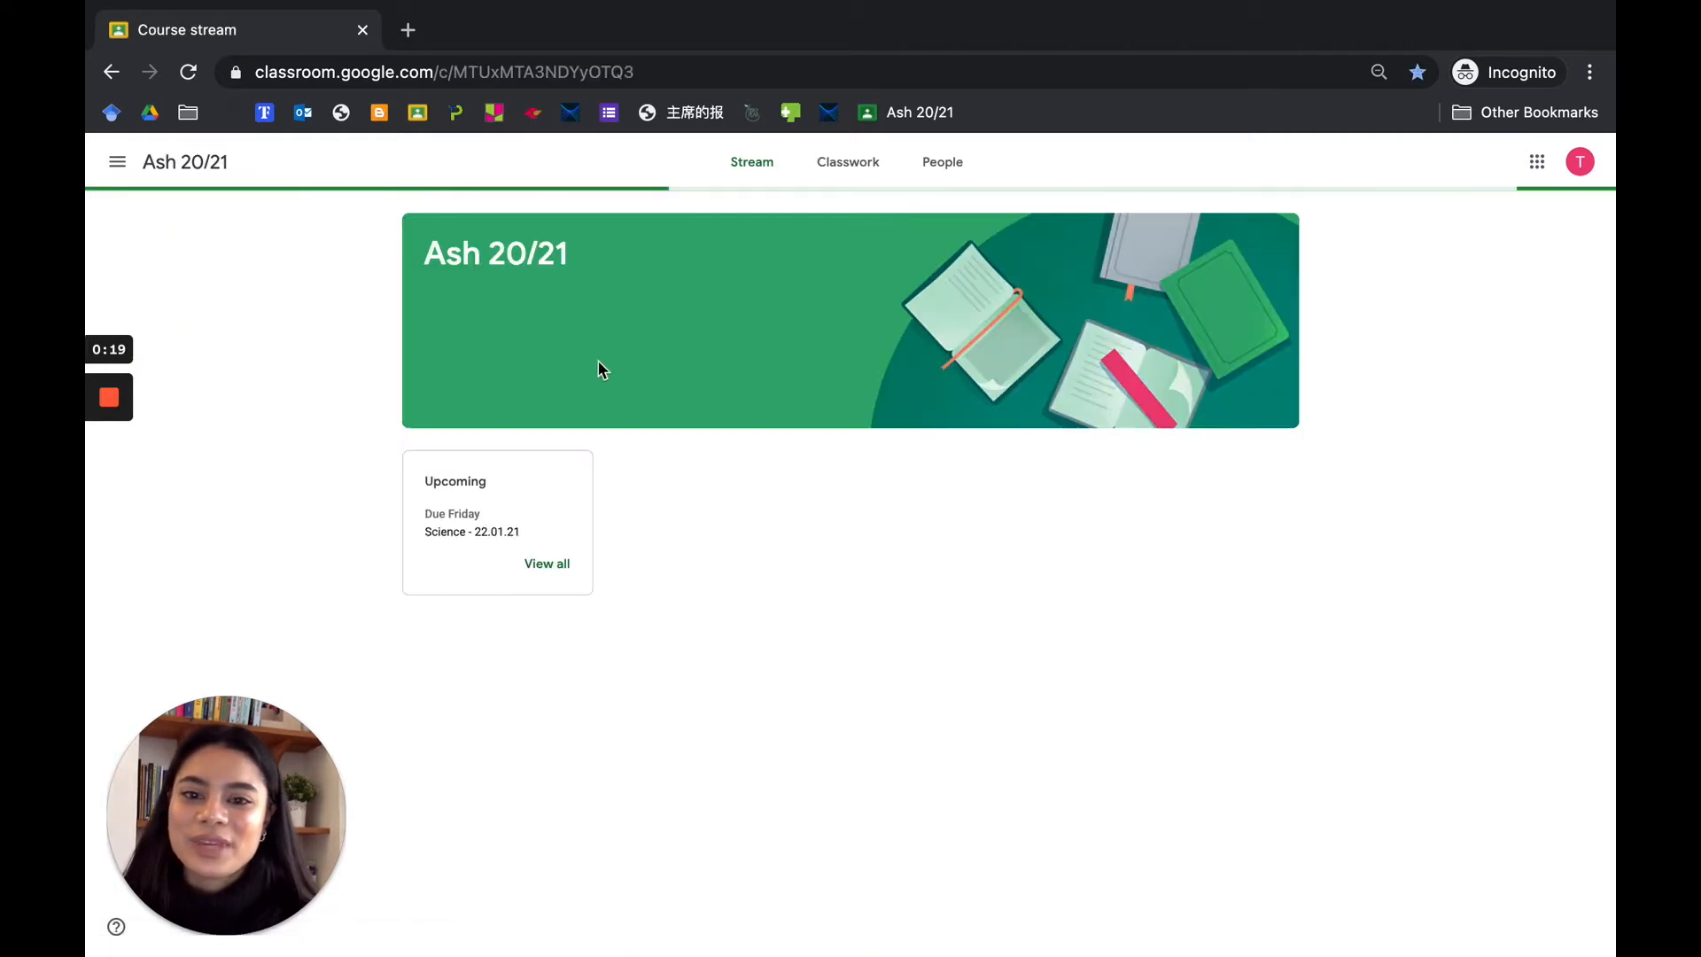
left_click(751, 161)
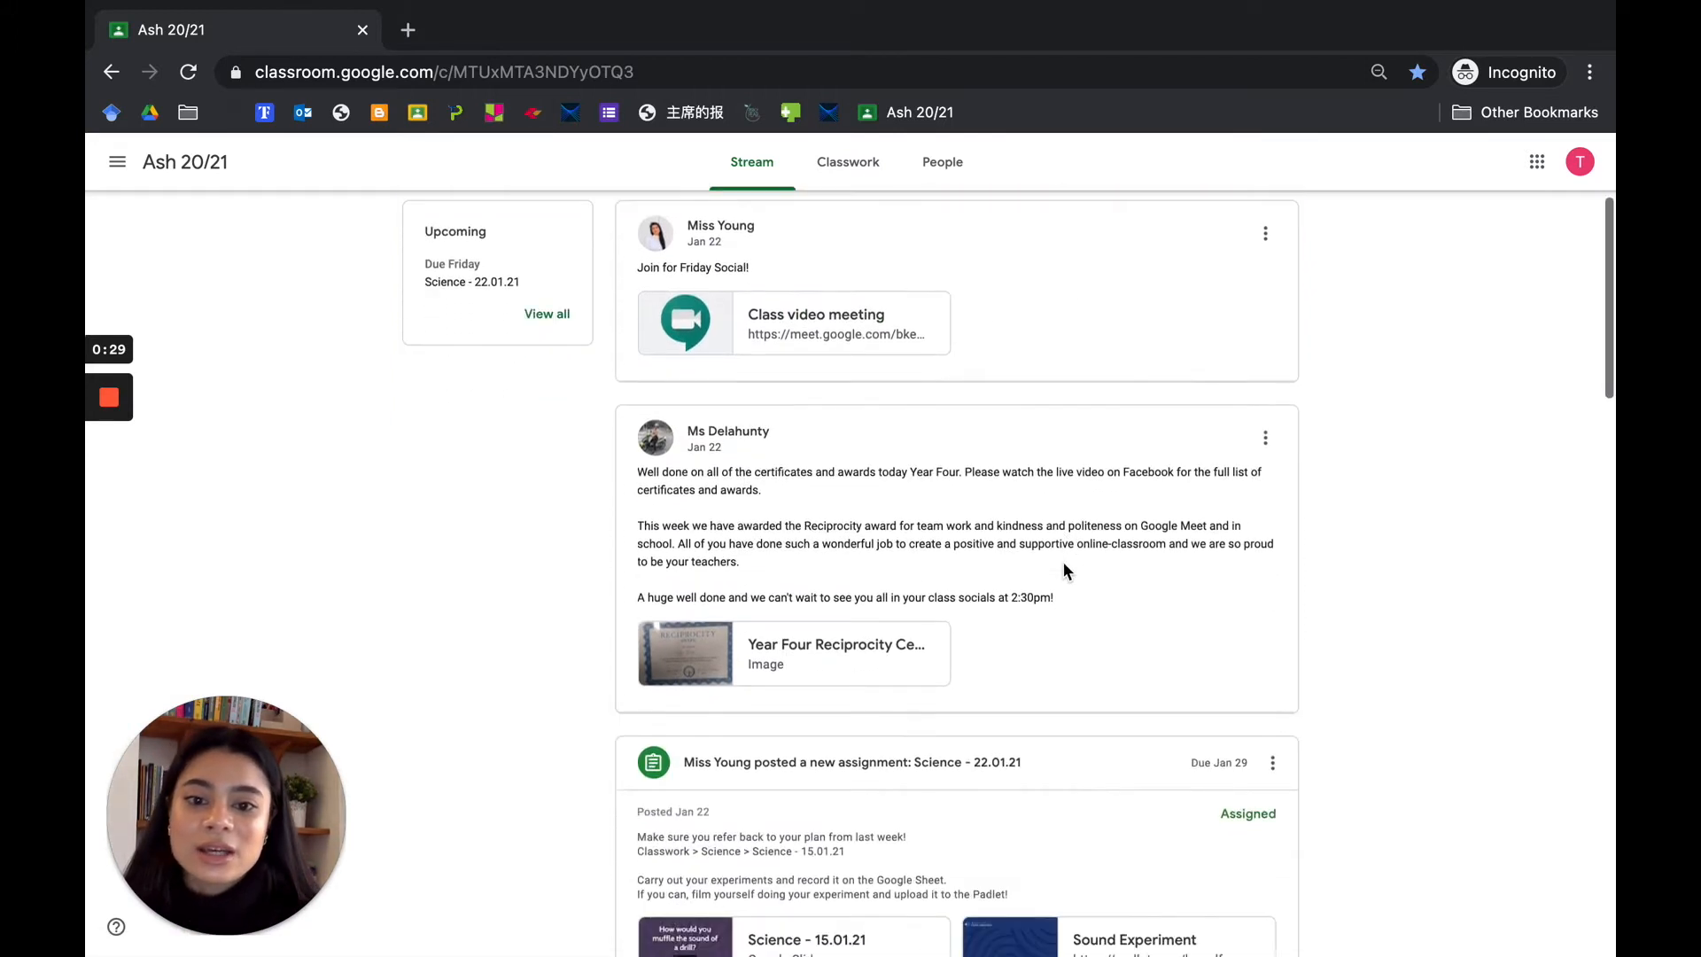
scroll("down", 3)
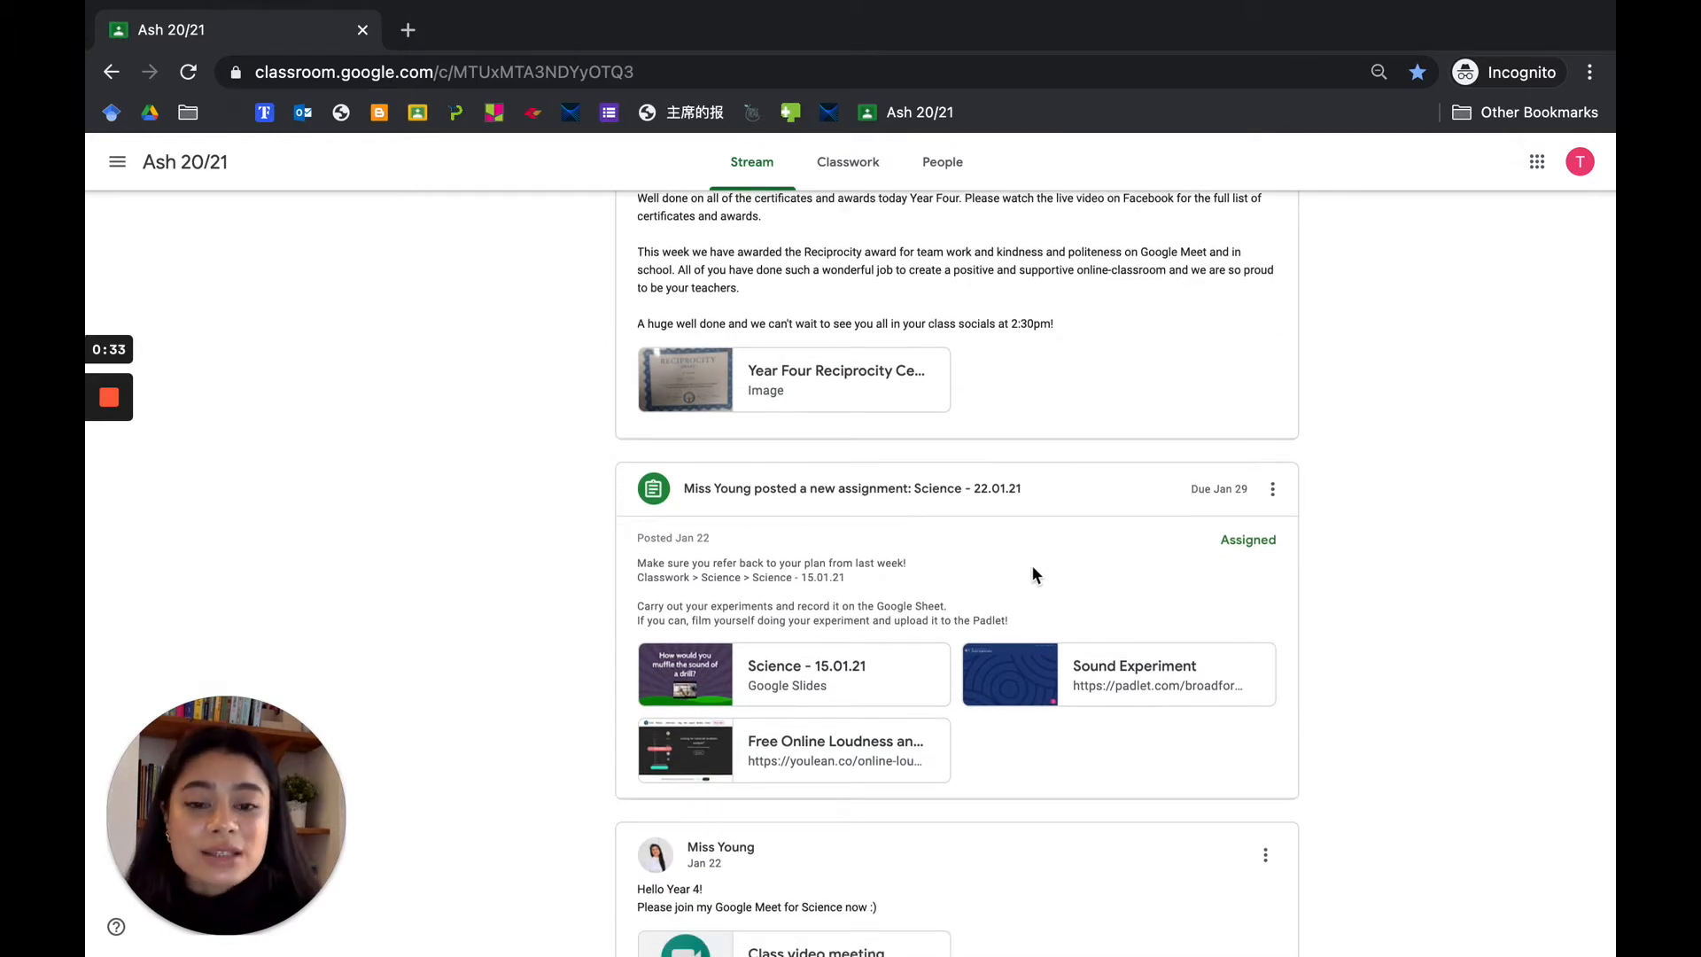
mouse_move(969, 576)
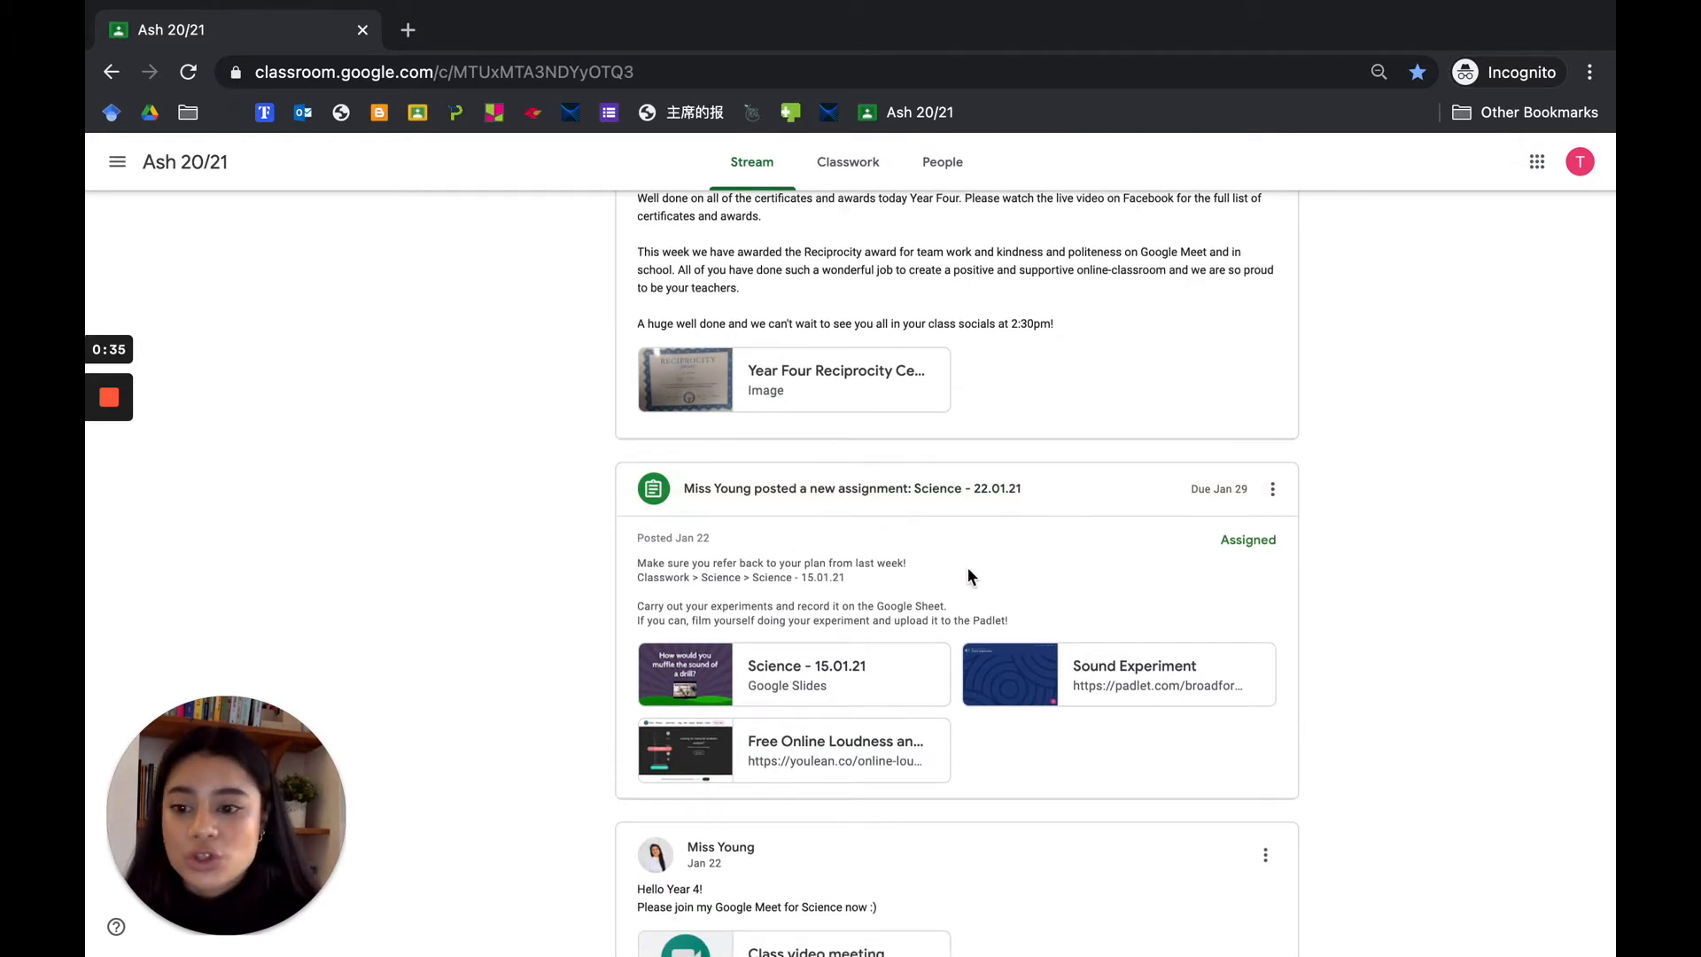
scroll("down", 3)
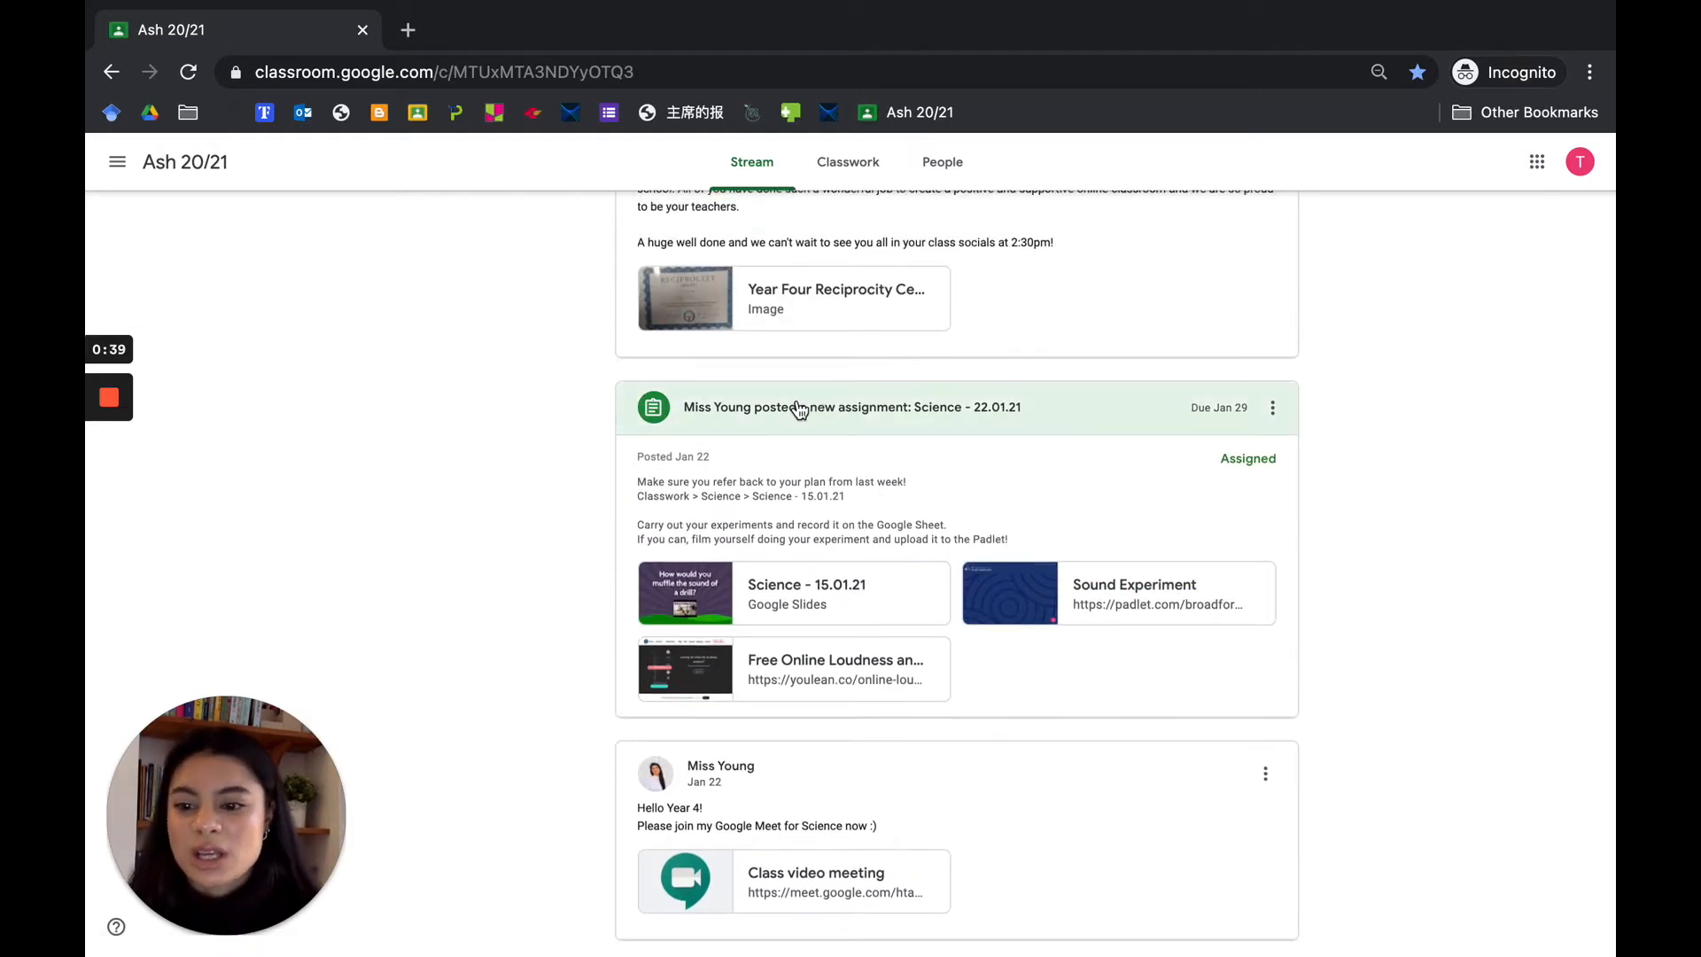
left_click(852, 408)
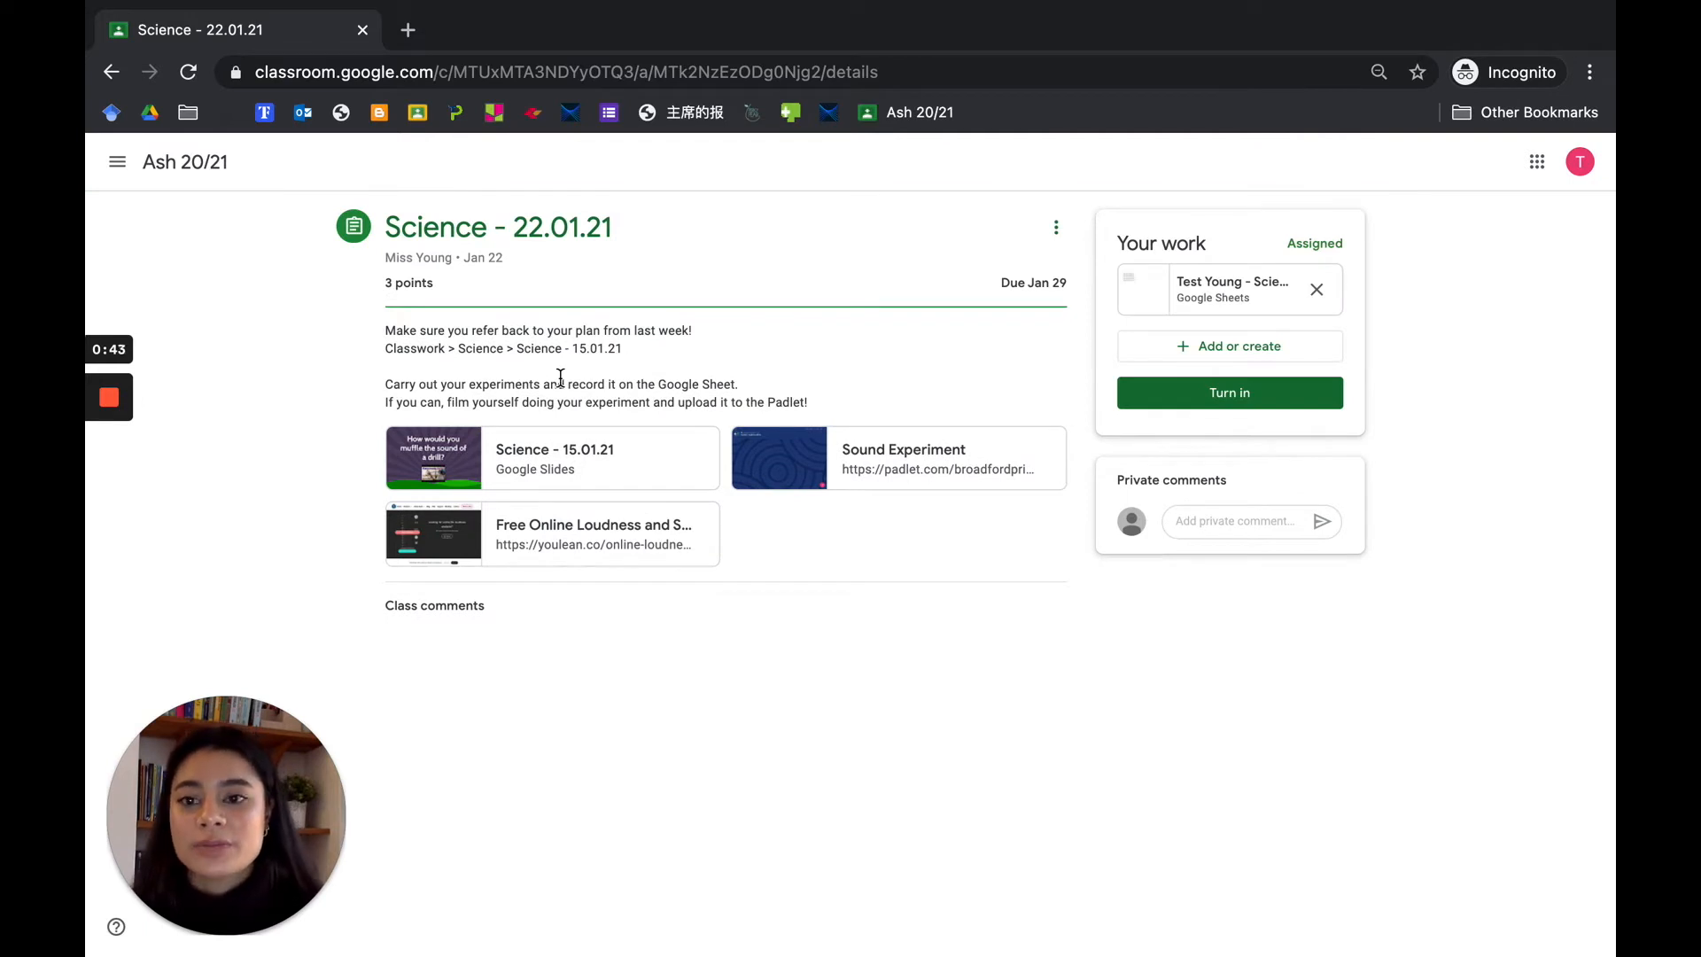
mouse_move(117, 161)
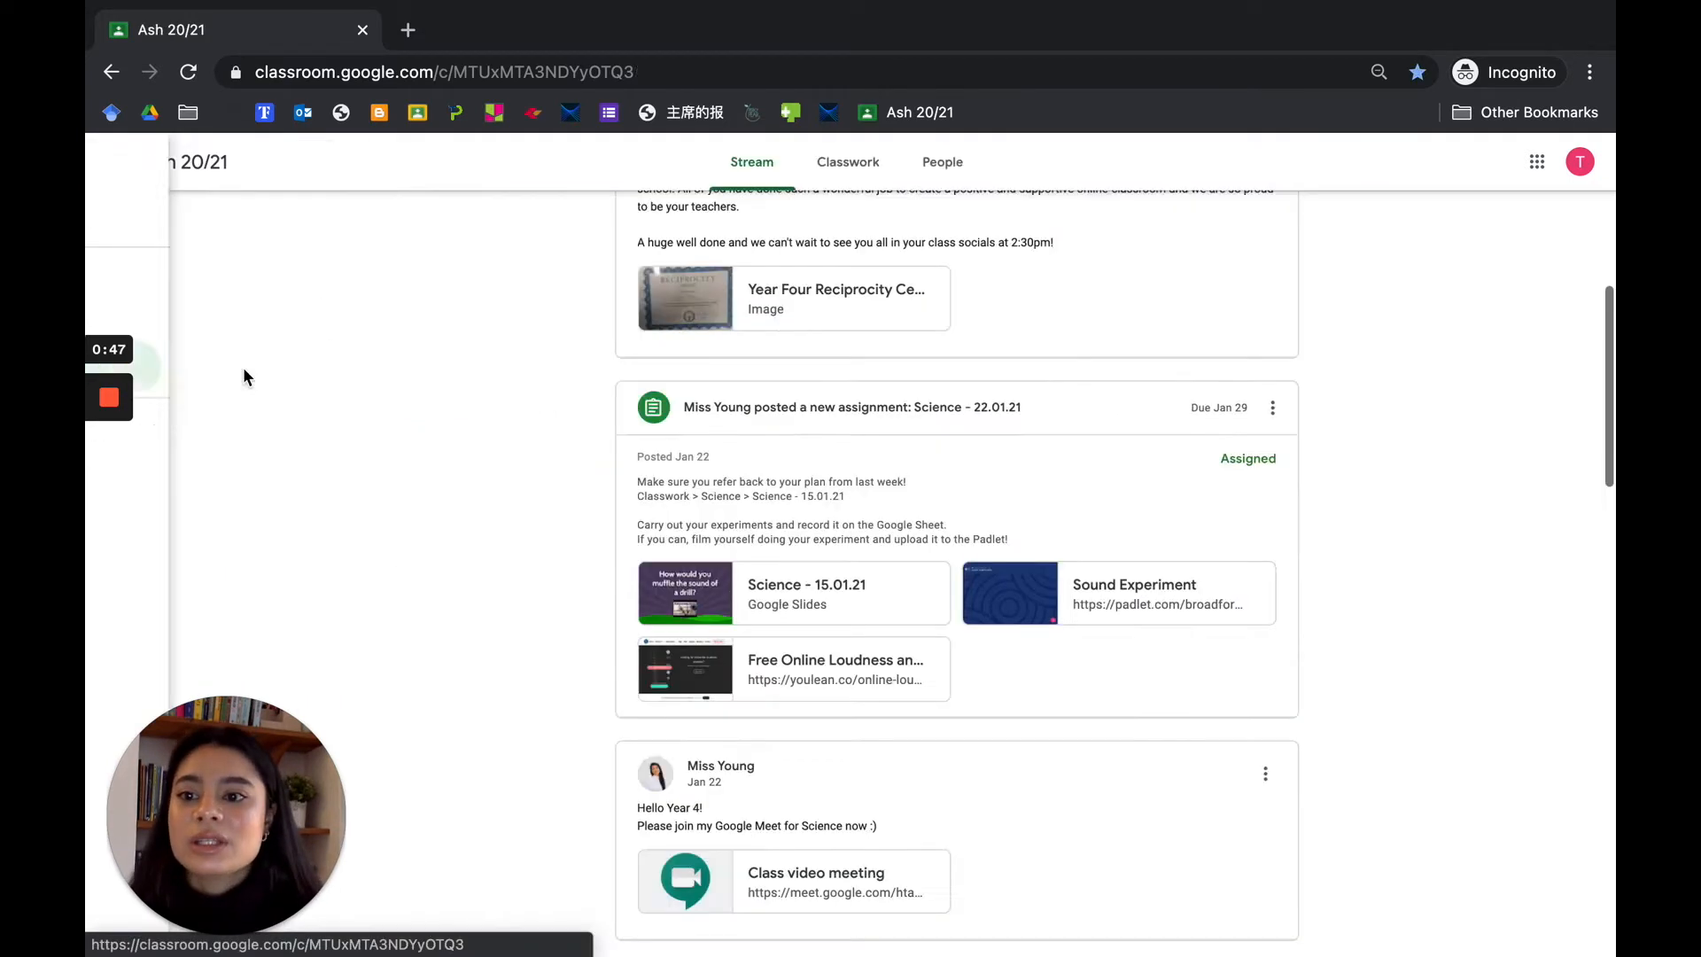
- Switch to the Classwork page and dismiss the 'Track your progress' tip
scroll("up", 3)
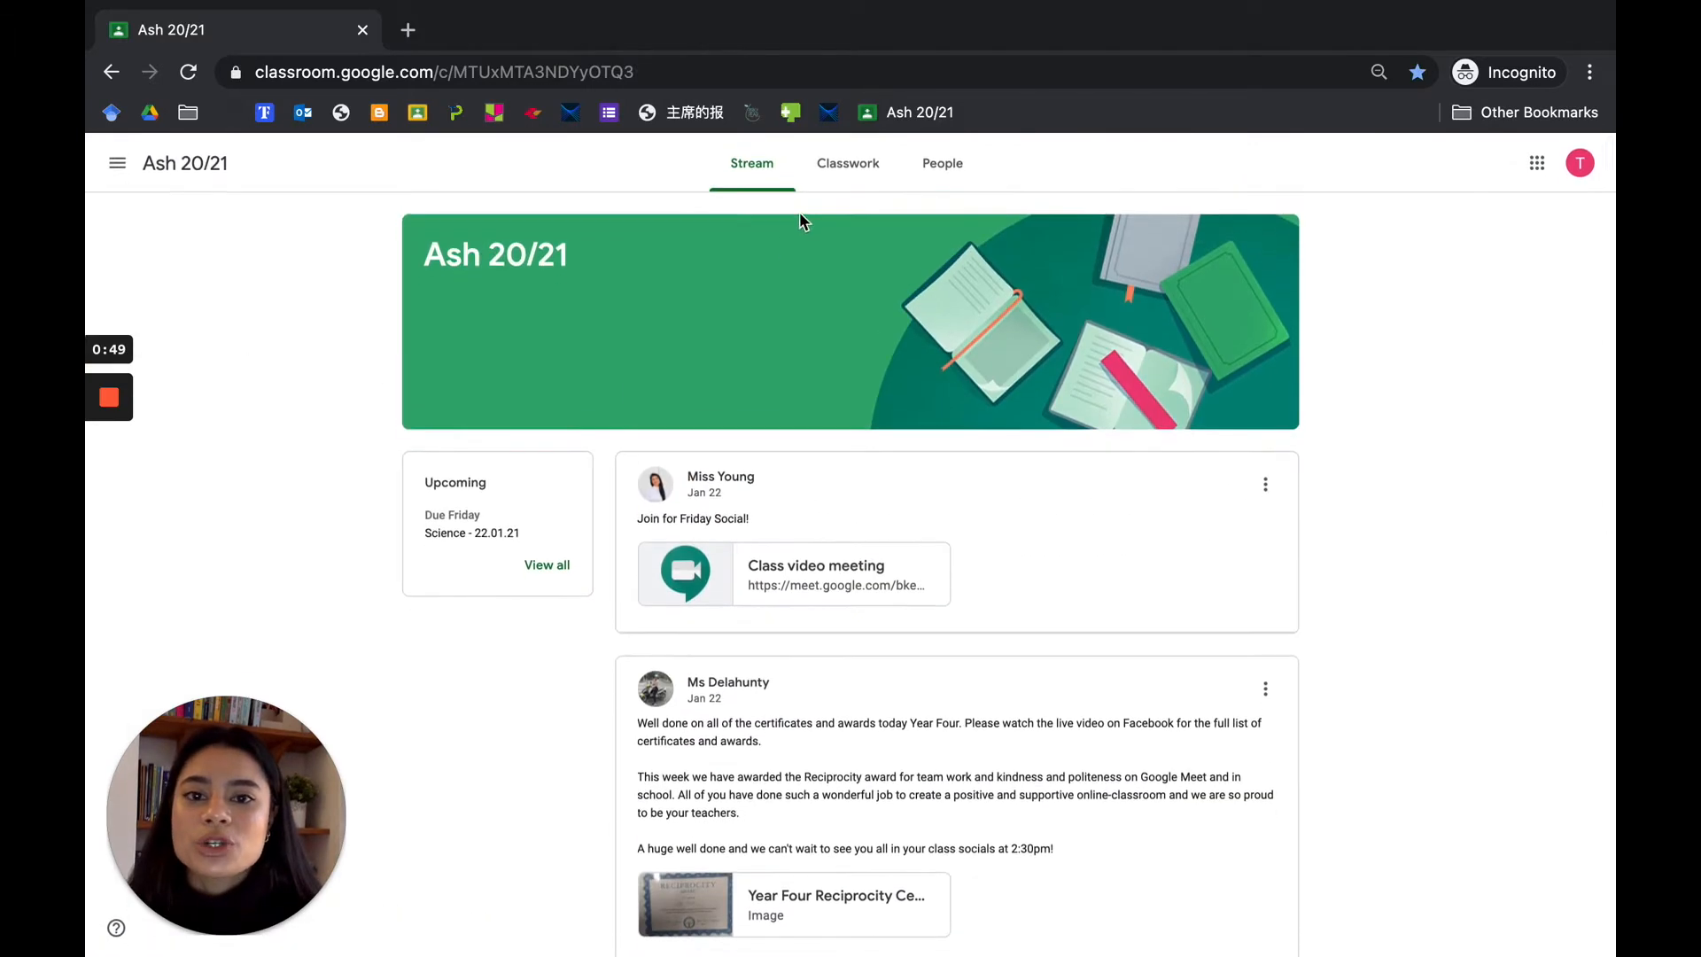
left_click(846, 163)
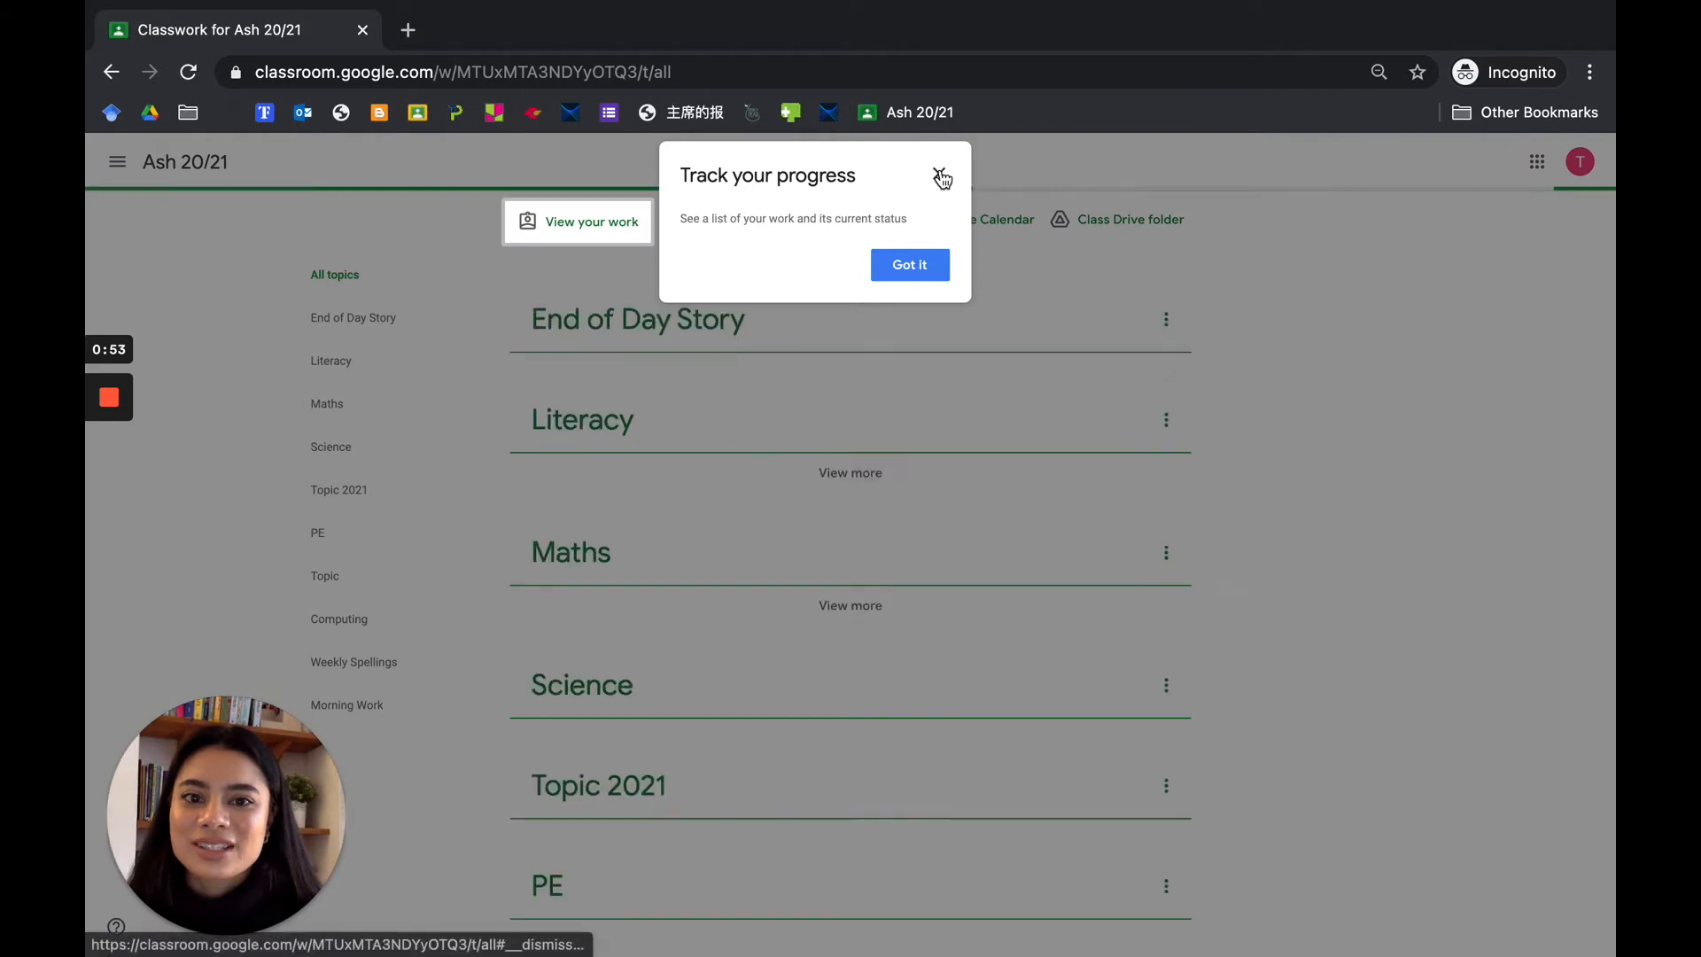
left_click(939, 177)
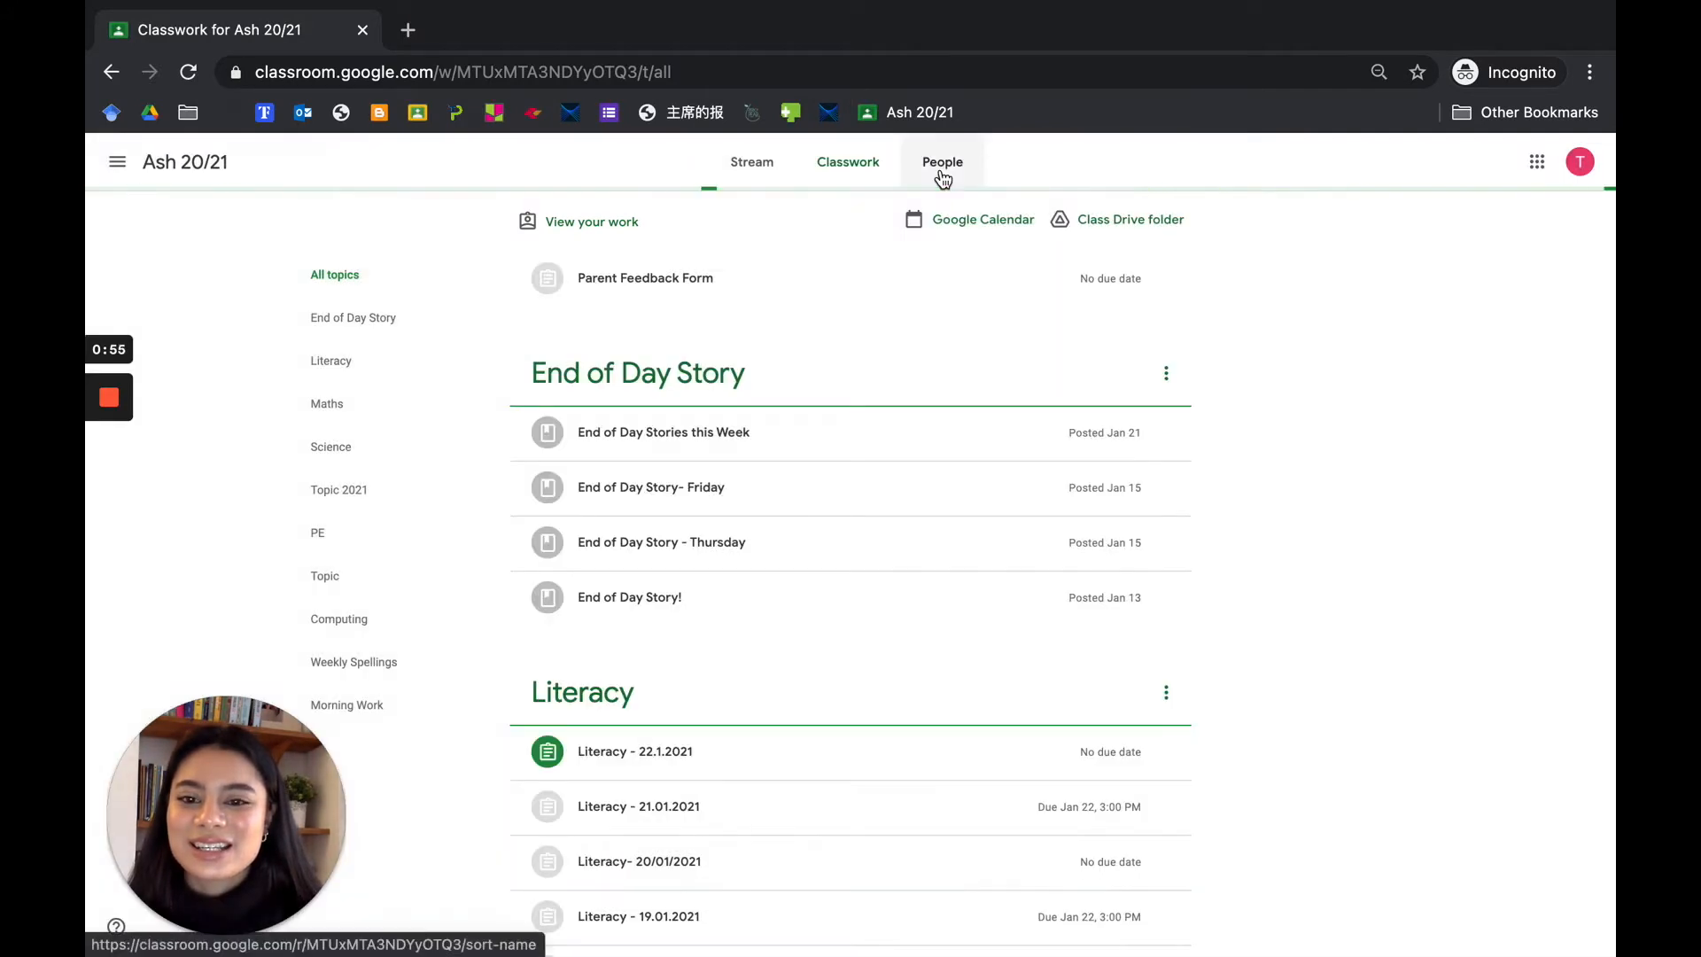
left_click(847, 162)
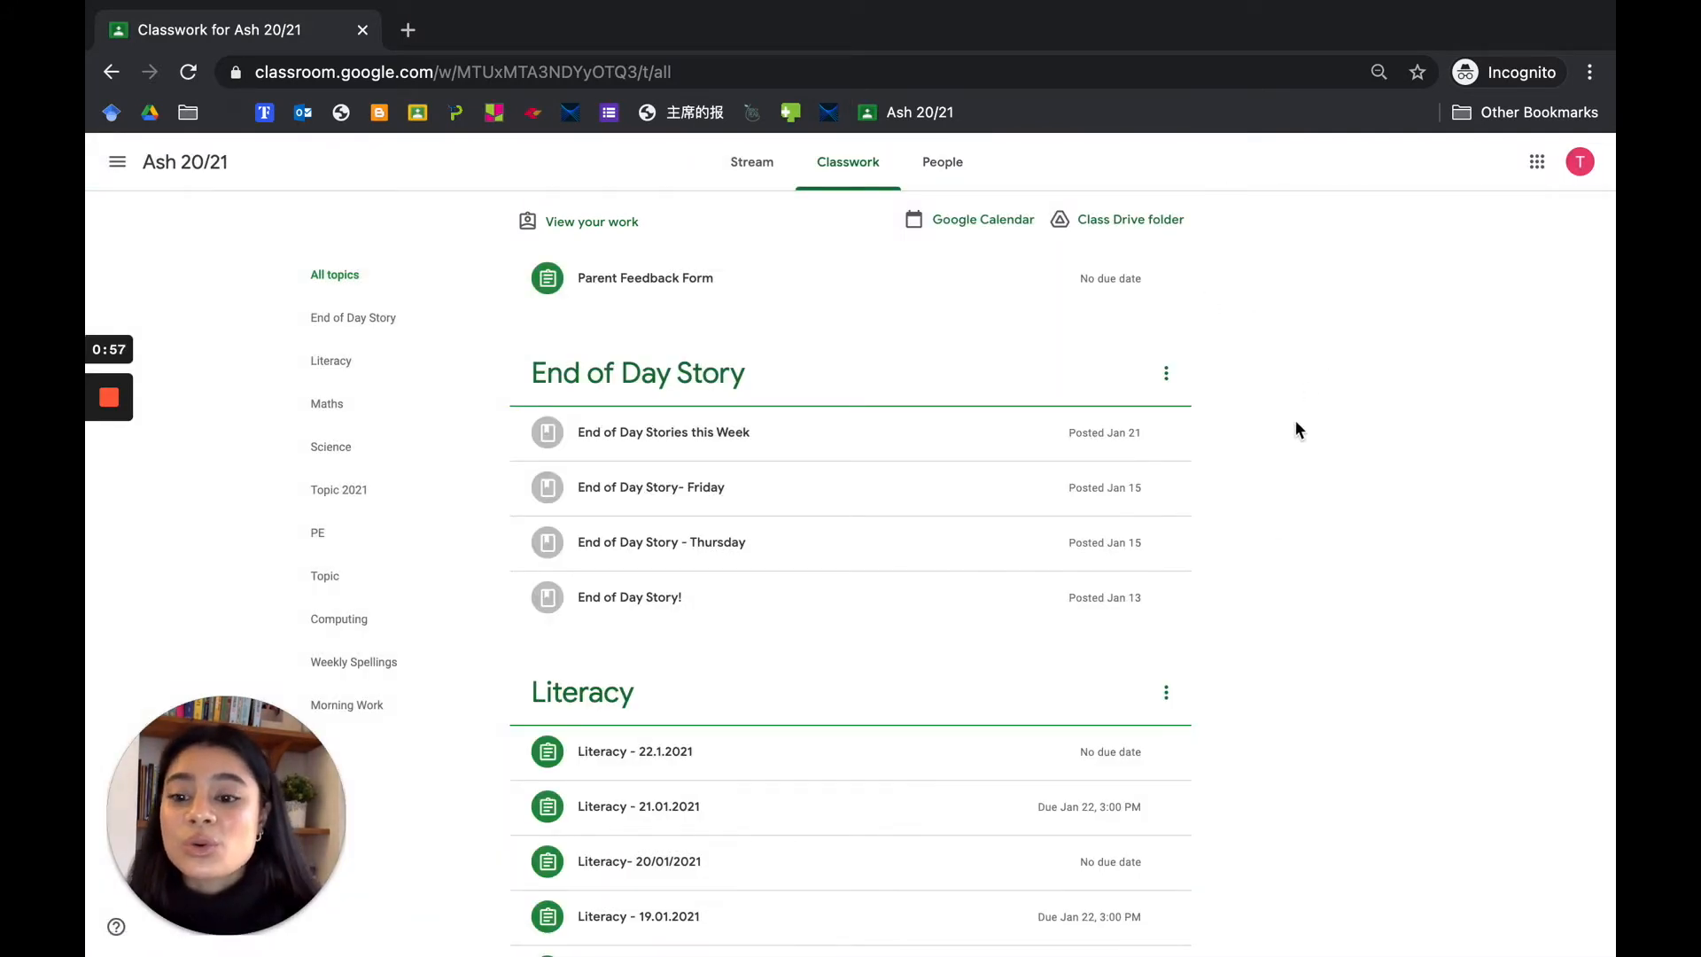
- Scroll through the Classwork topics such as Literacy, Maths and Science
scroll("down", 3)
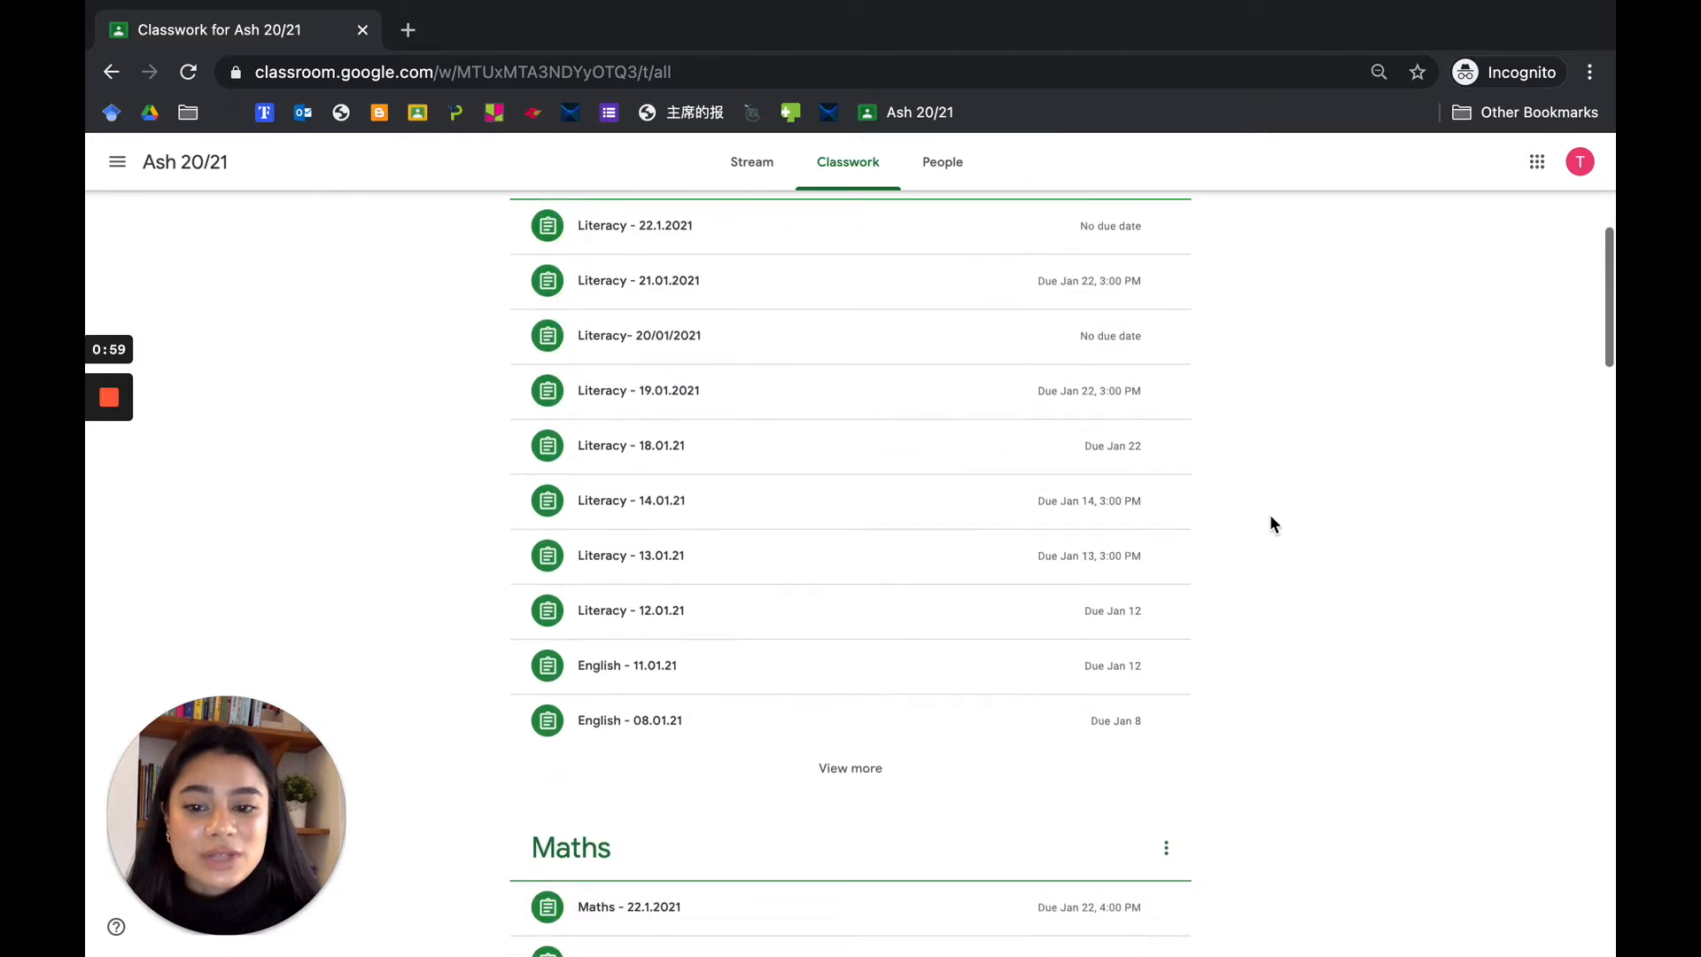
scroll("down", 3)
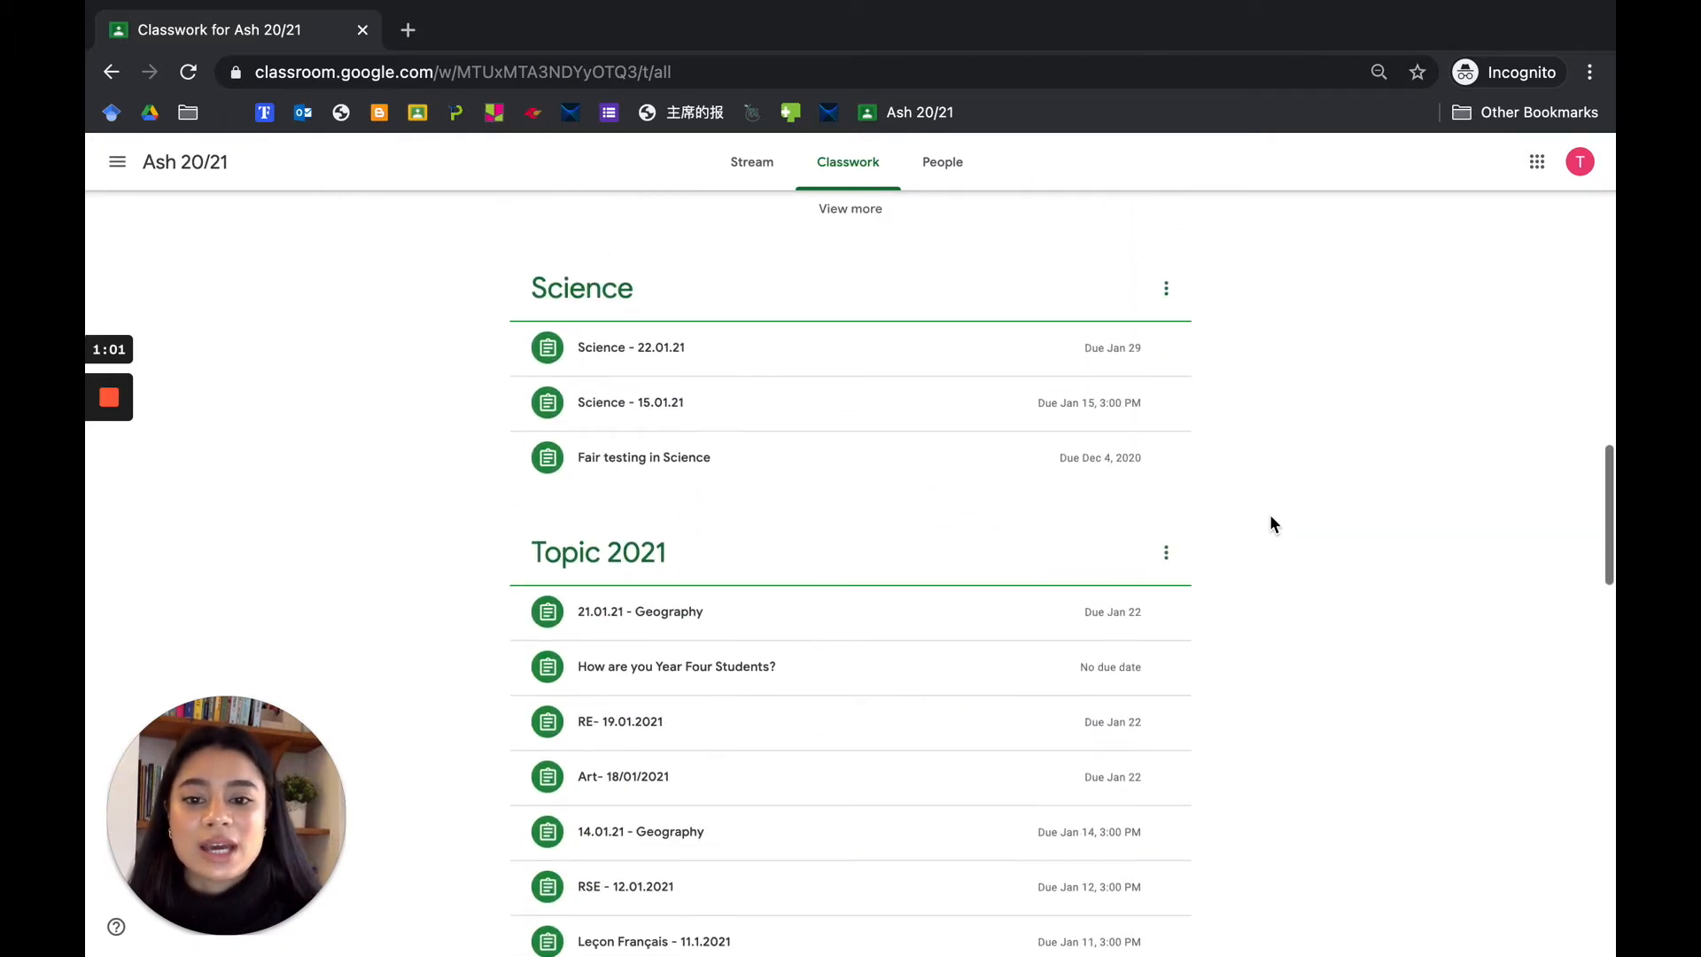
scroll("down", 3)
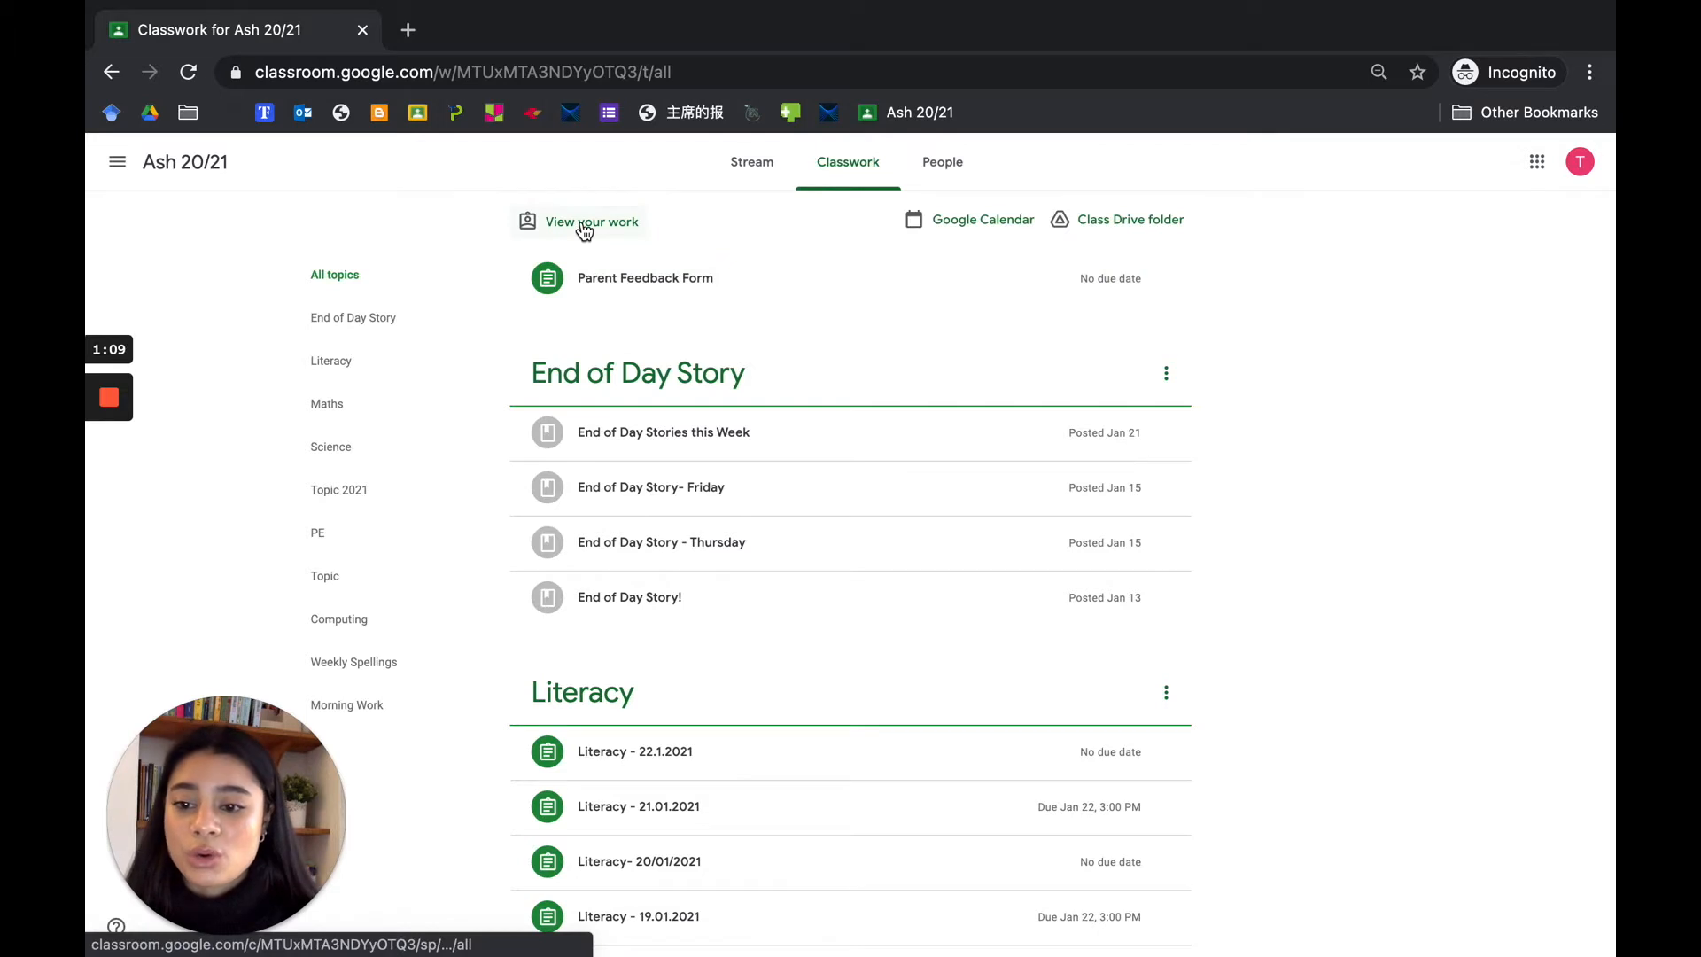
- View your own work and filter it by assigned, returned and missing items
left_click(589, 222)
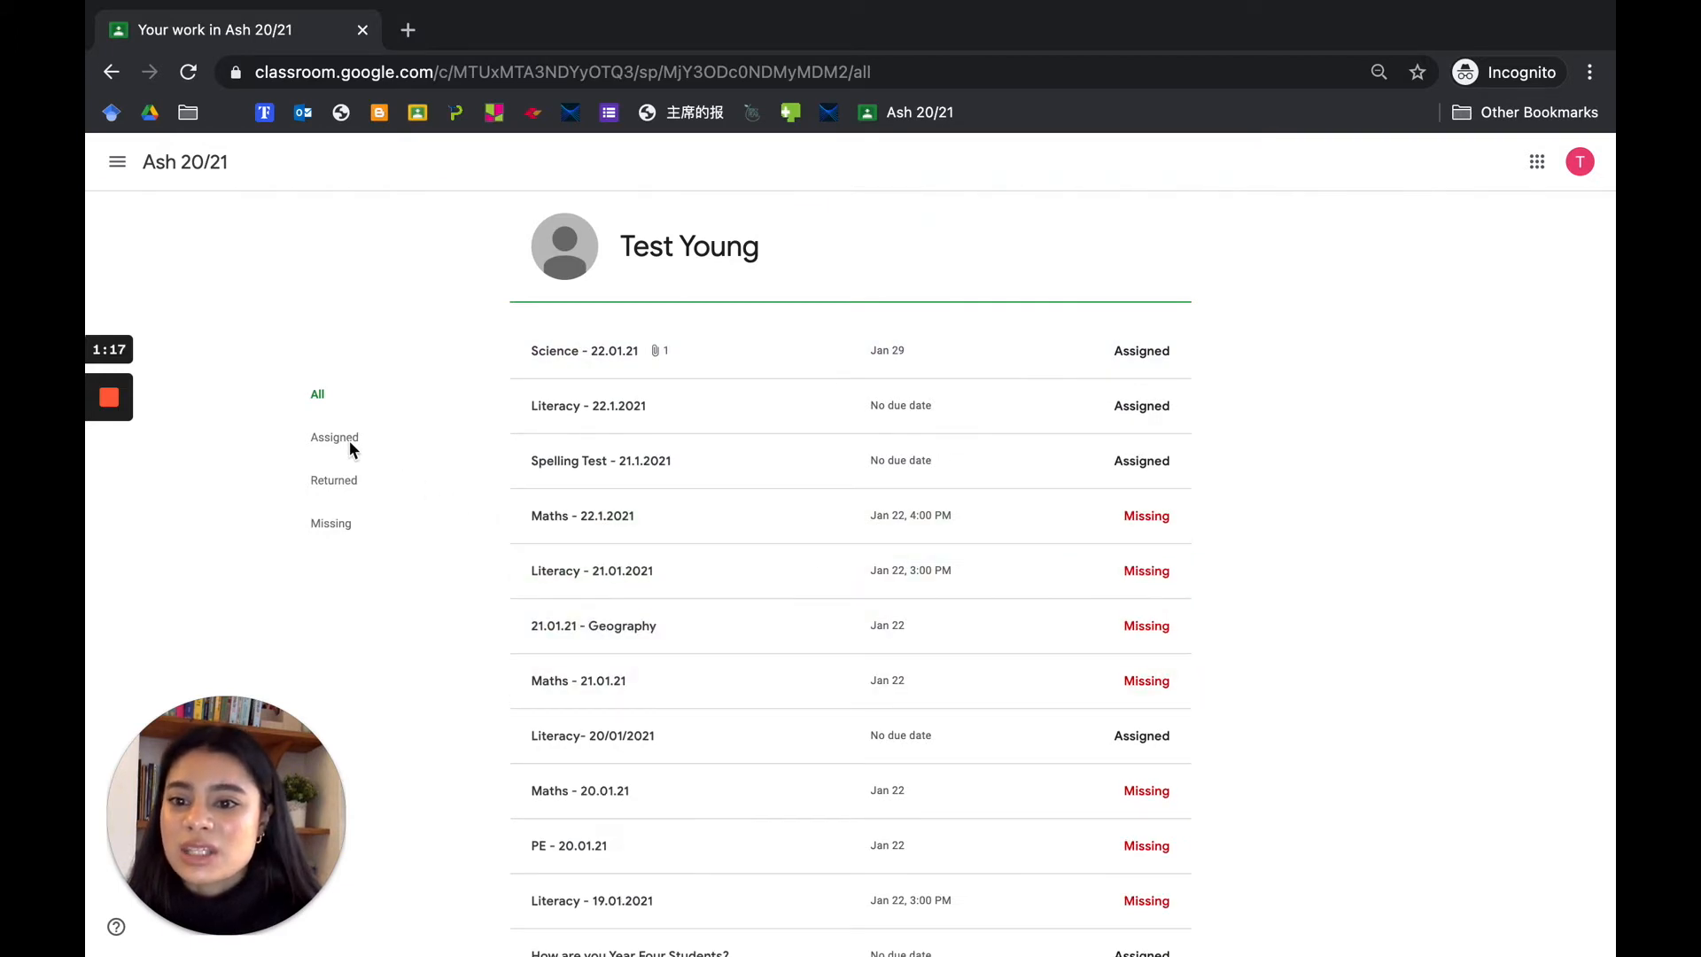
left_click(335, 437)
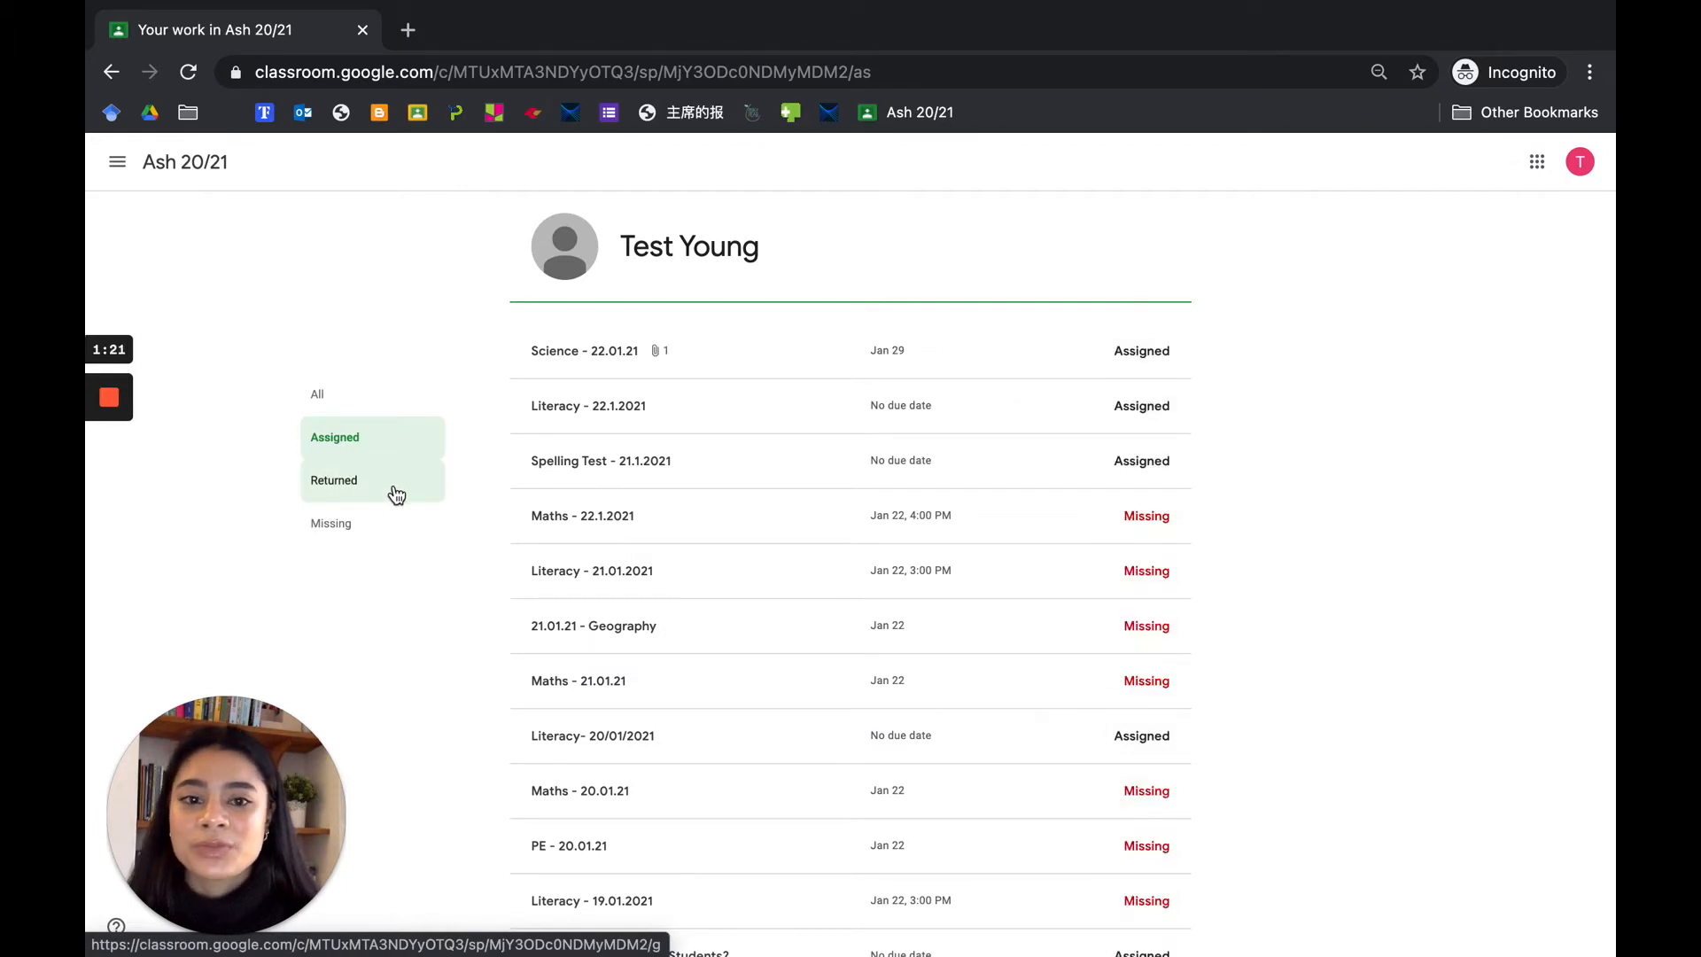
left_click(333, 480)
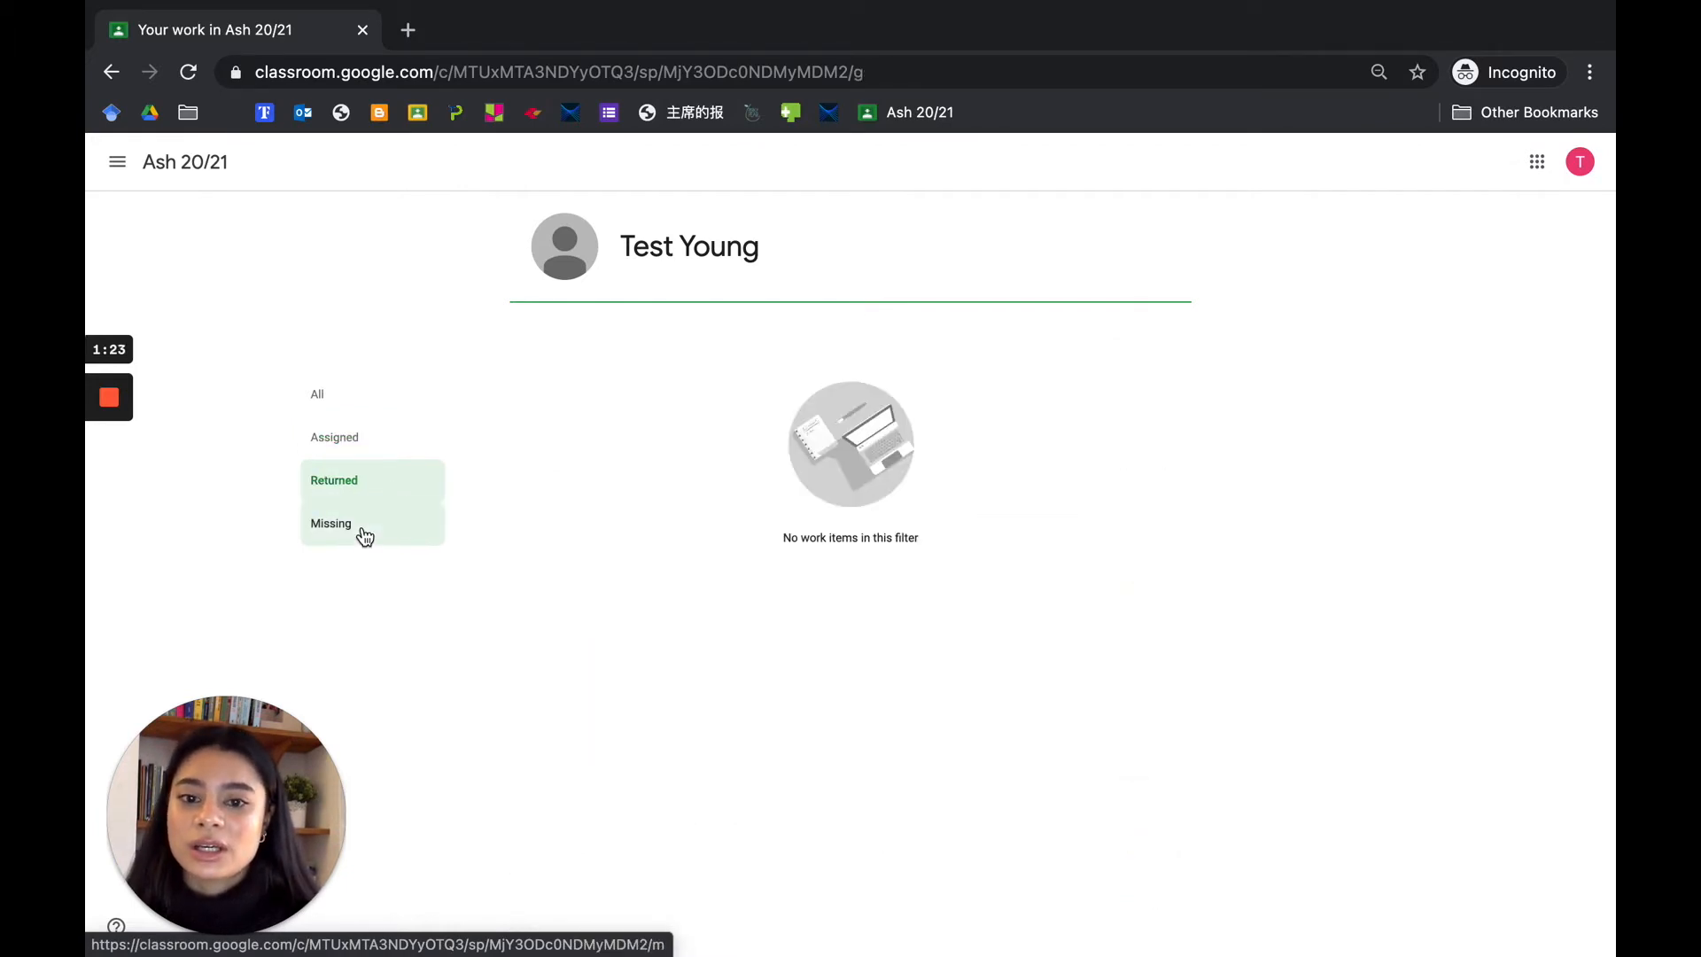
left_click(331, 522)
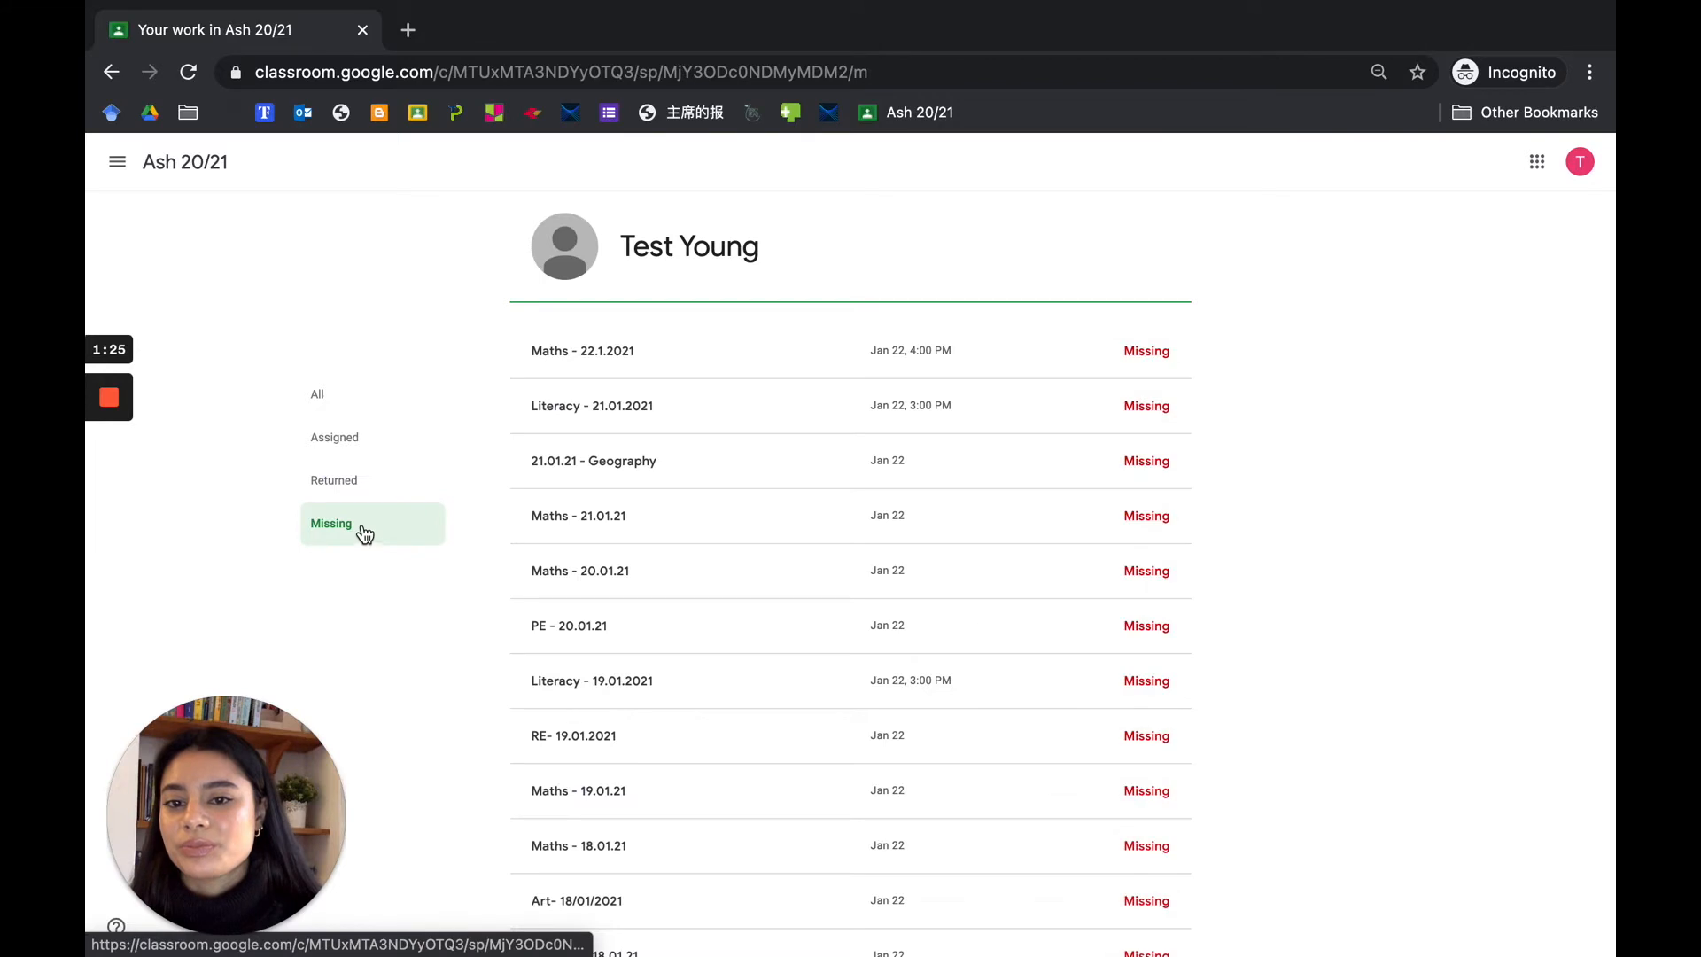
- Return to the Ash 20/21 class stream via the navigation menu
left_click(117, 161)
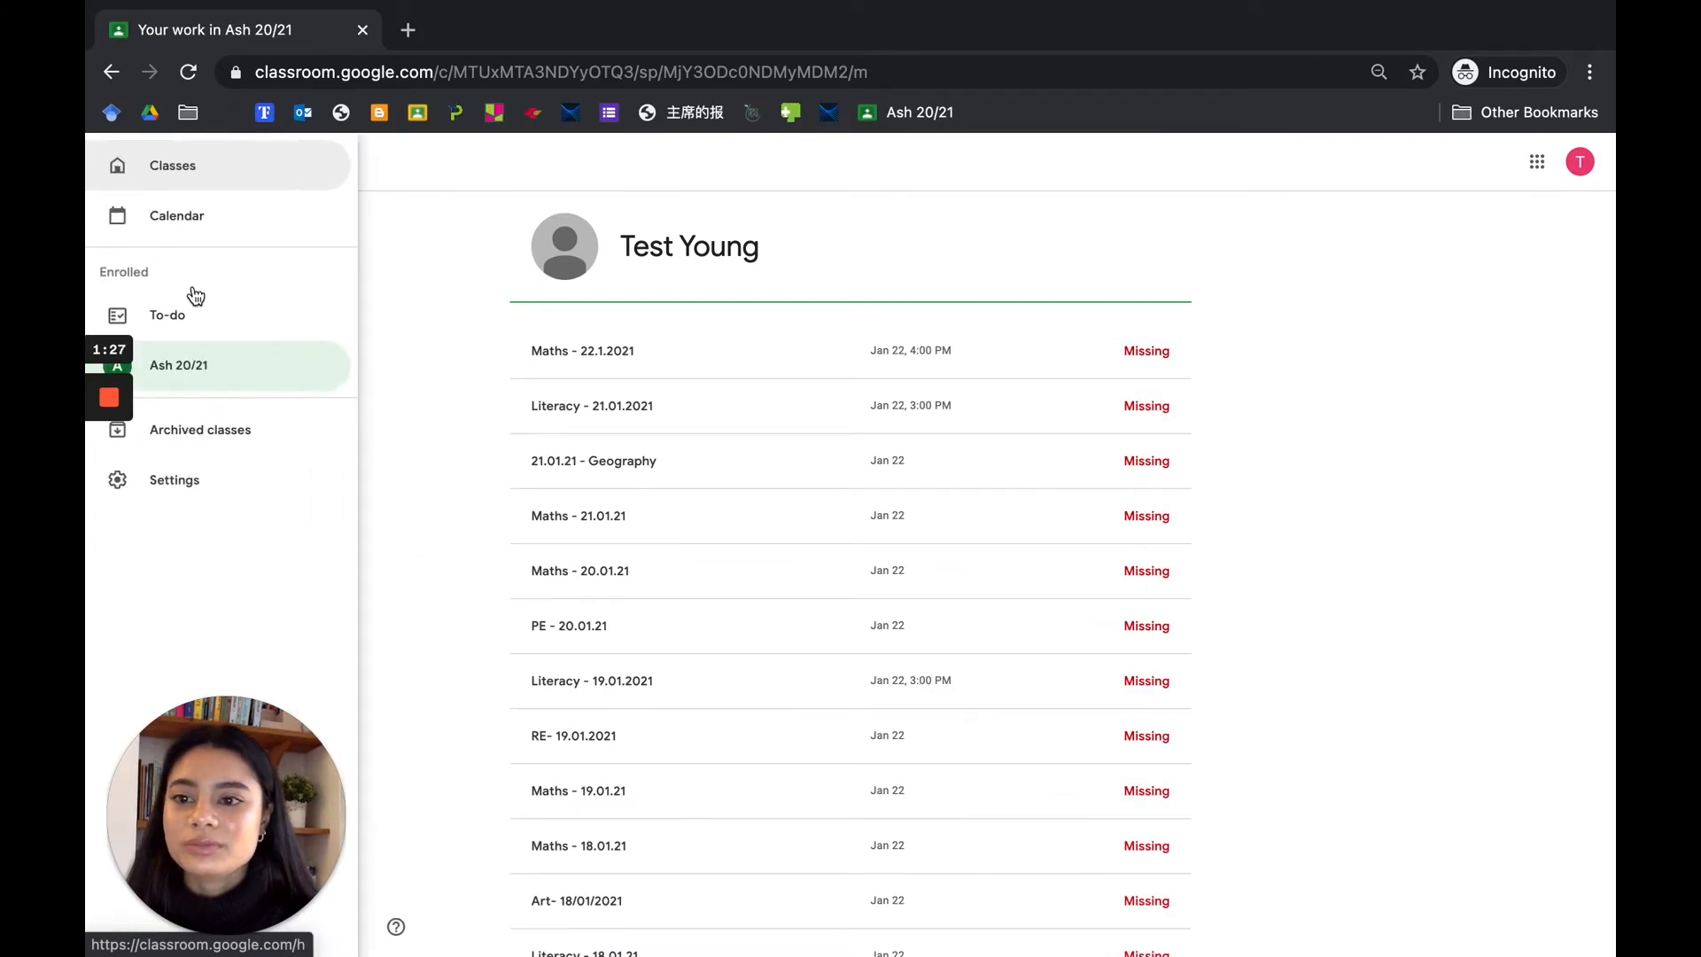
left_click(177, 364)
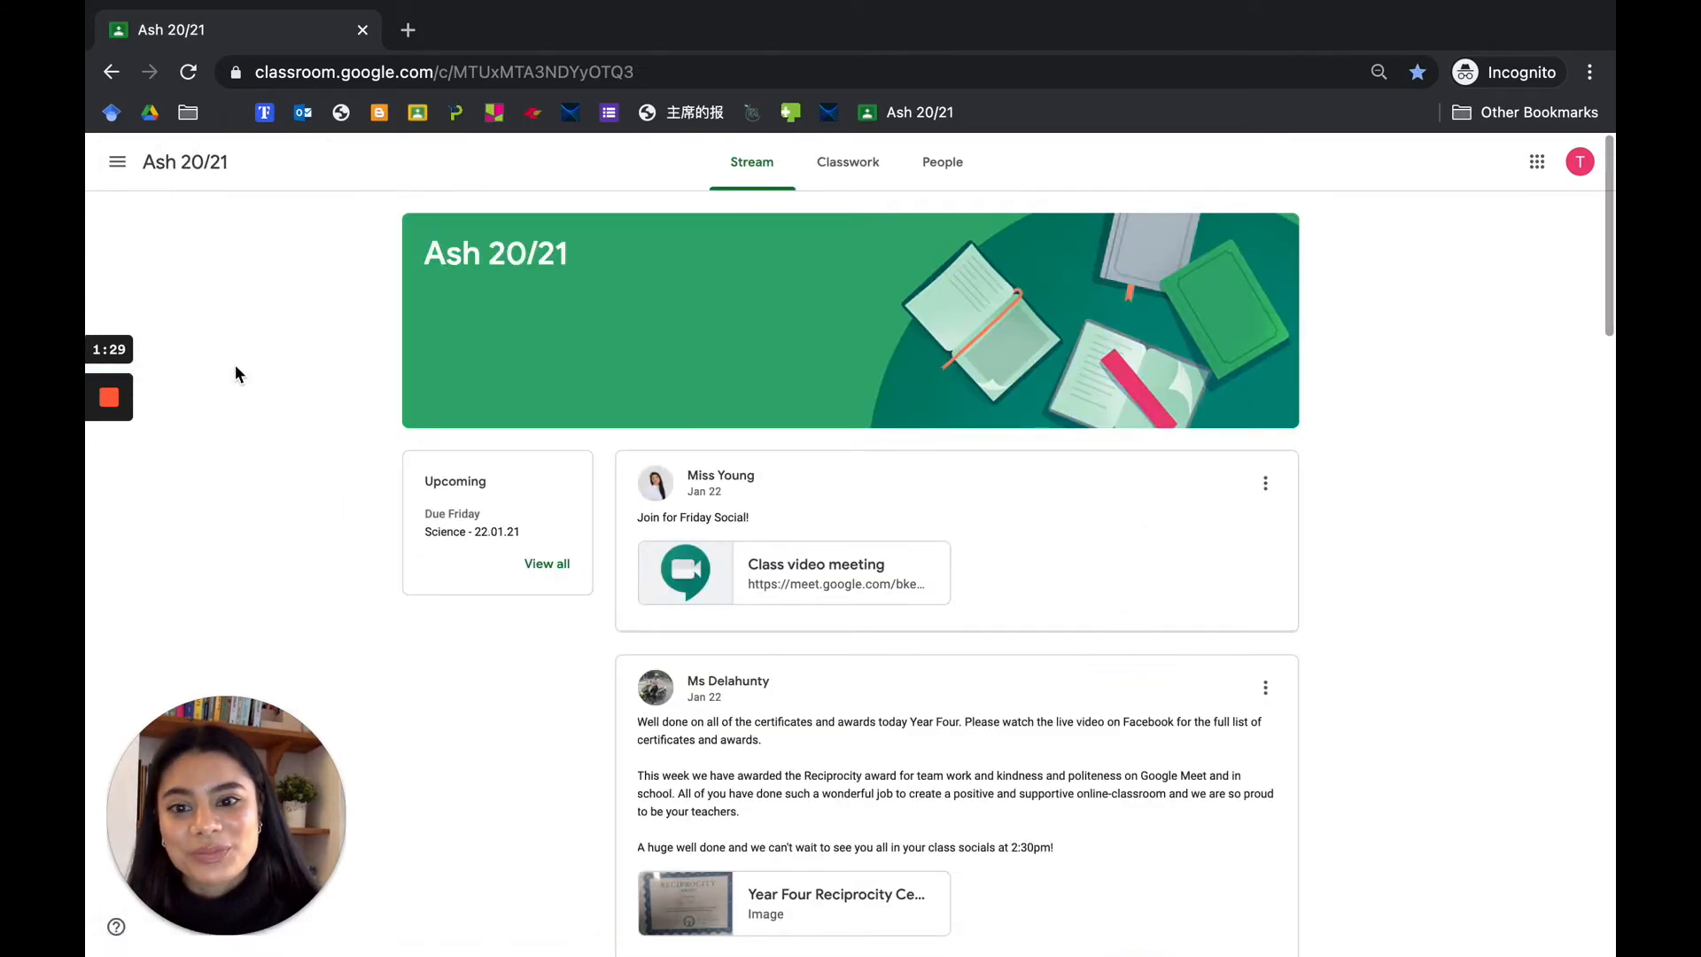
mouse_move(667, 342)
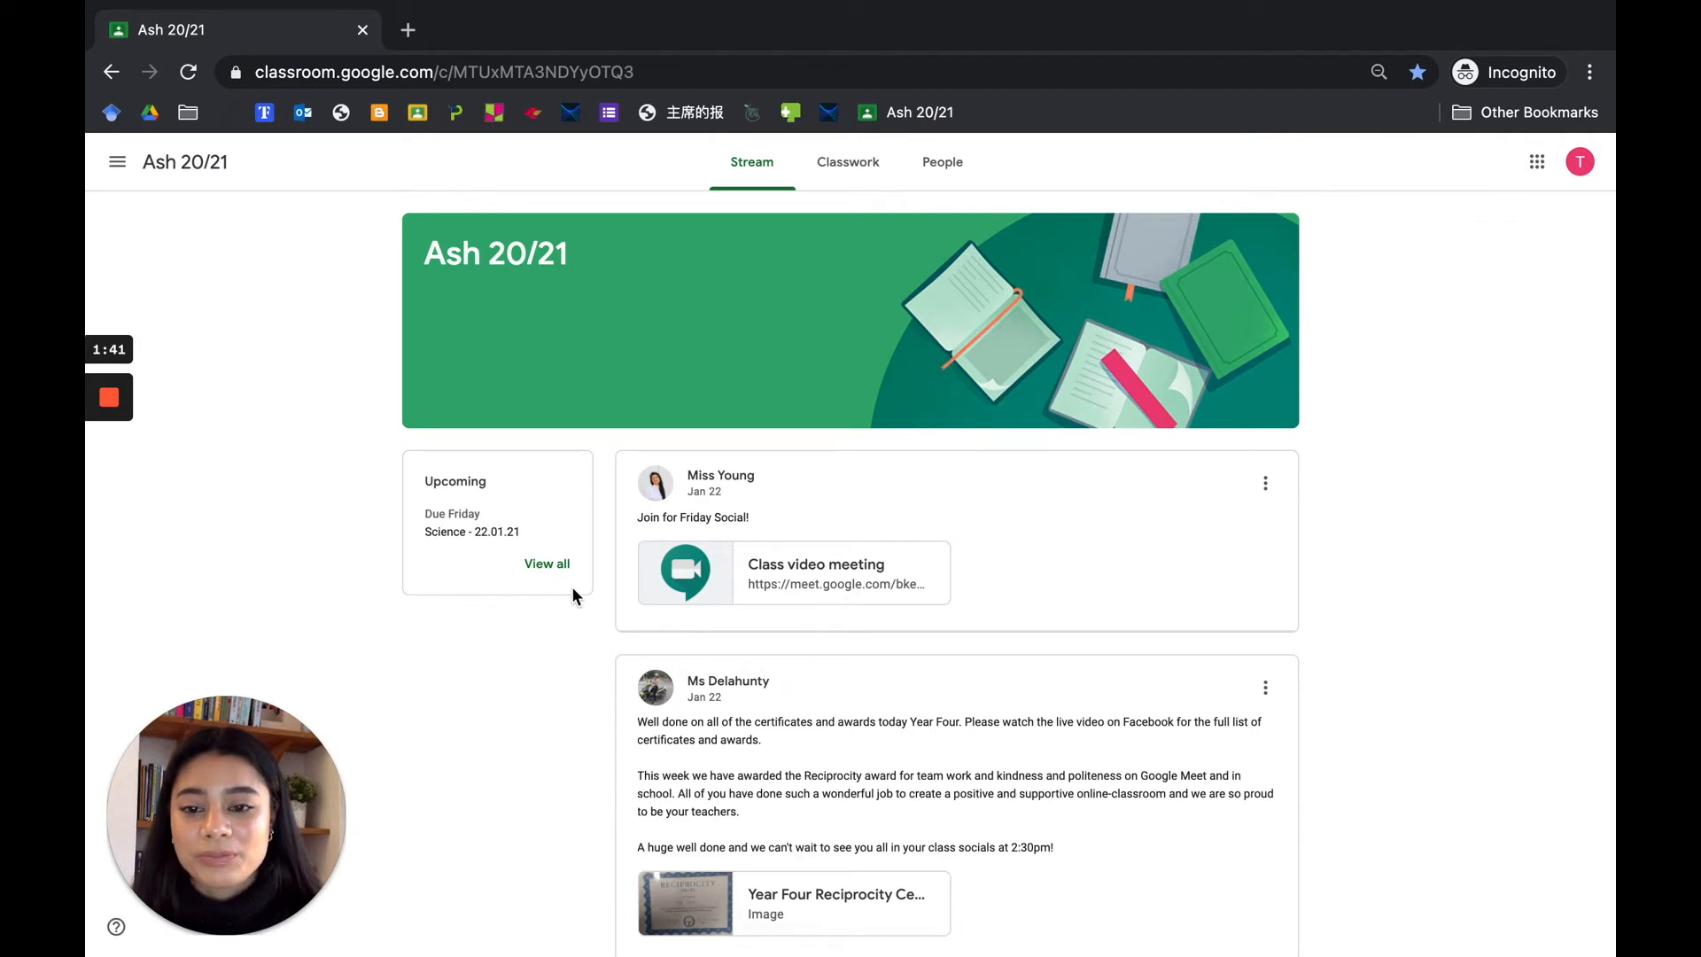
- View all upcoming Ash 20/21 work on the To-do Assigned page
left_click(547, 564)
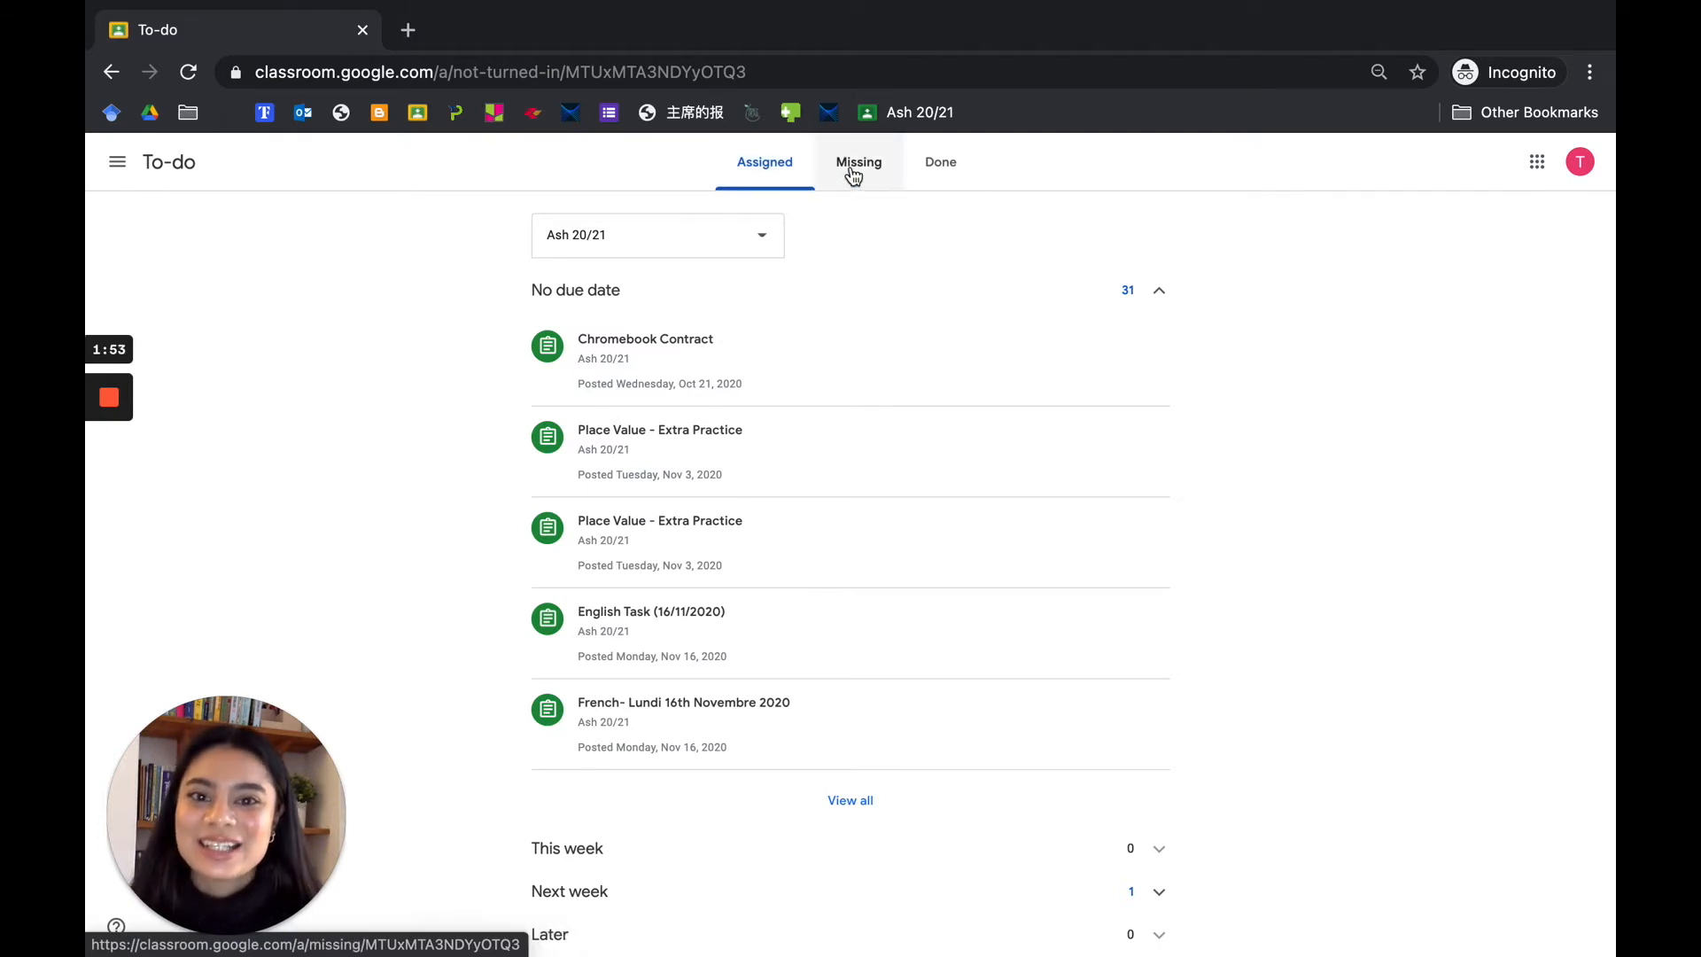
- Check the Missing list, then the Done list, which shows no completed work
left_click(858, 162)
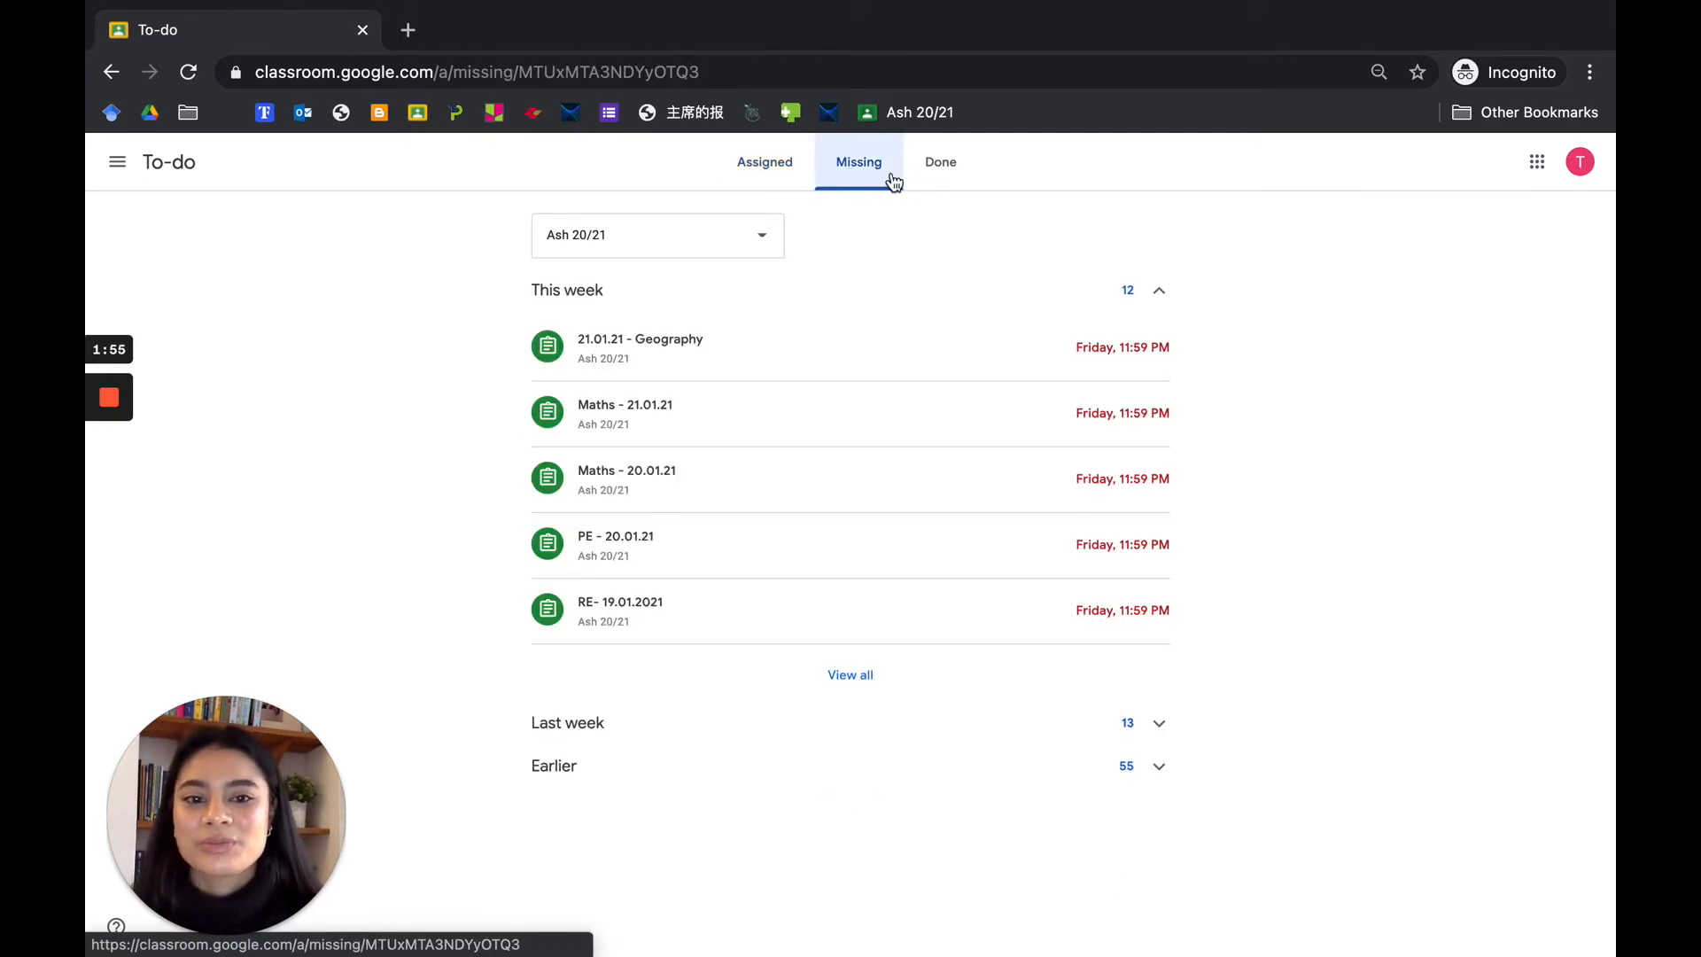
left_click(939, 161)
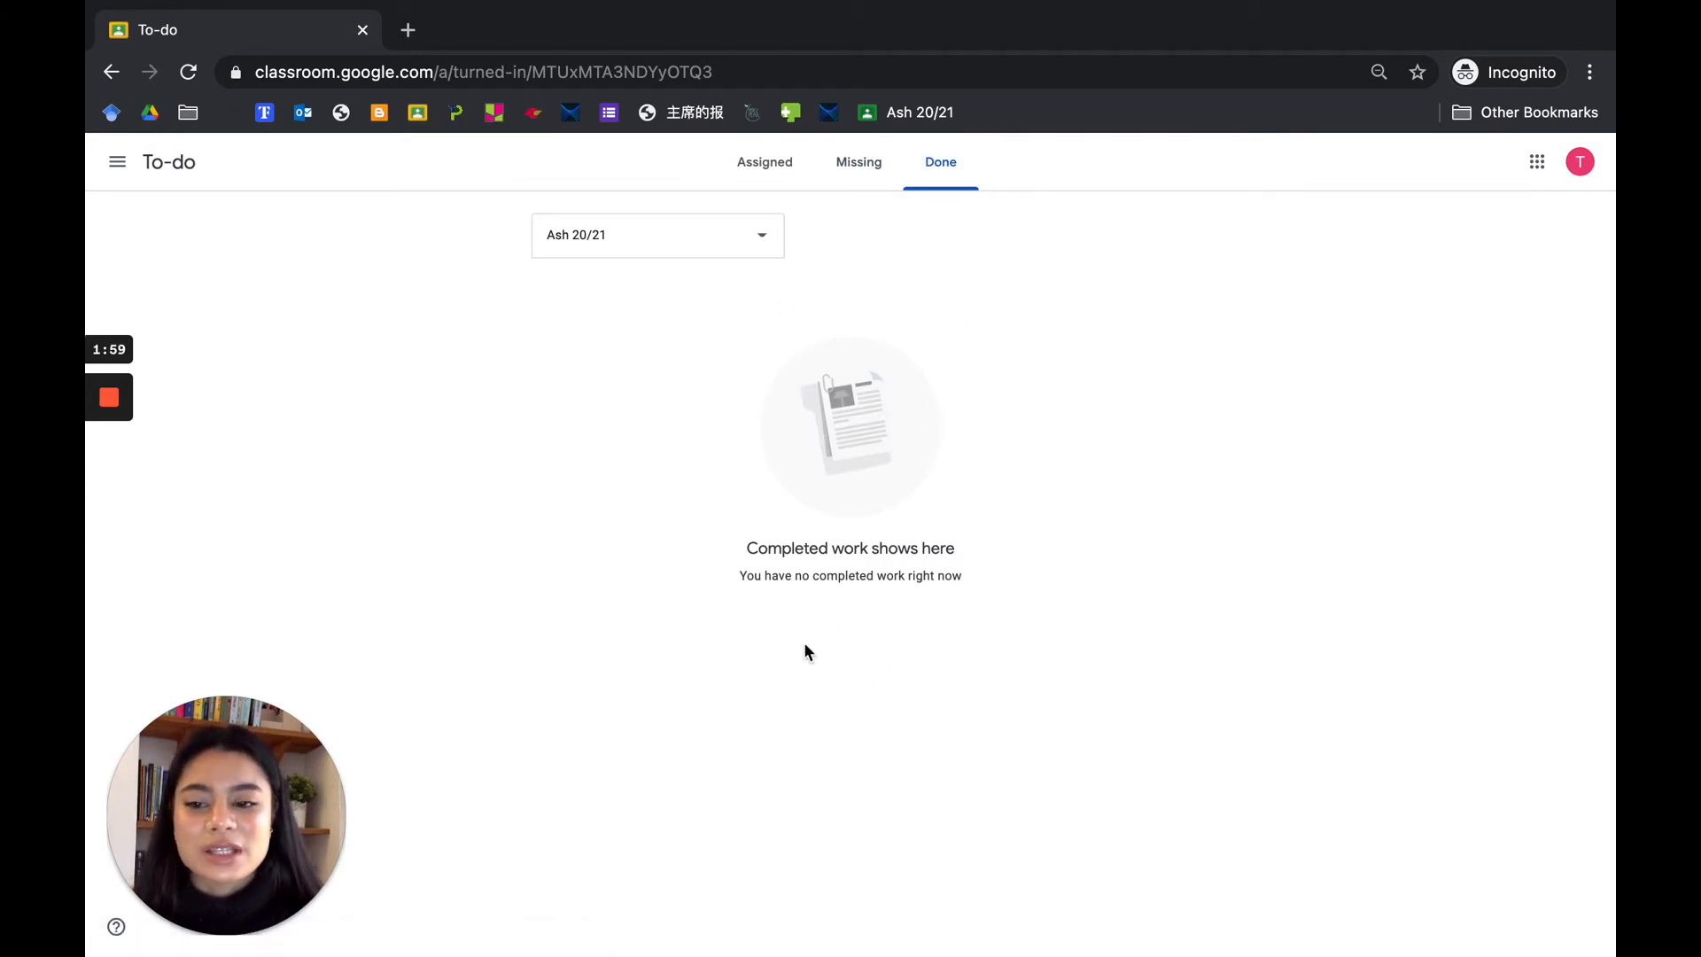
mouse_move(1027, 622)
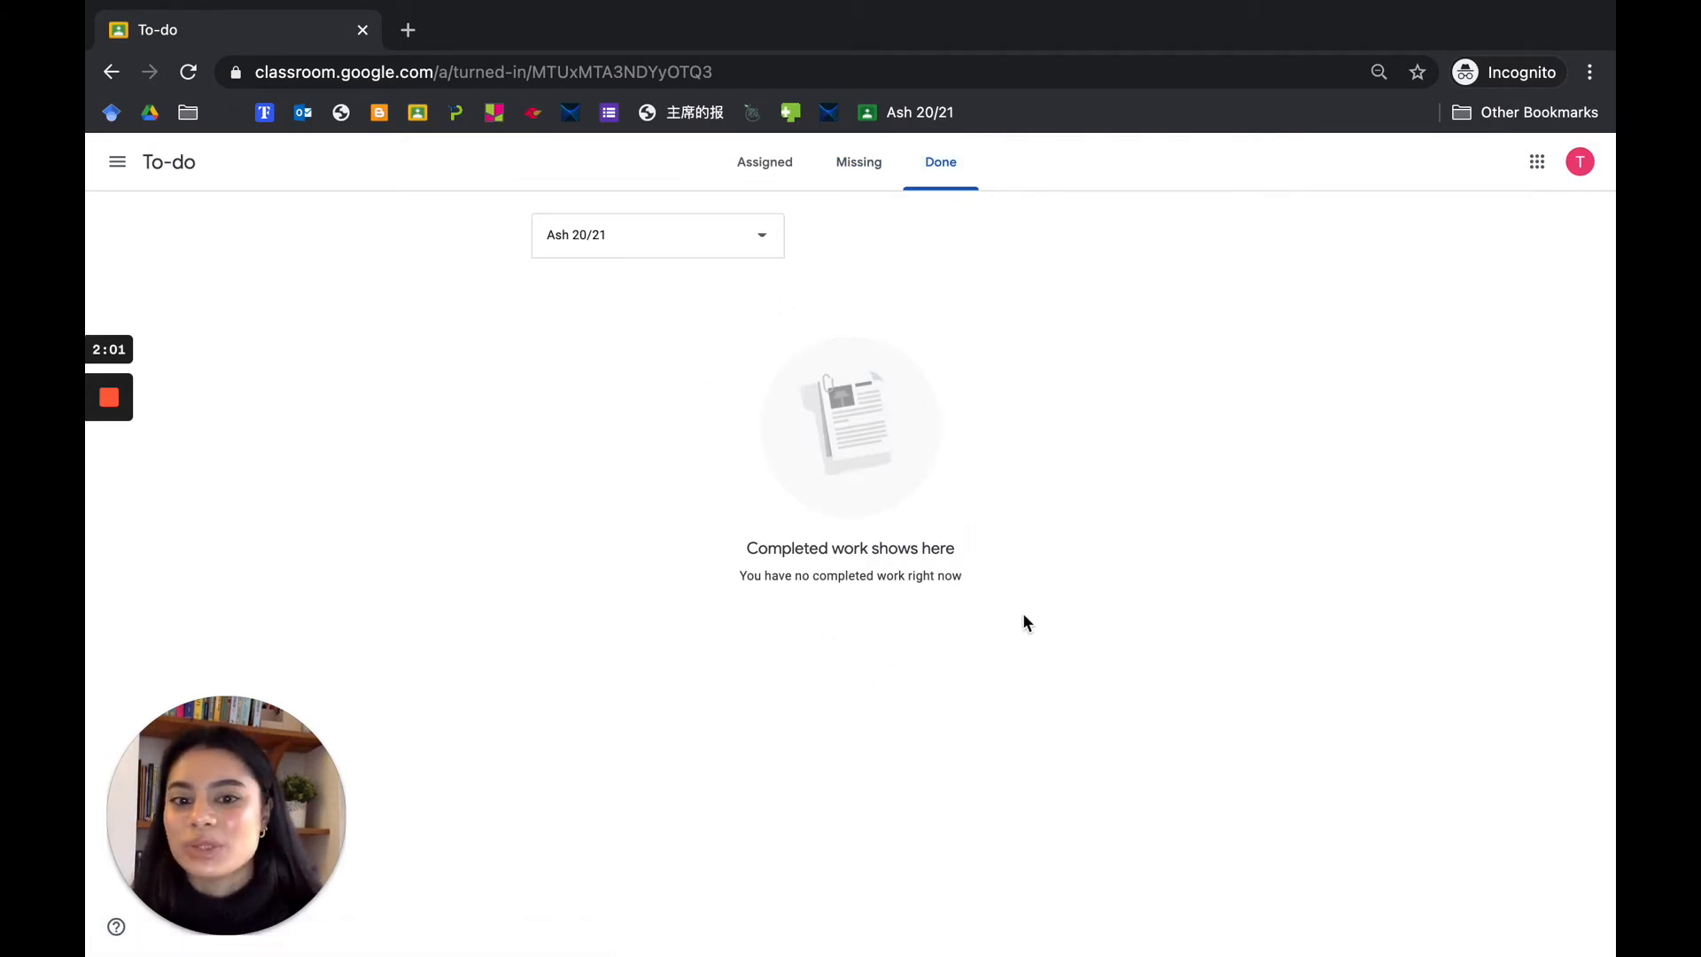
mouse_move(298, 218)
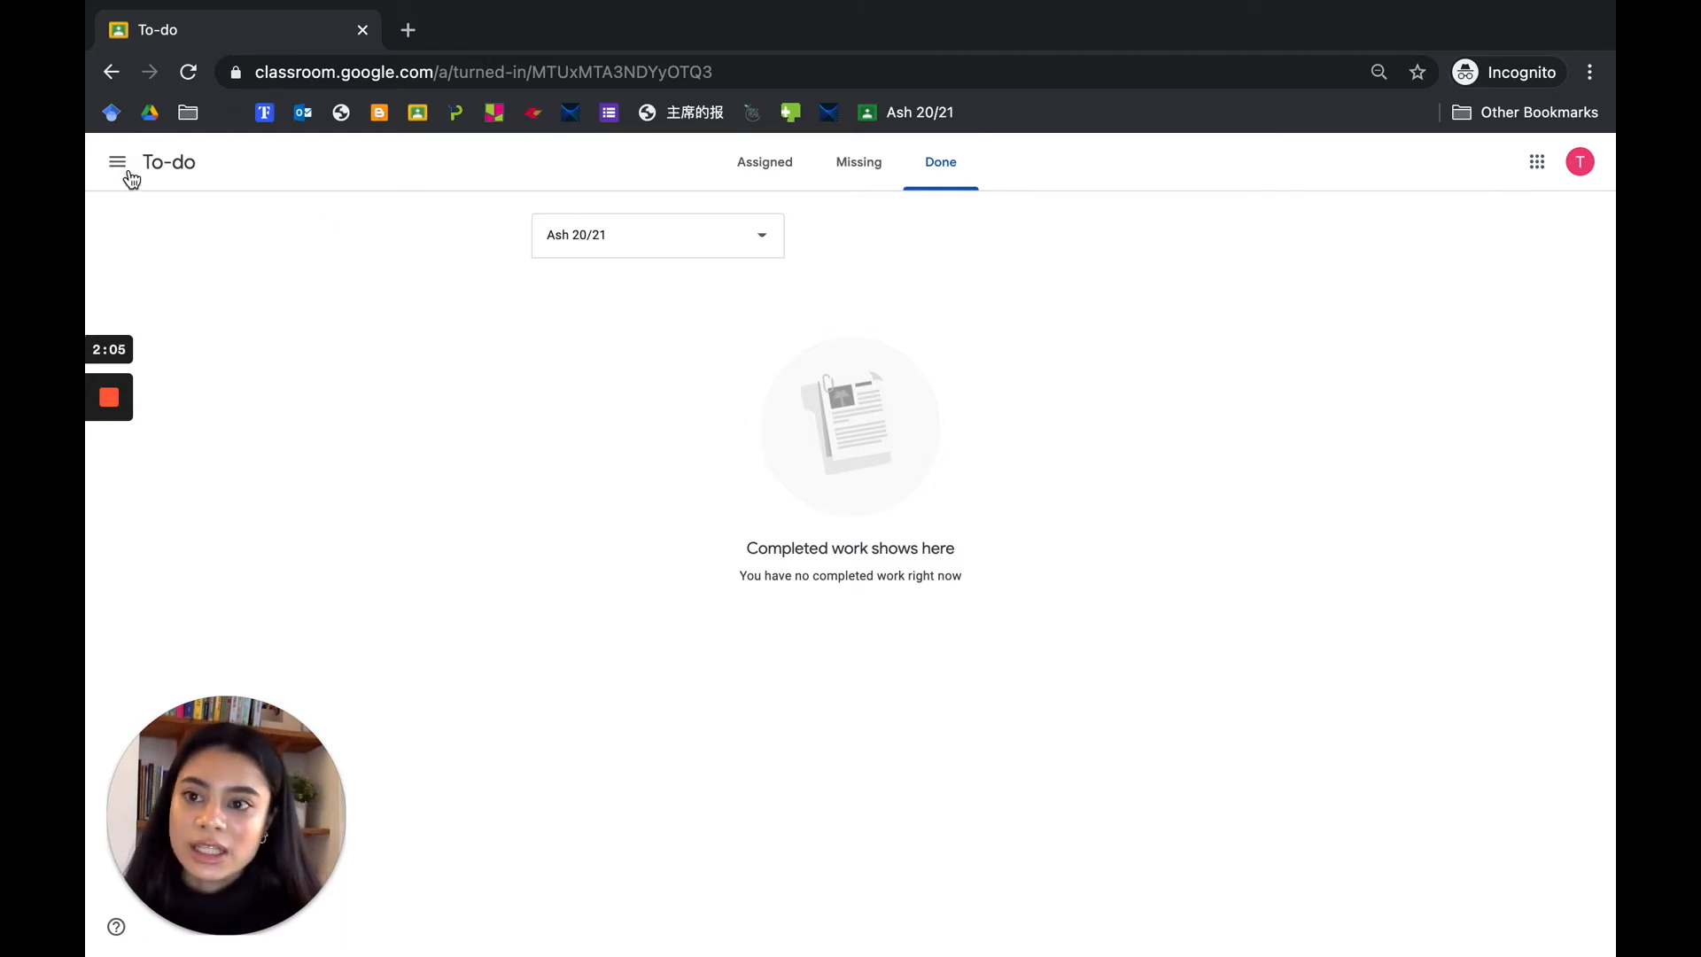
- Return to the Ash 20/21 stream, reopen Science - 22.01.21 and view its attached Google Sheet
left_click(116, 162)
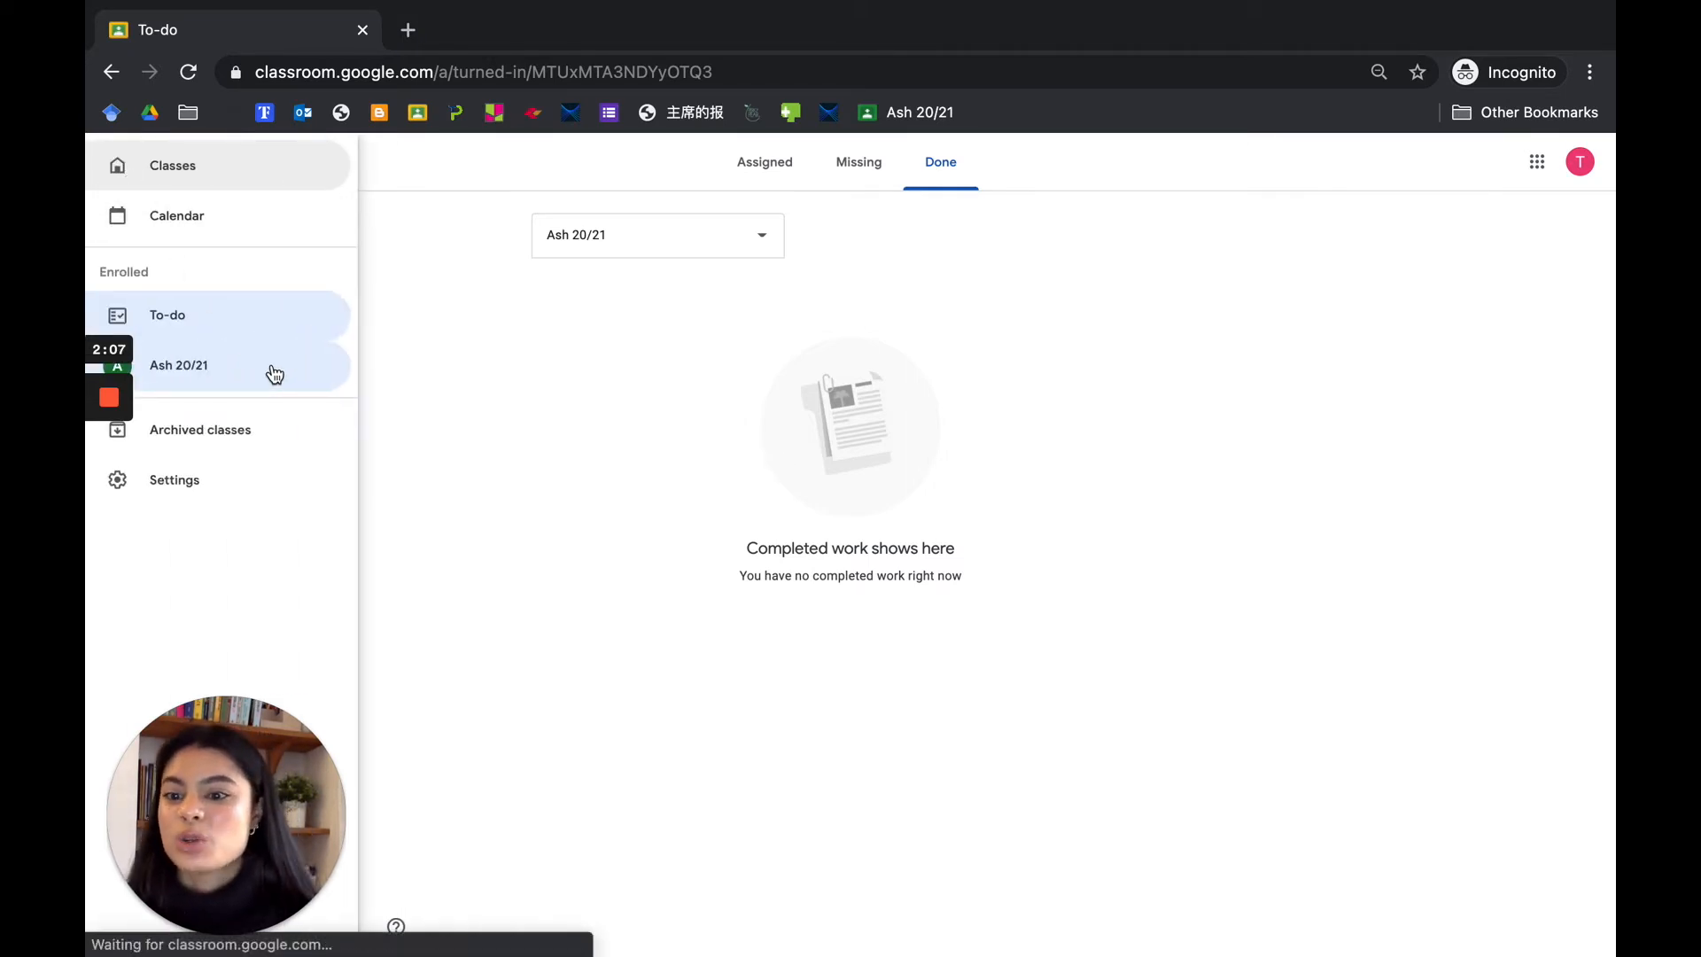
left_click(179, 365)
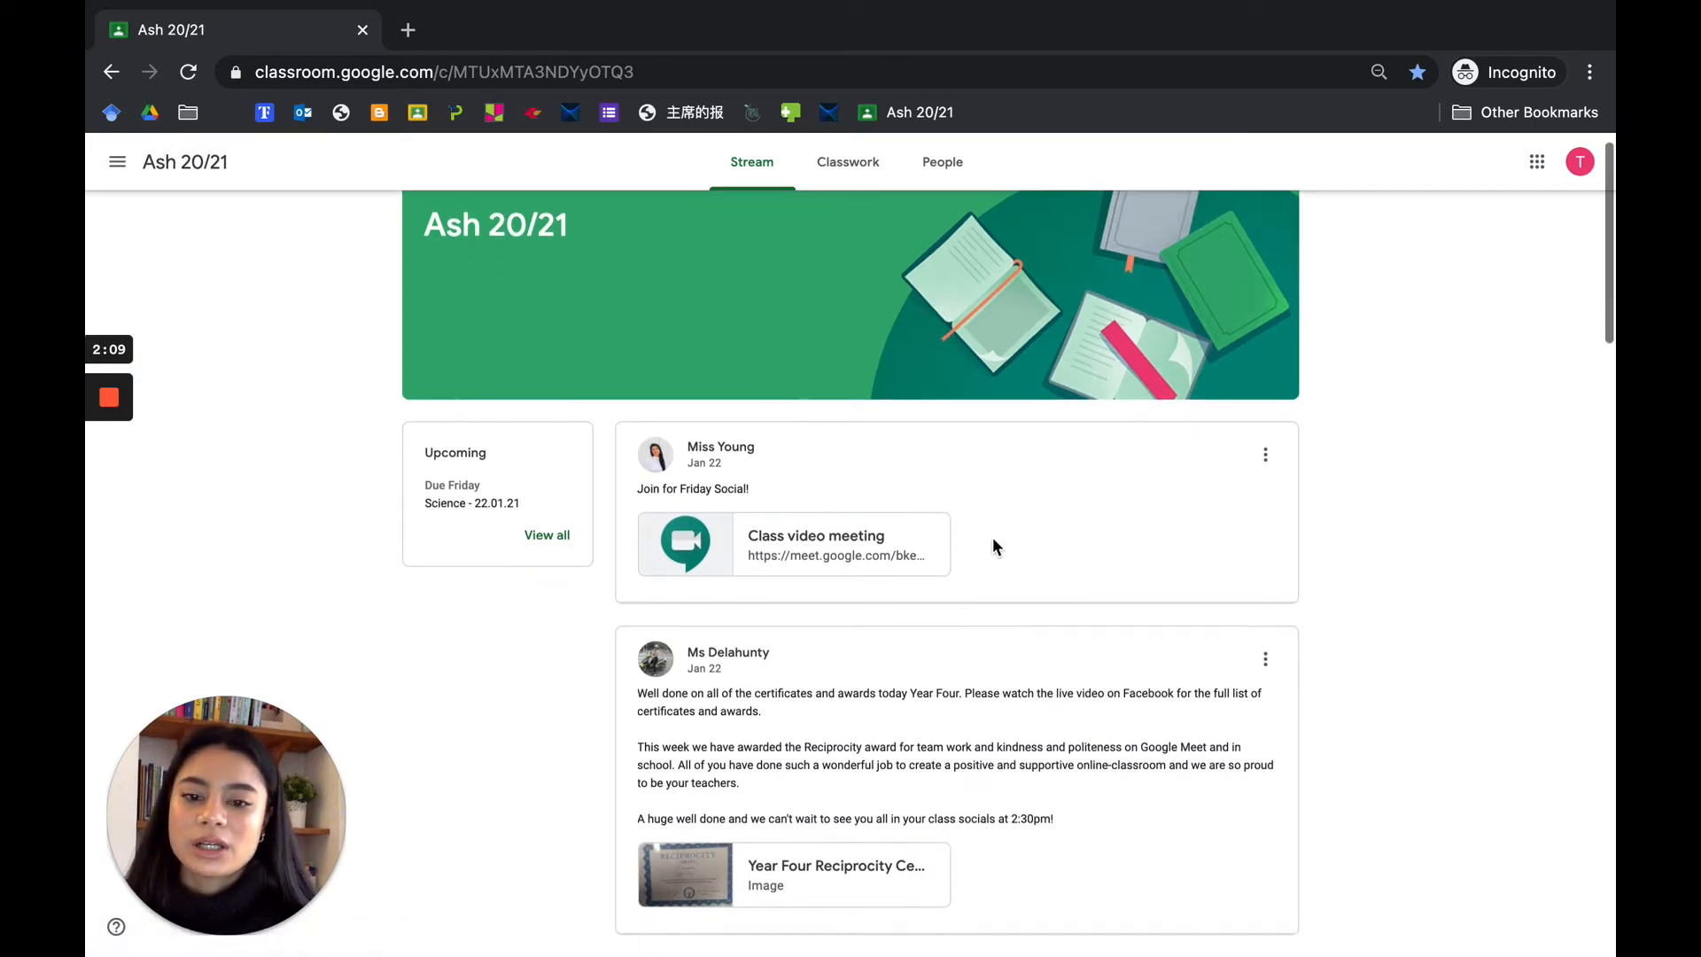
scroll("down", 3)
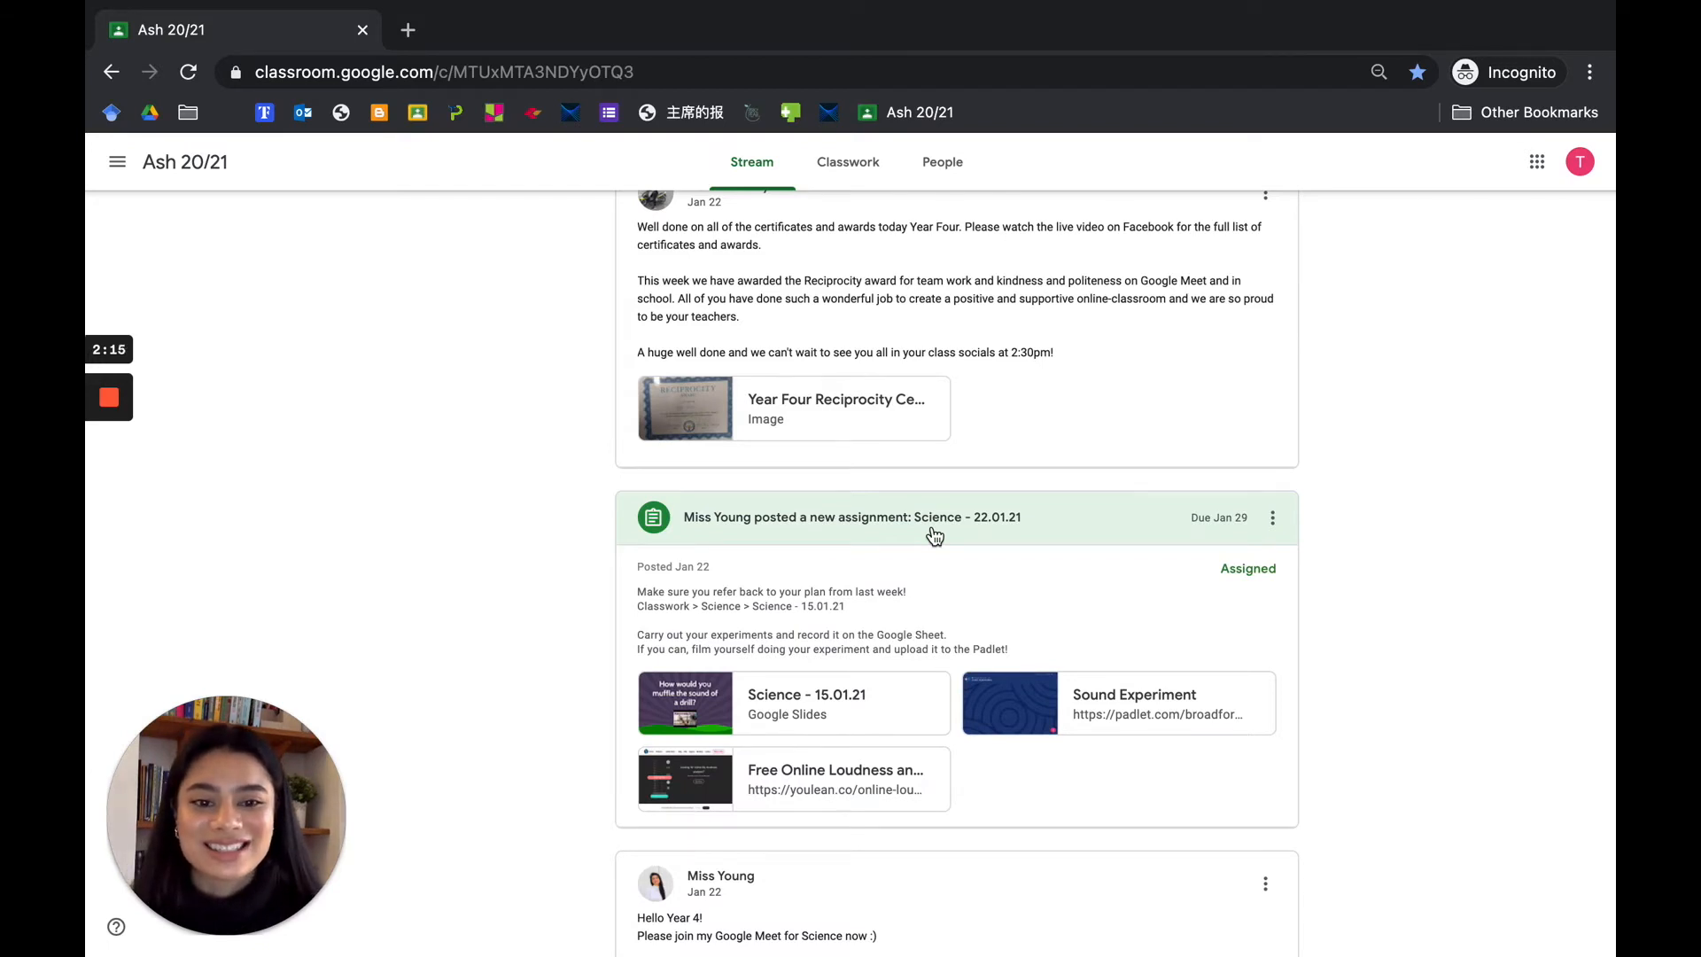
left_click(827, 515)
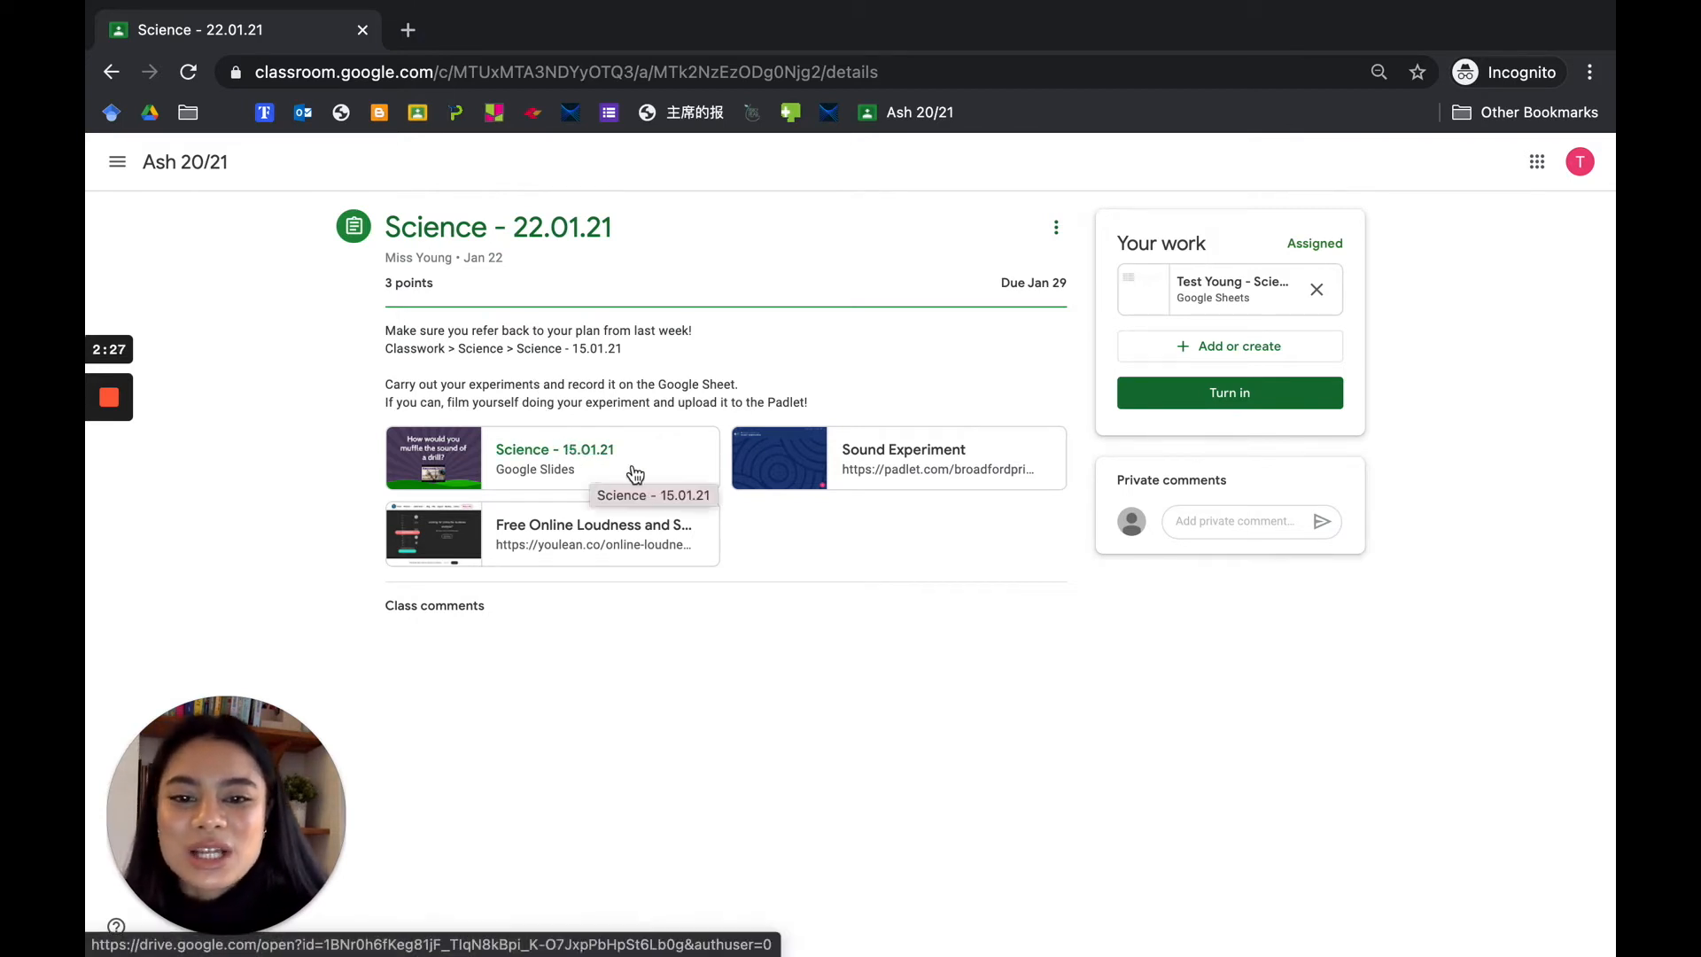
mouse_move(631, 558)
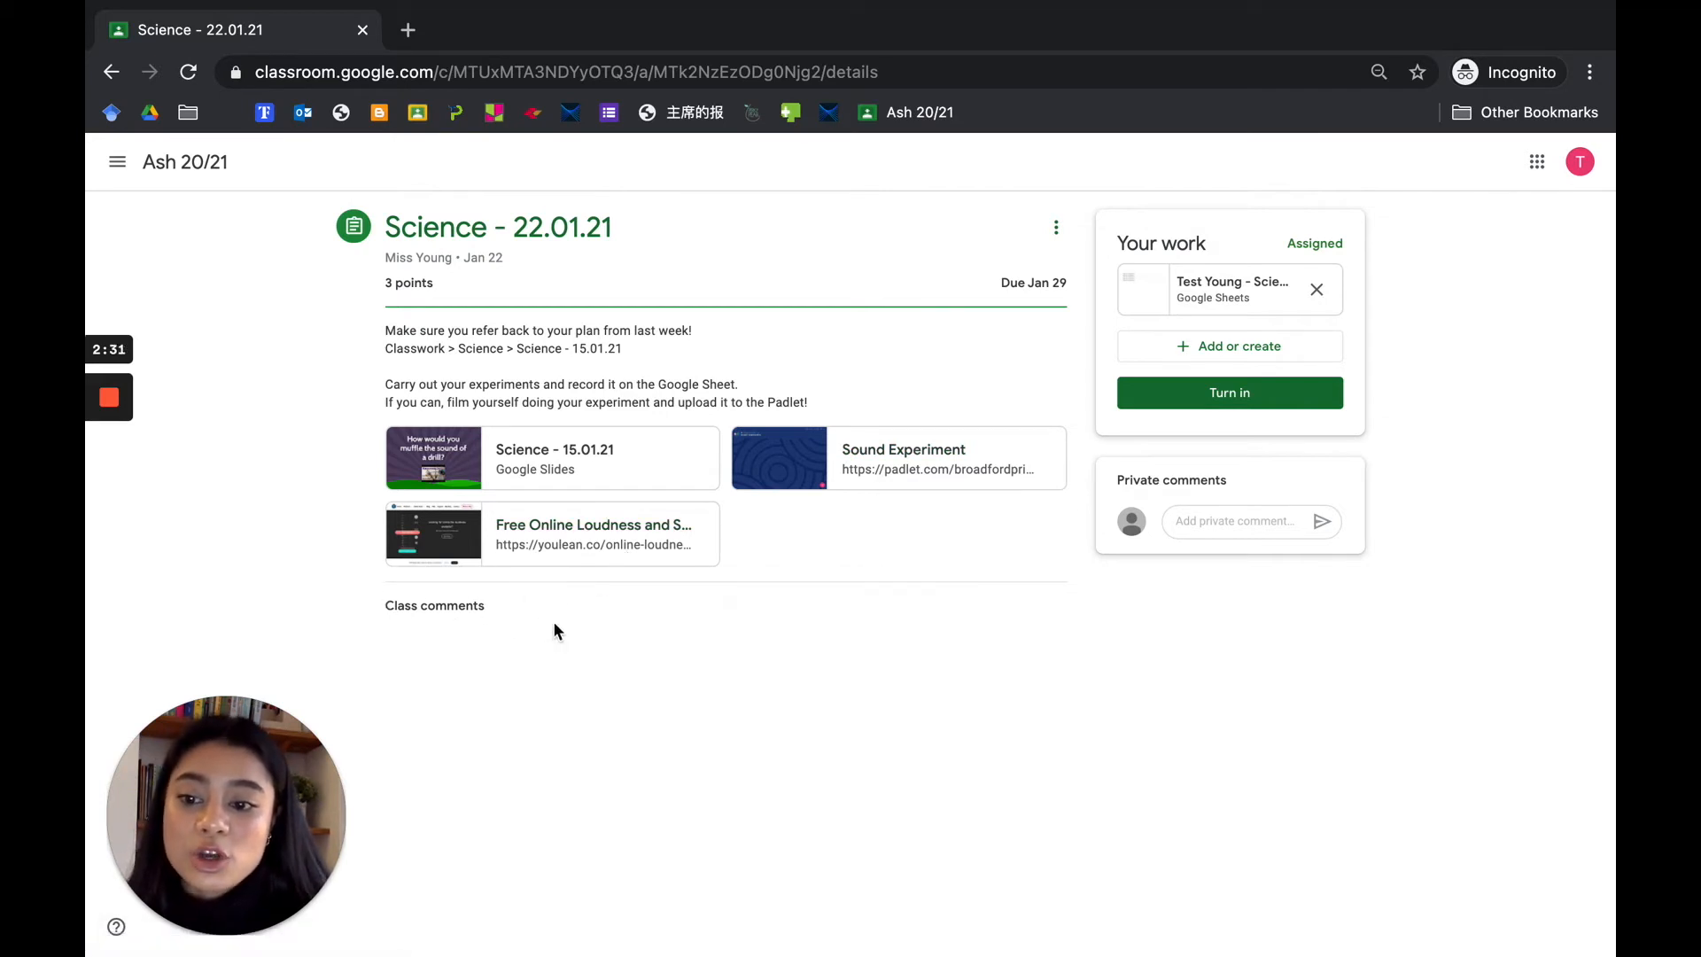
mouse_move(521, 703)
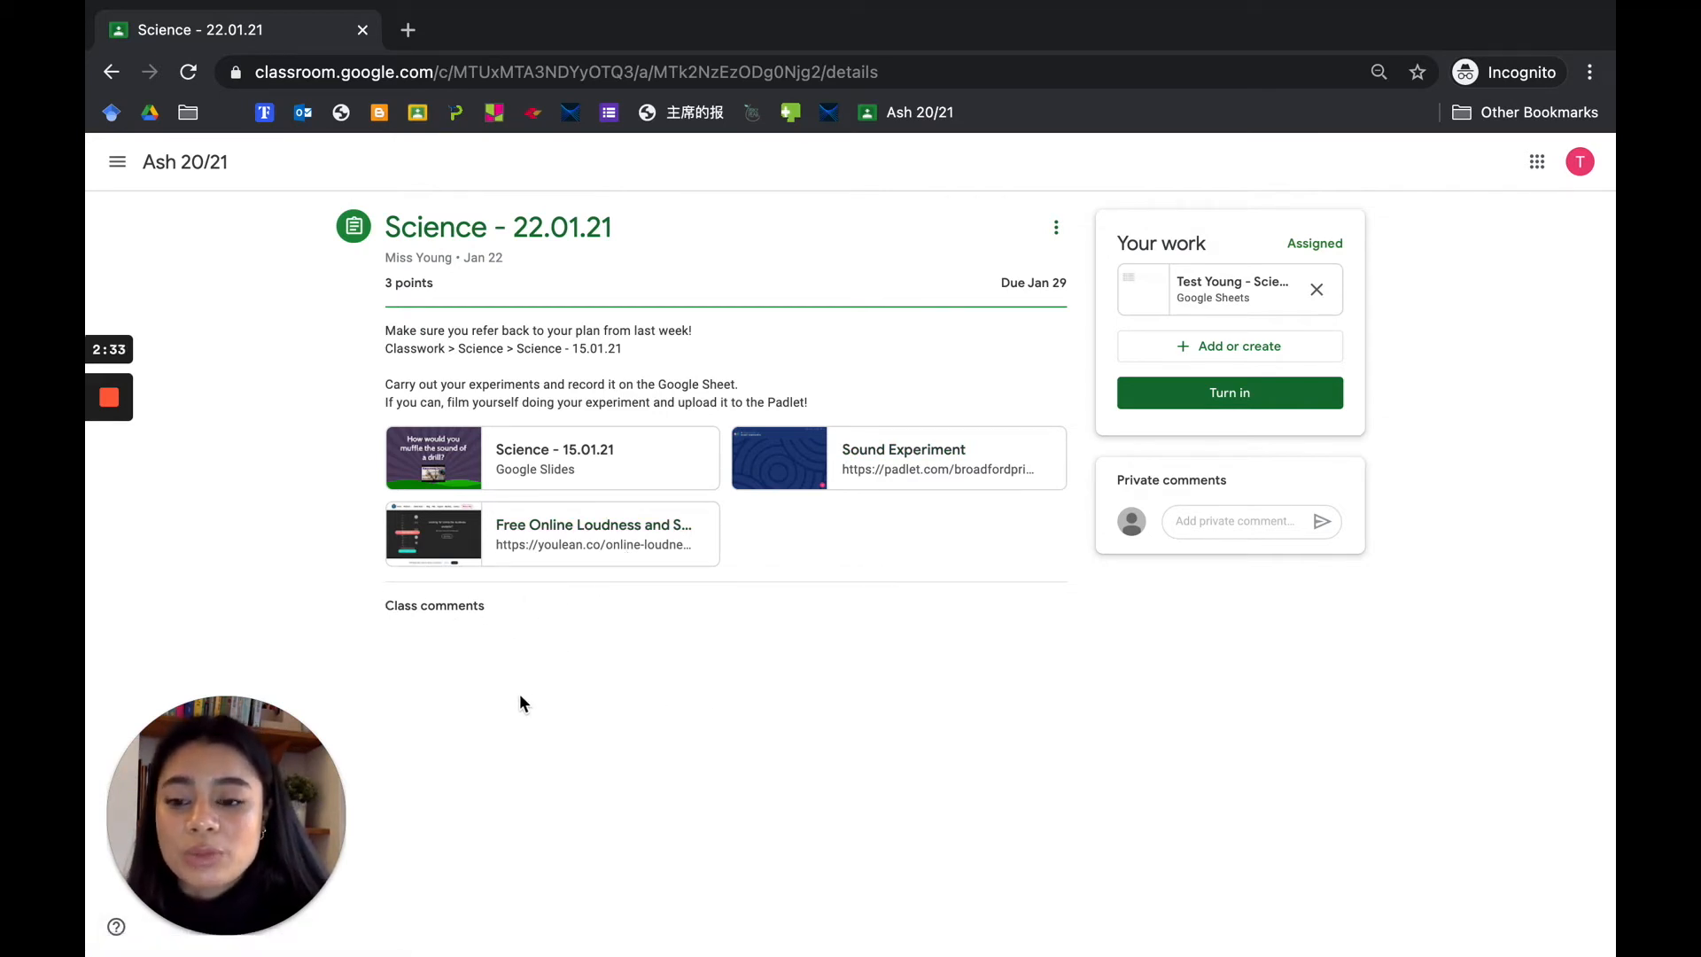
mouse_move(712, 693)
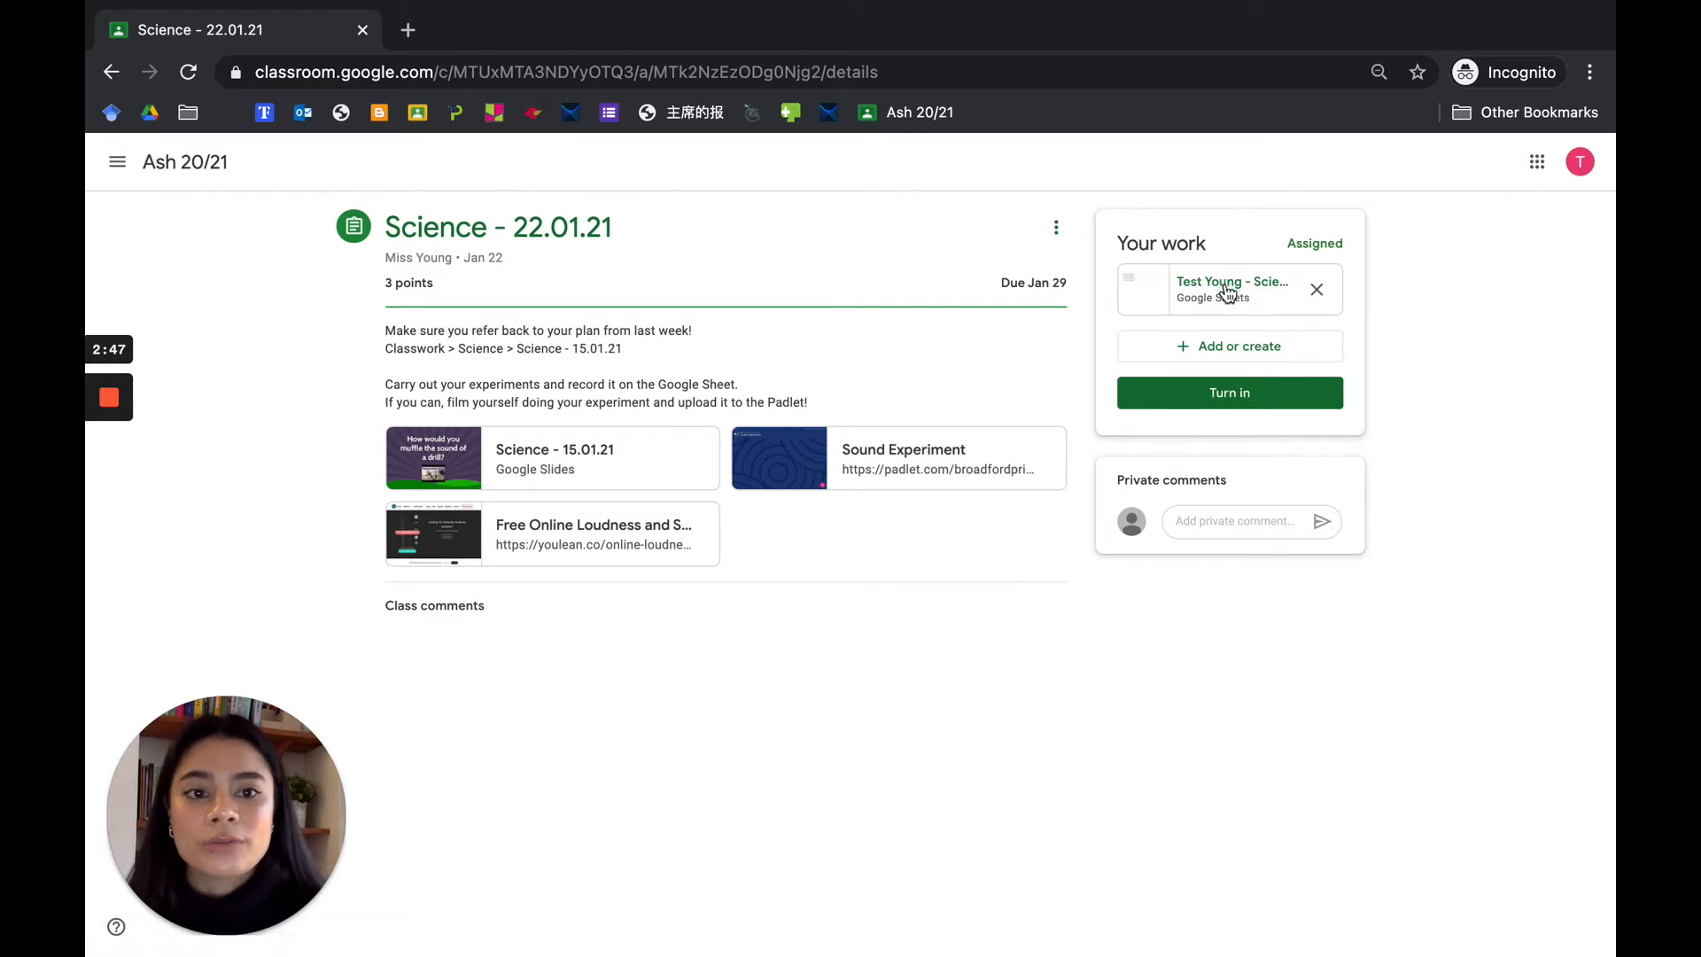
left_click(1233, 288)
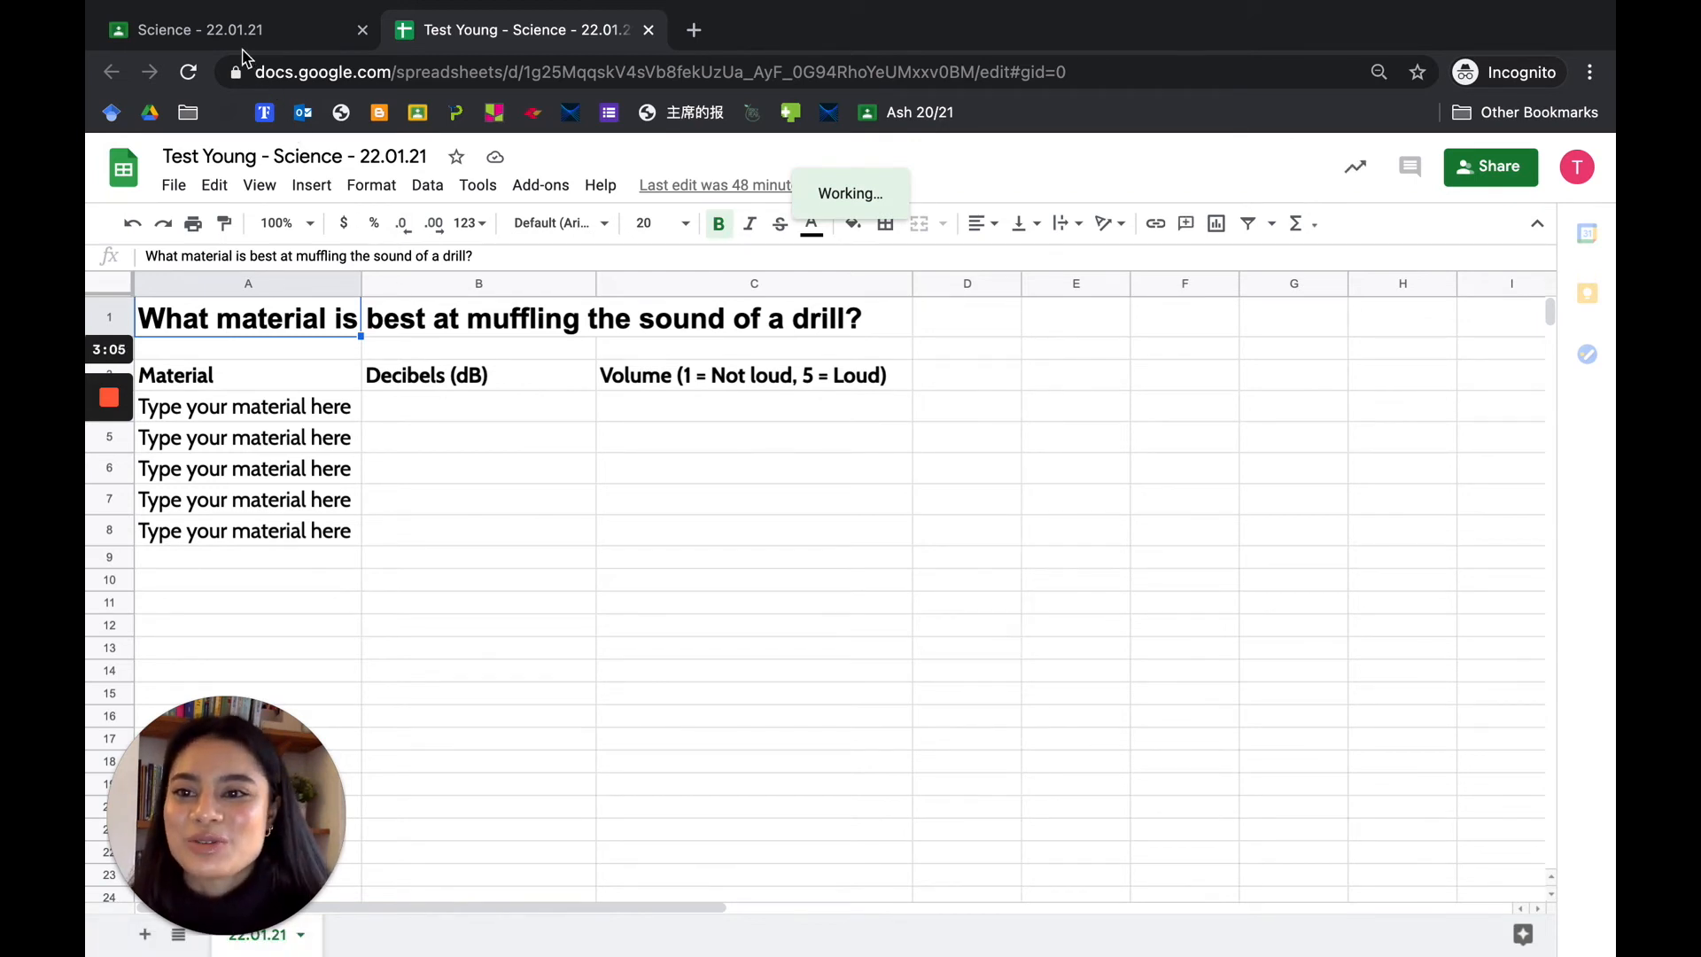
- Return to the Science - 22.01.21 assignment tab, leaving the Google Sheet open separately
left_click(200, 30)
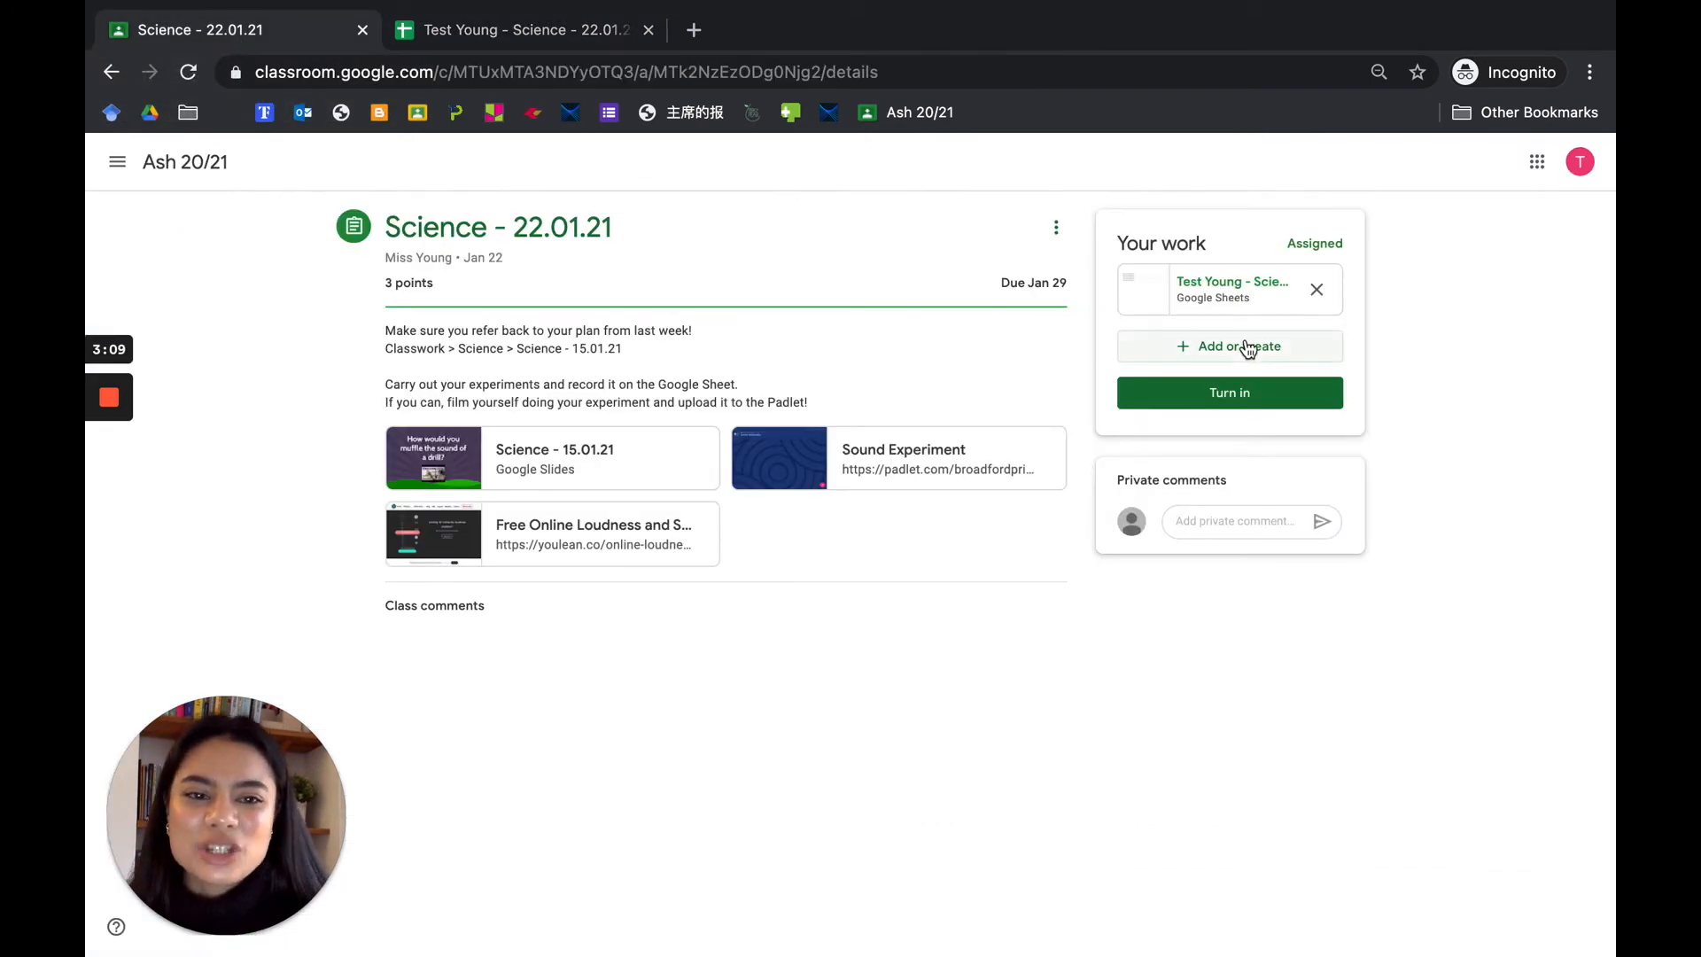
mouse_move(1258, 355)
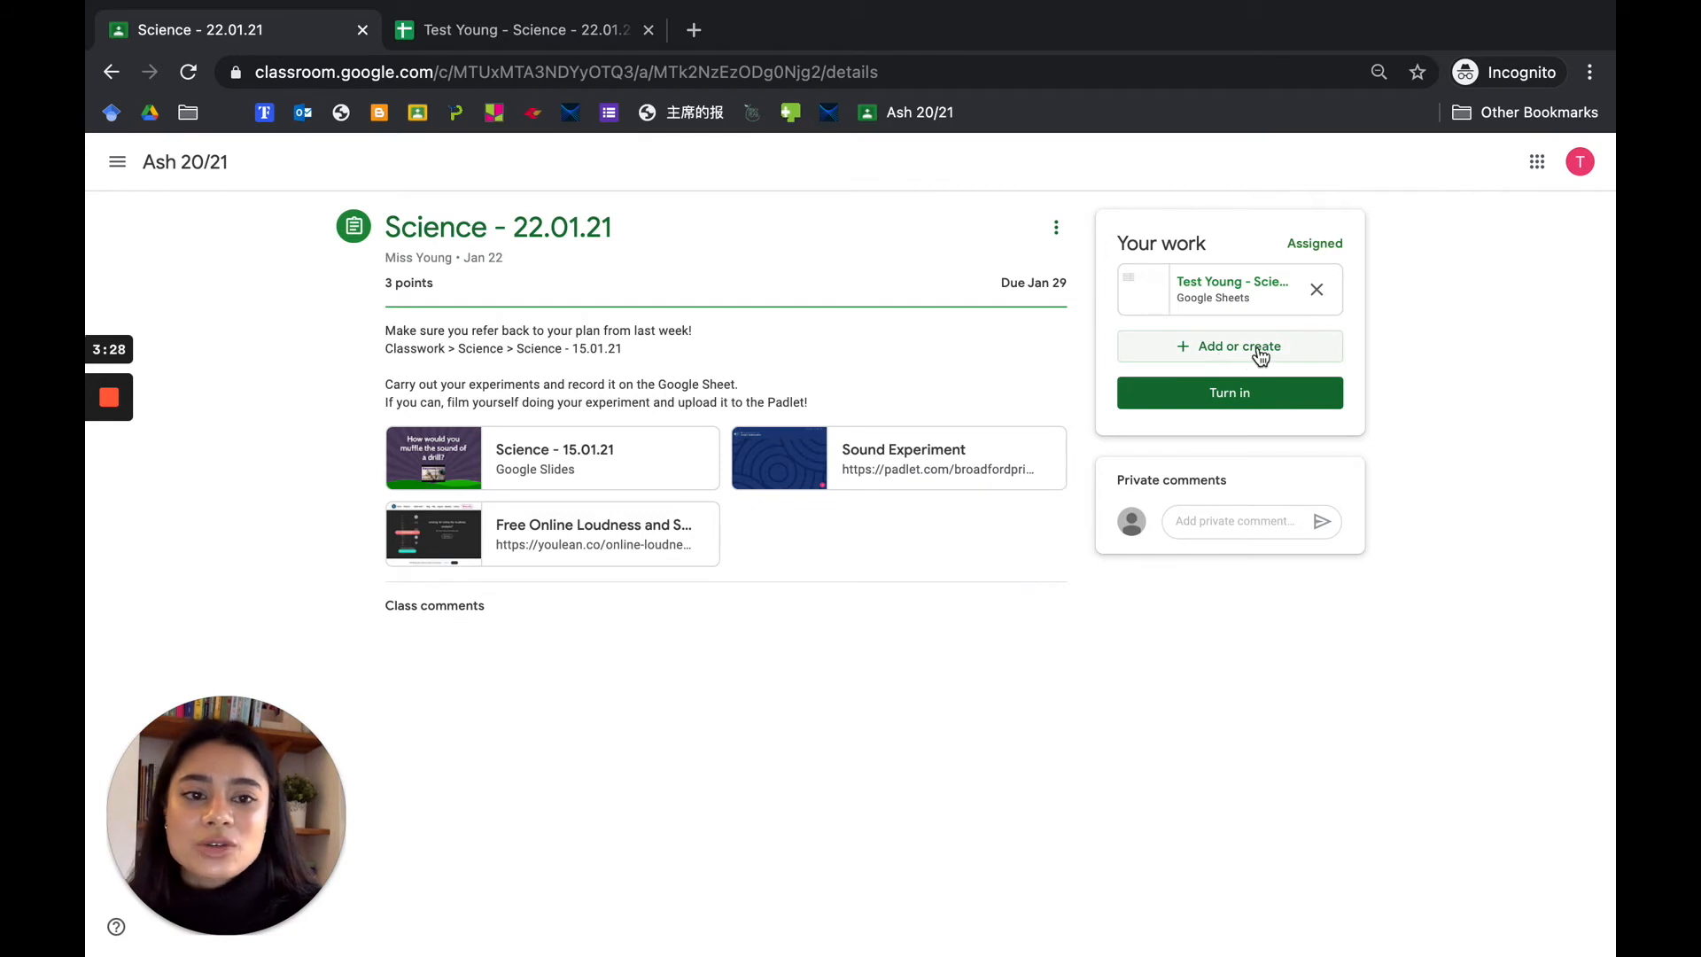
- Attach the QpNIR.png image from the computer alongside the Google Sheet in Your work
left_click(1227, 345)
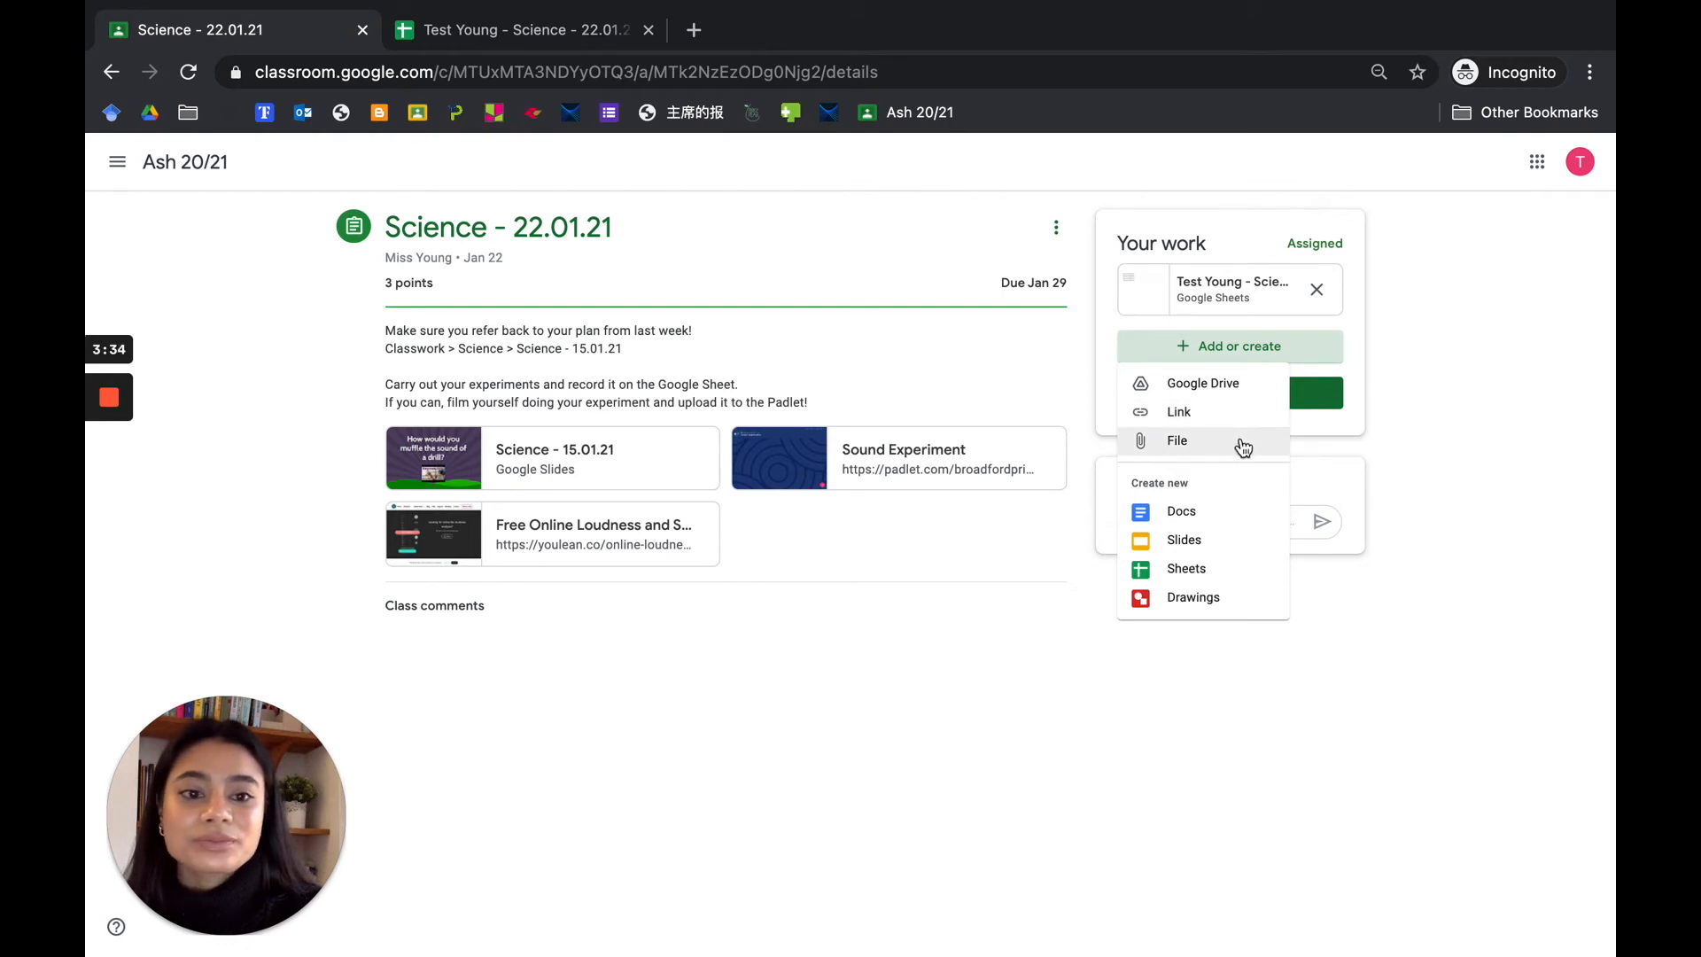
left_click(1177, 442)
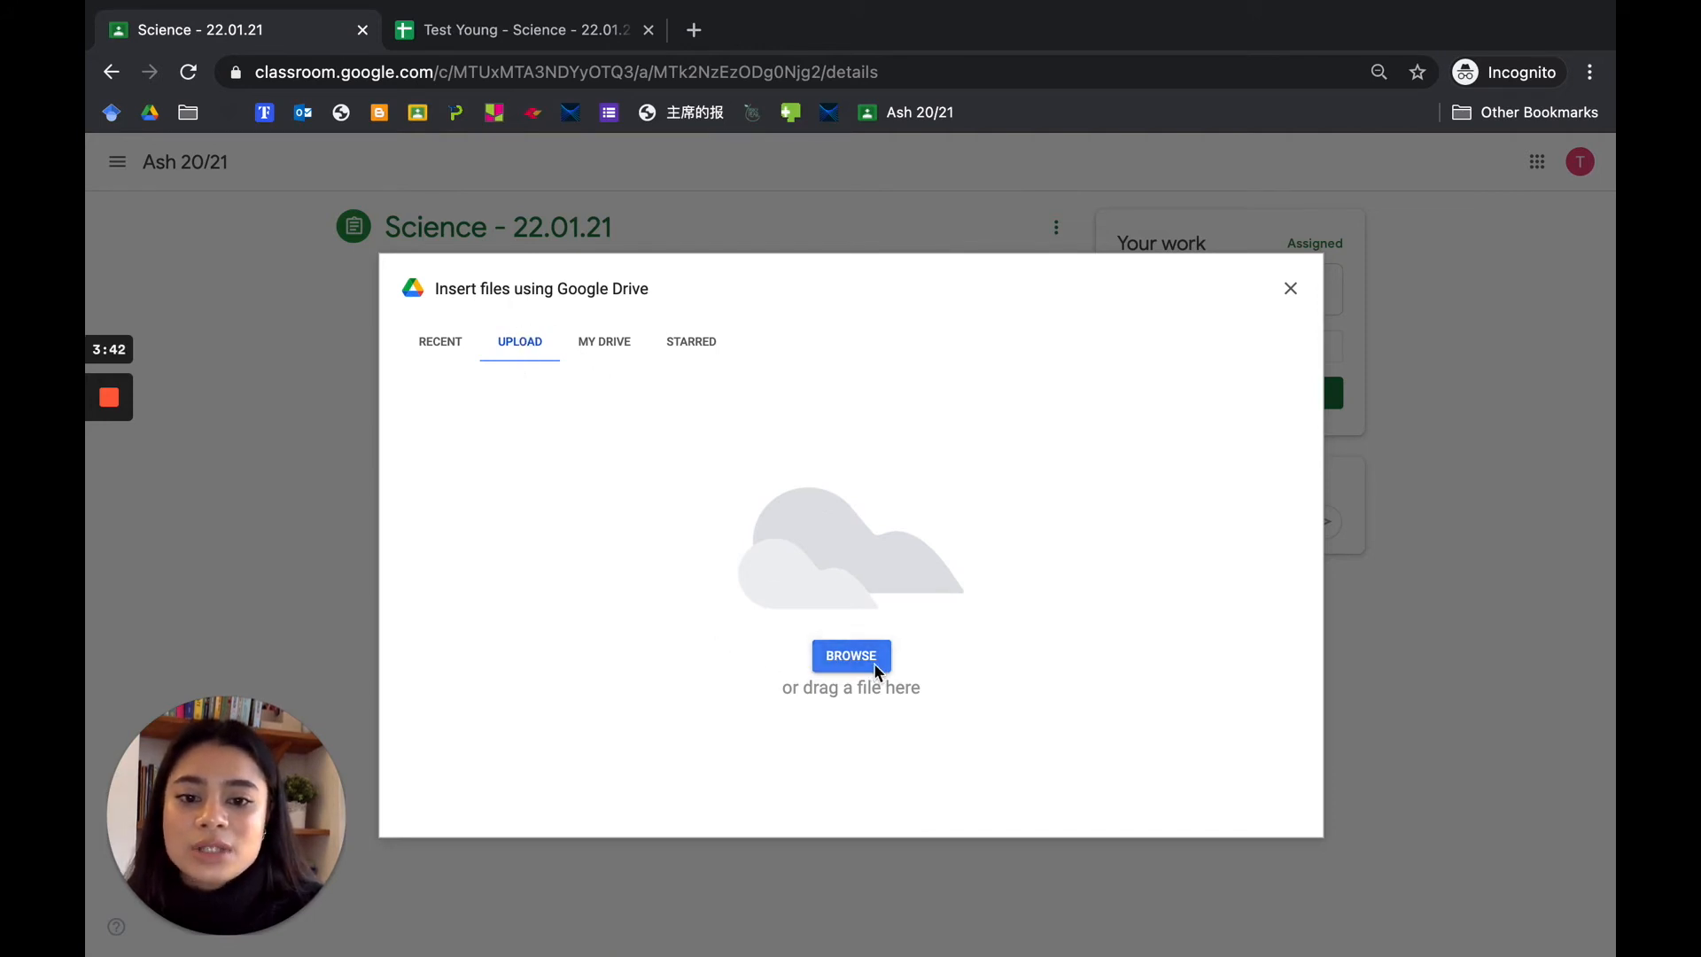
left_click(851, 656)
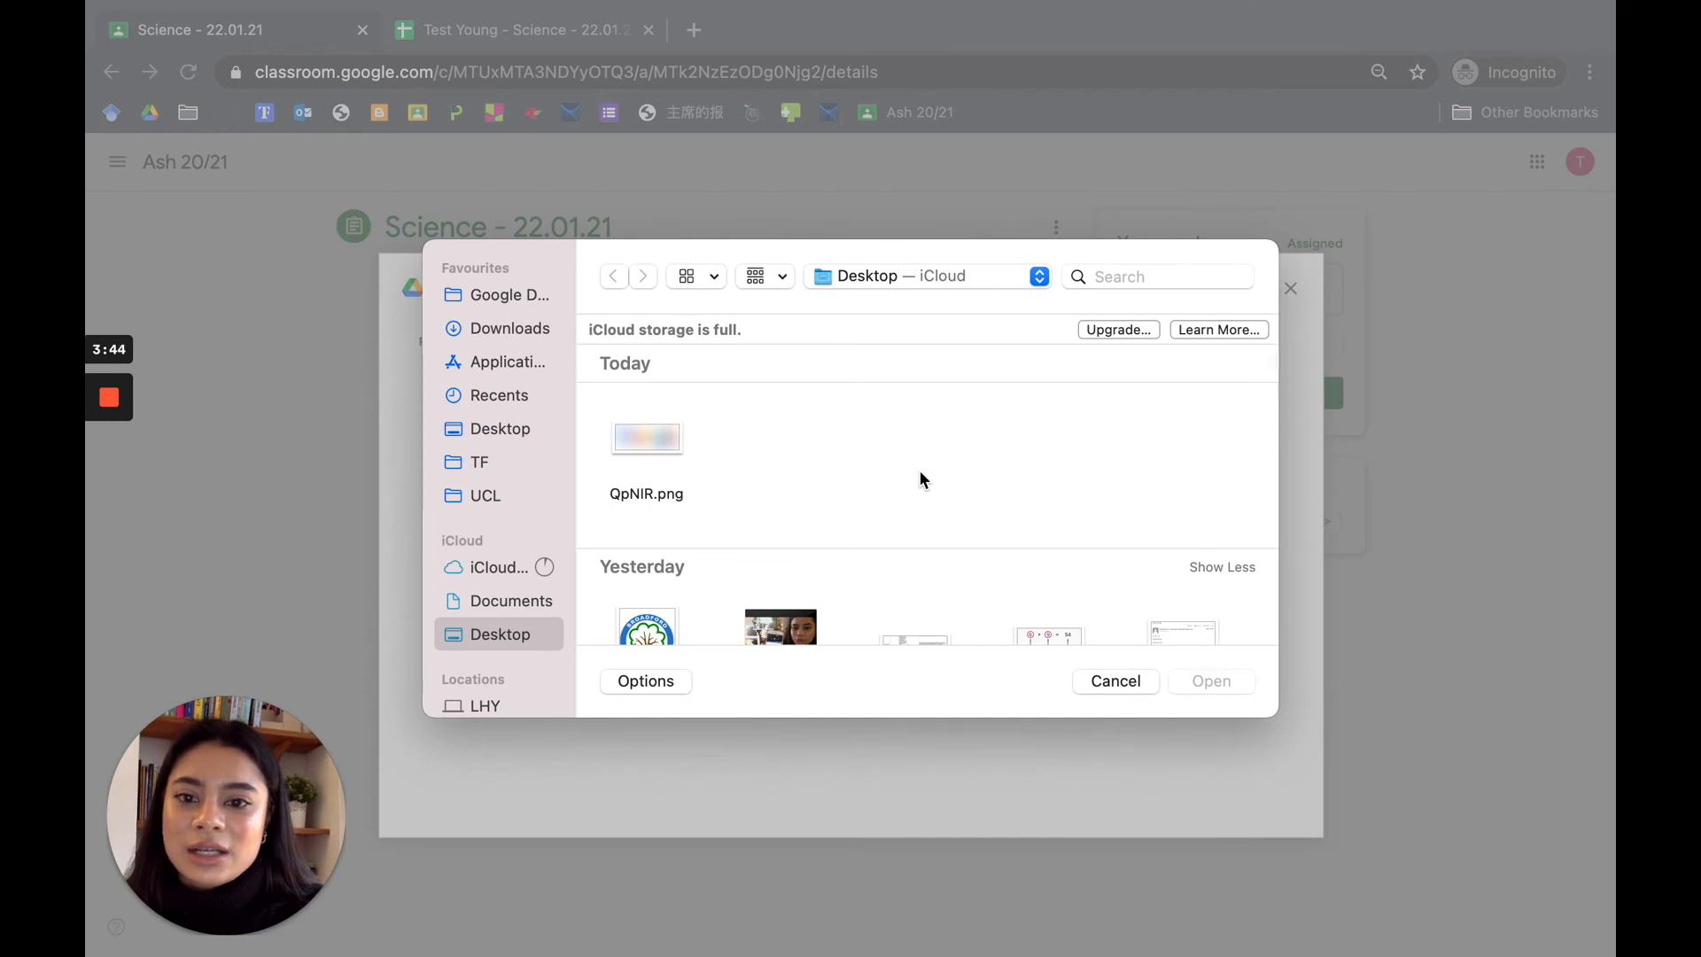
left_click(644, 437)
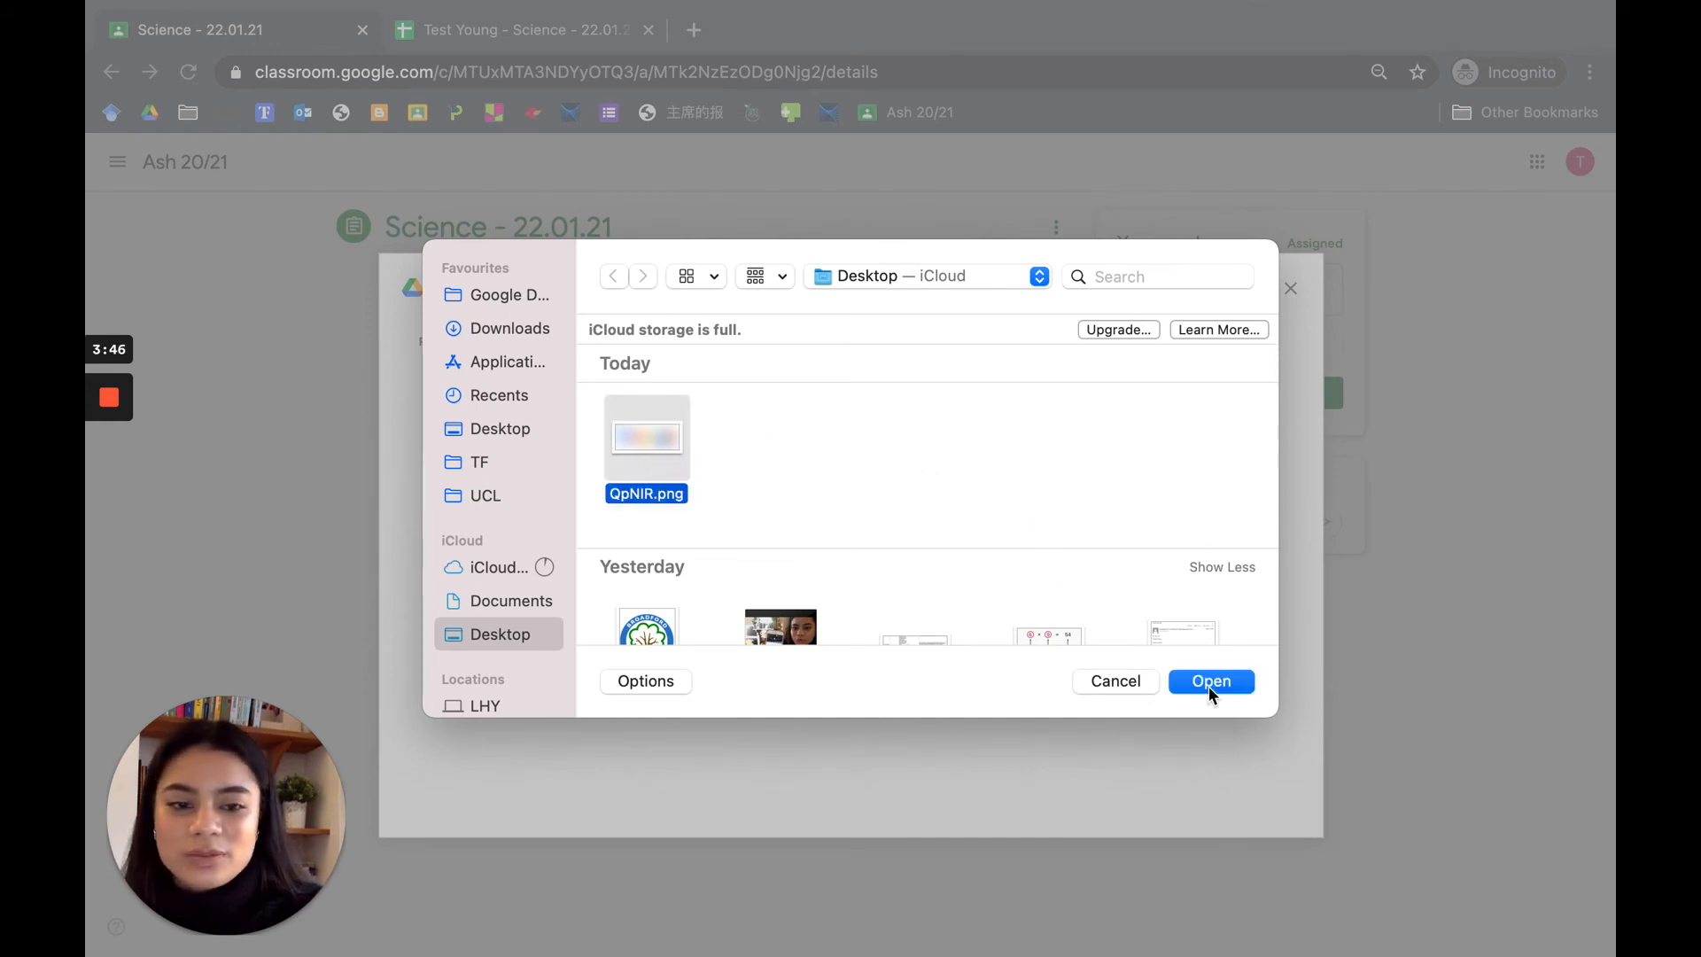
left_click(1210, 680)
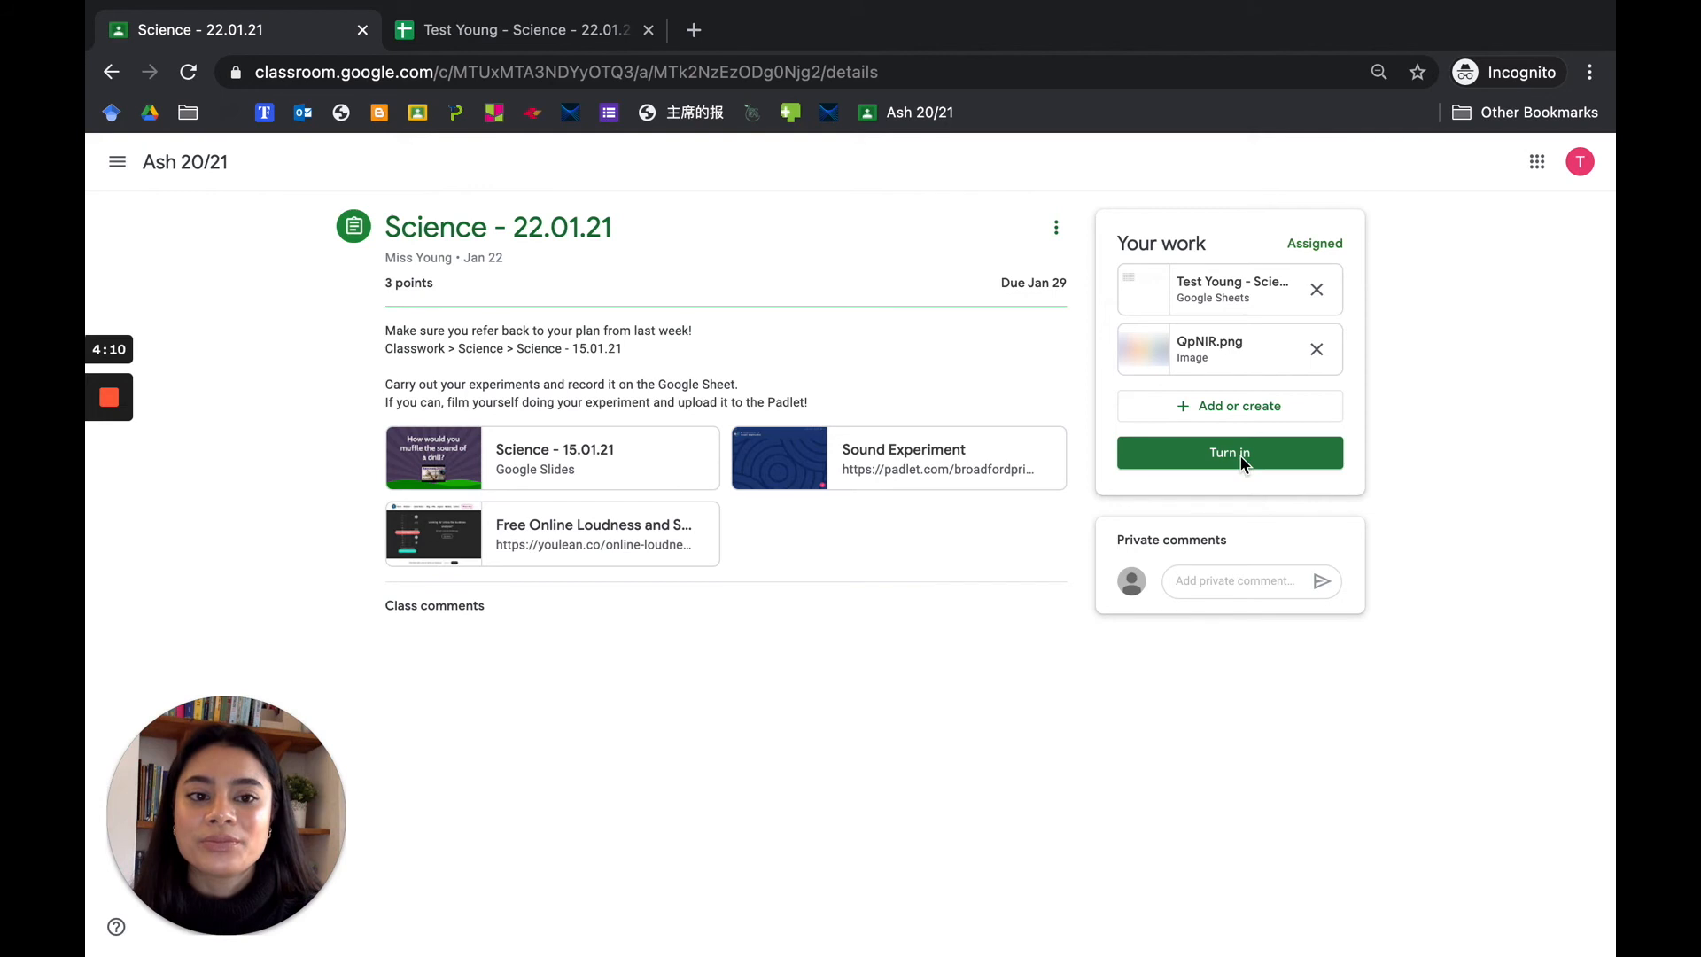
- Turn in the Science - 22.01.21 work with both attachments, marking it Turned in
left_click(1229, 452)
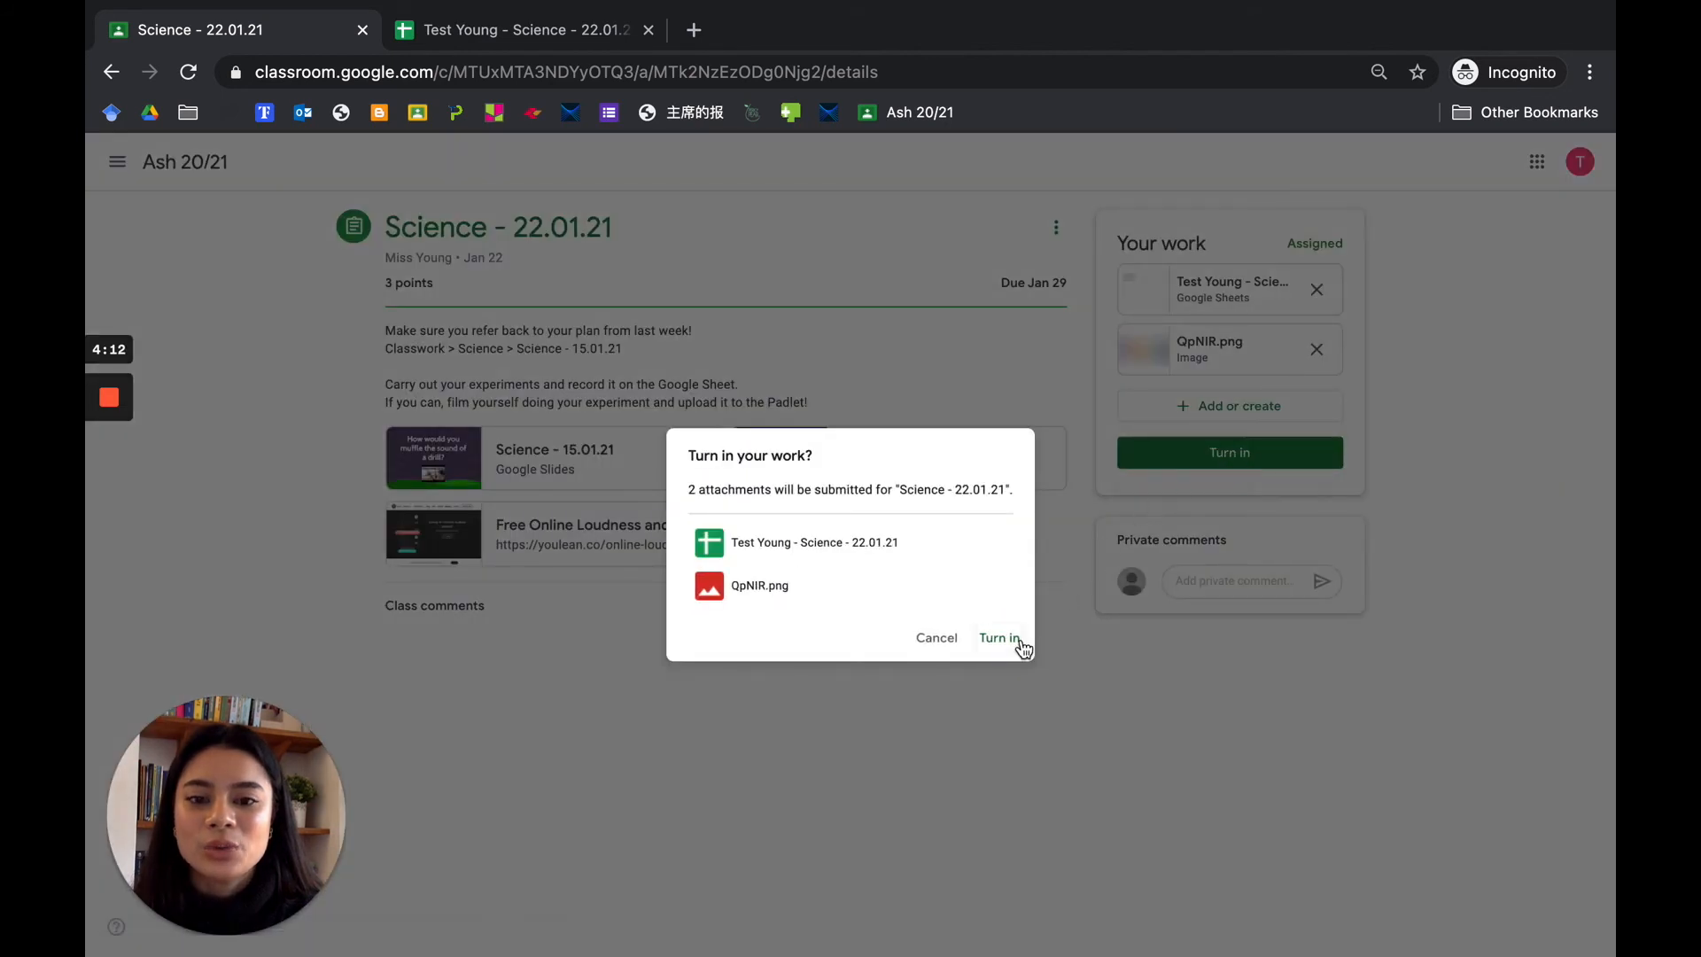
mouse_move(938, 498)
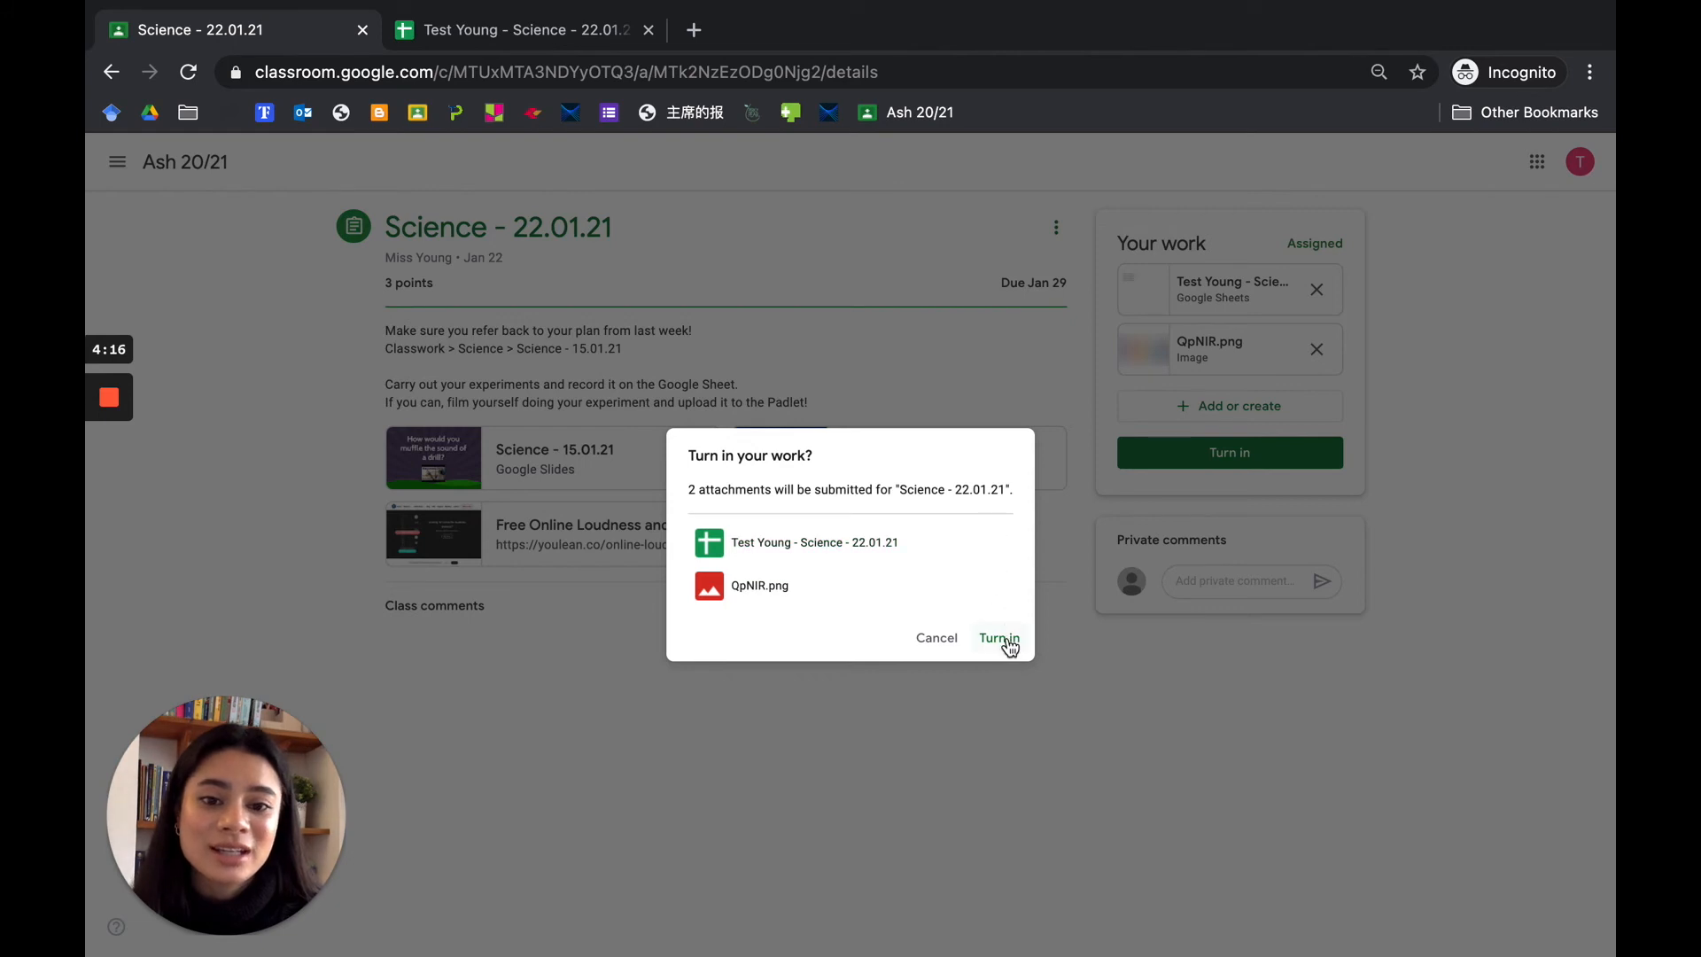
left_click(997, 637)
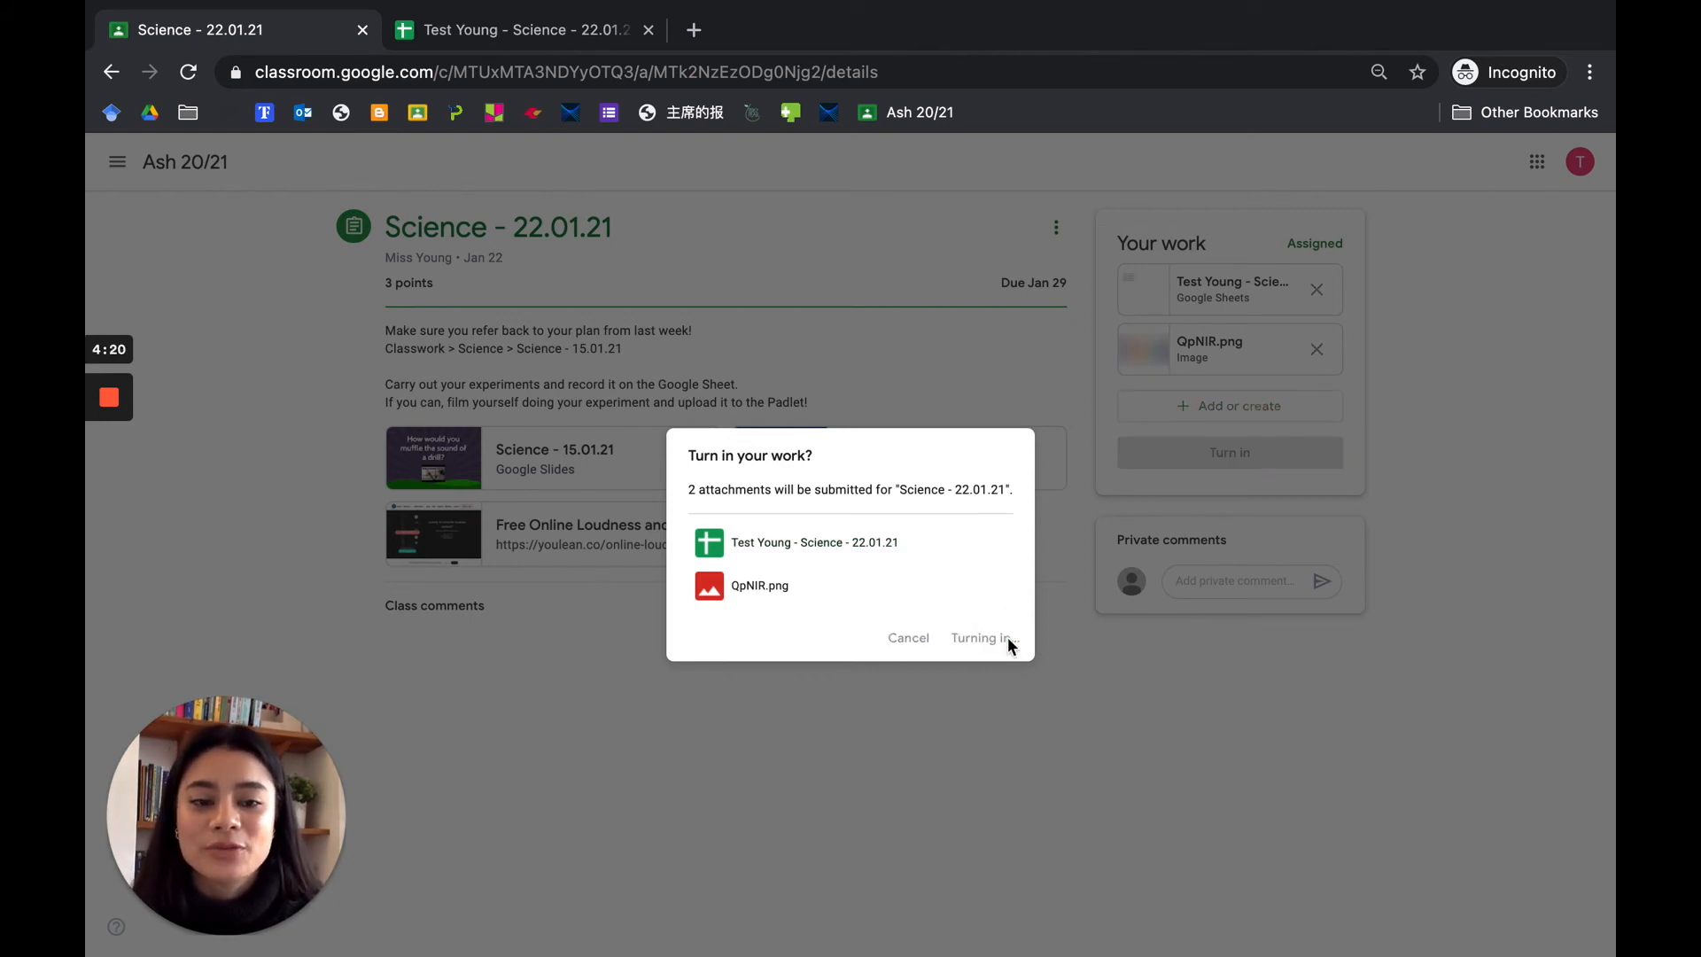
left_click(979, 636)
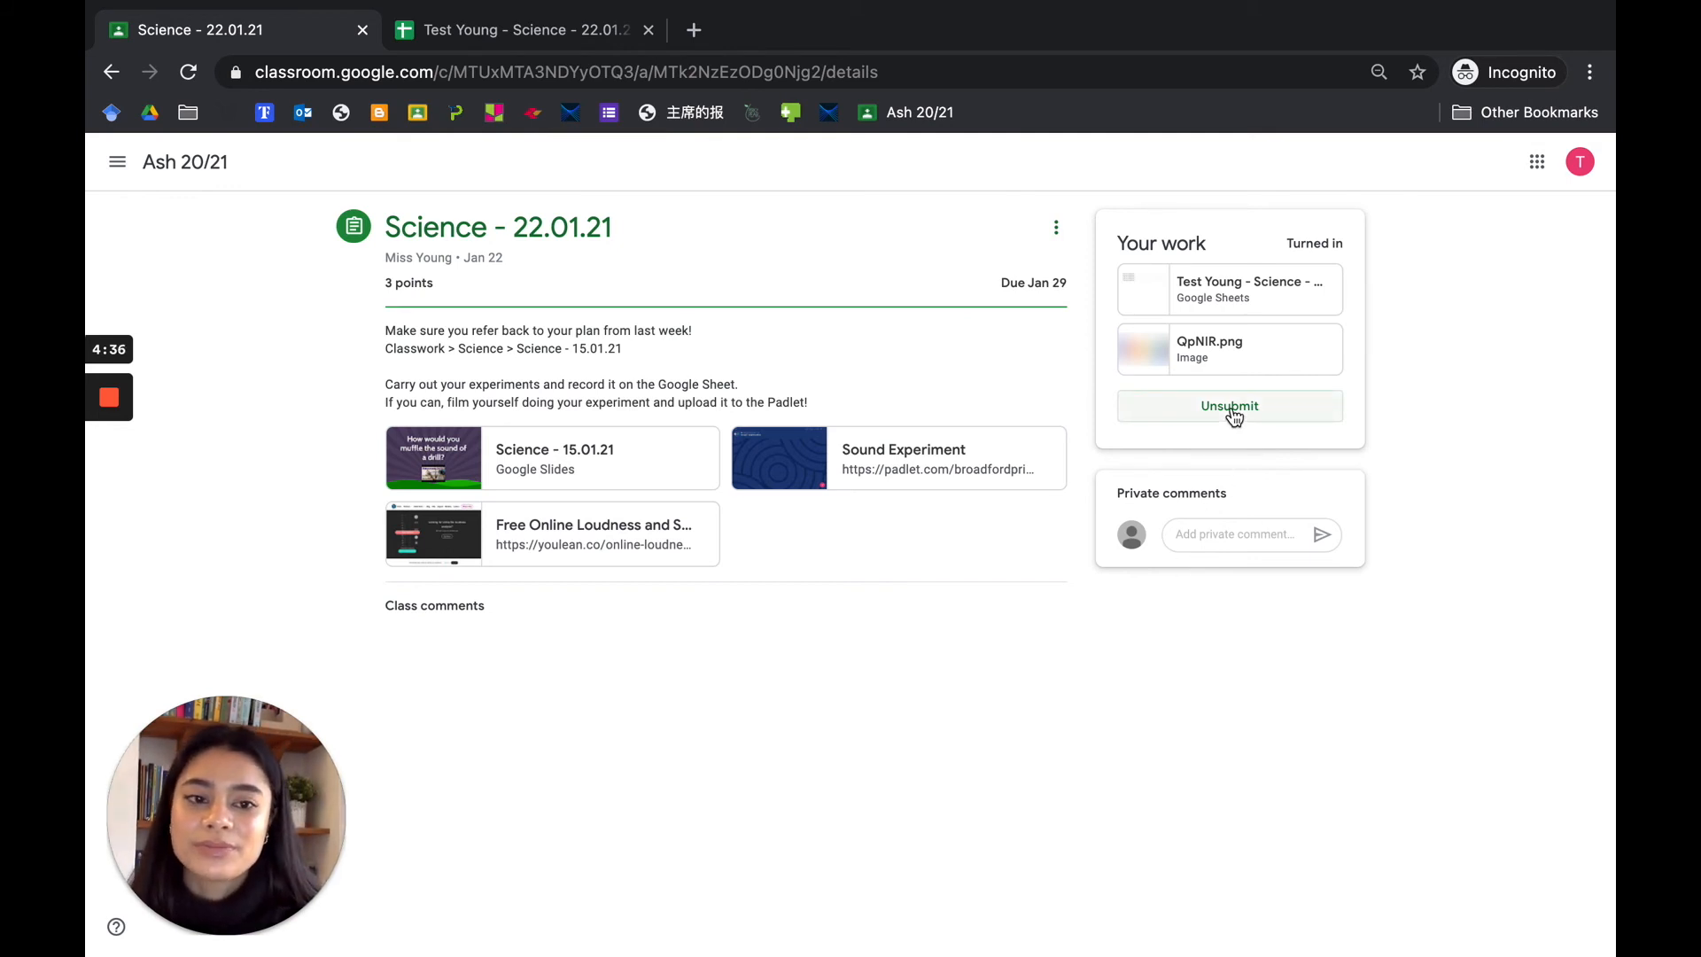
- Unsubmit the Science - 22.01.21 work so it returns to Assigned with both attachments kept
left_click(1230, 404)
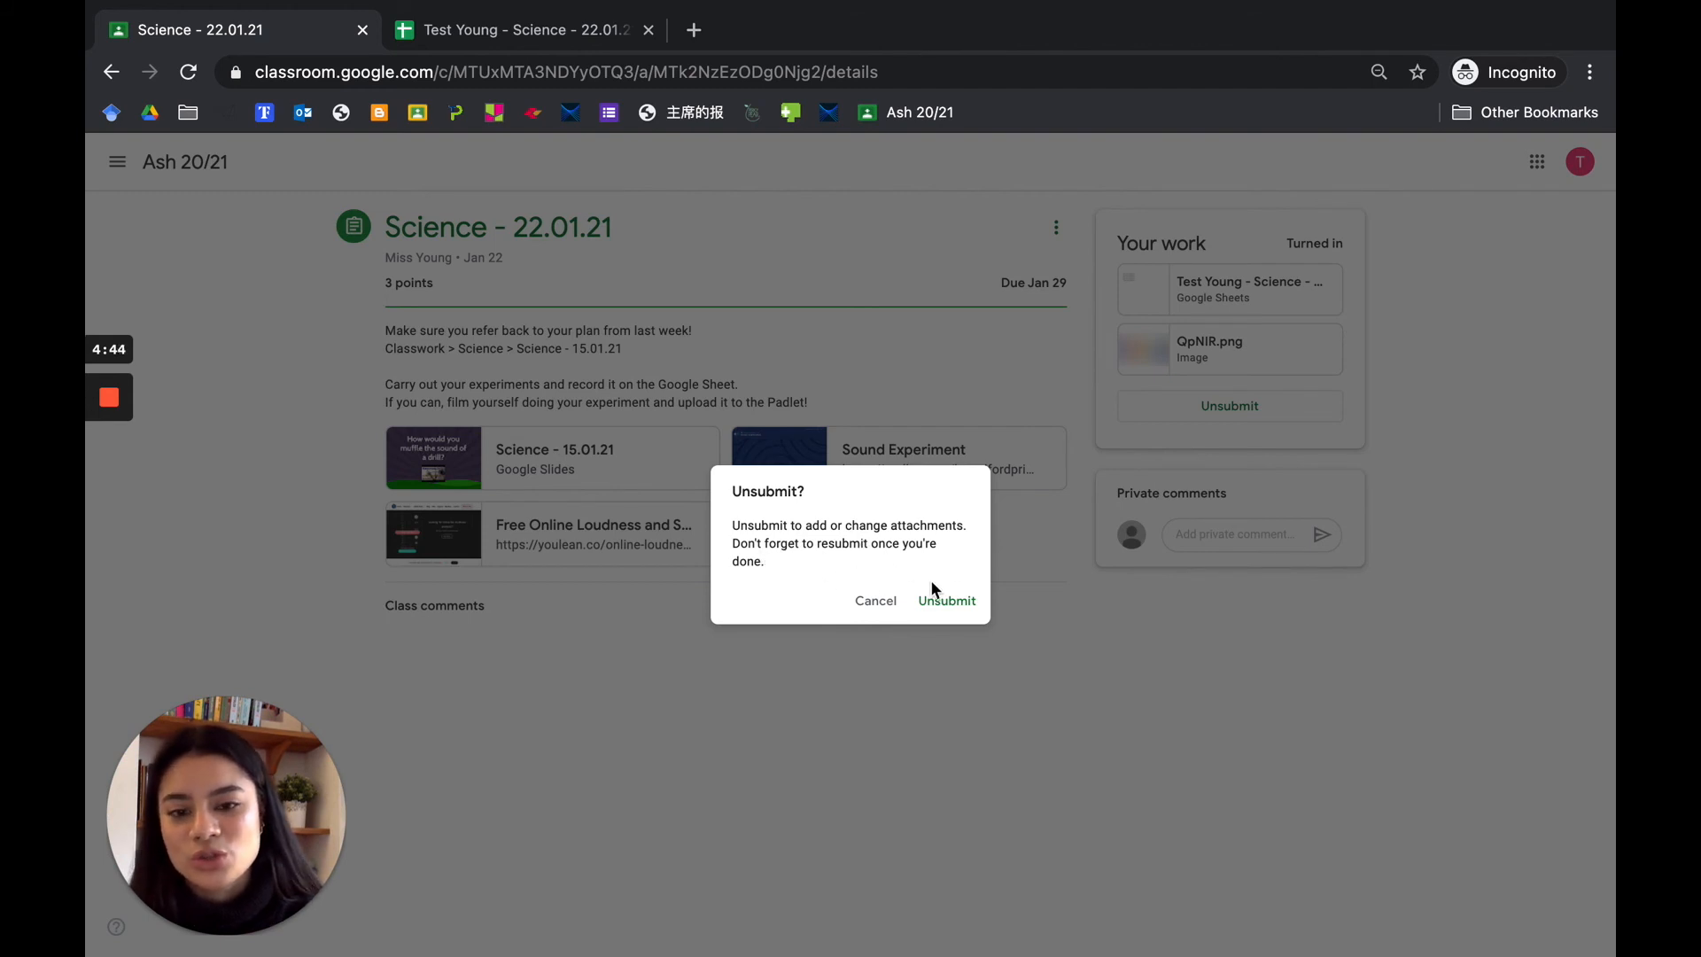
left_click(946, 601)
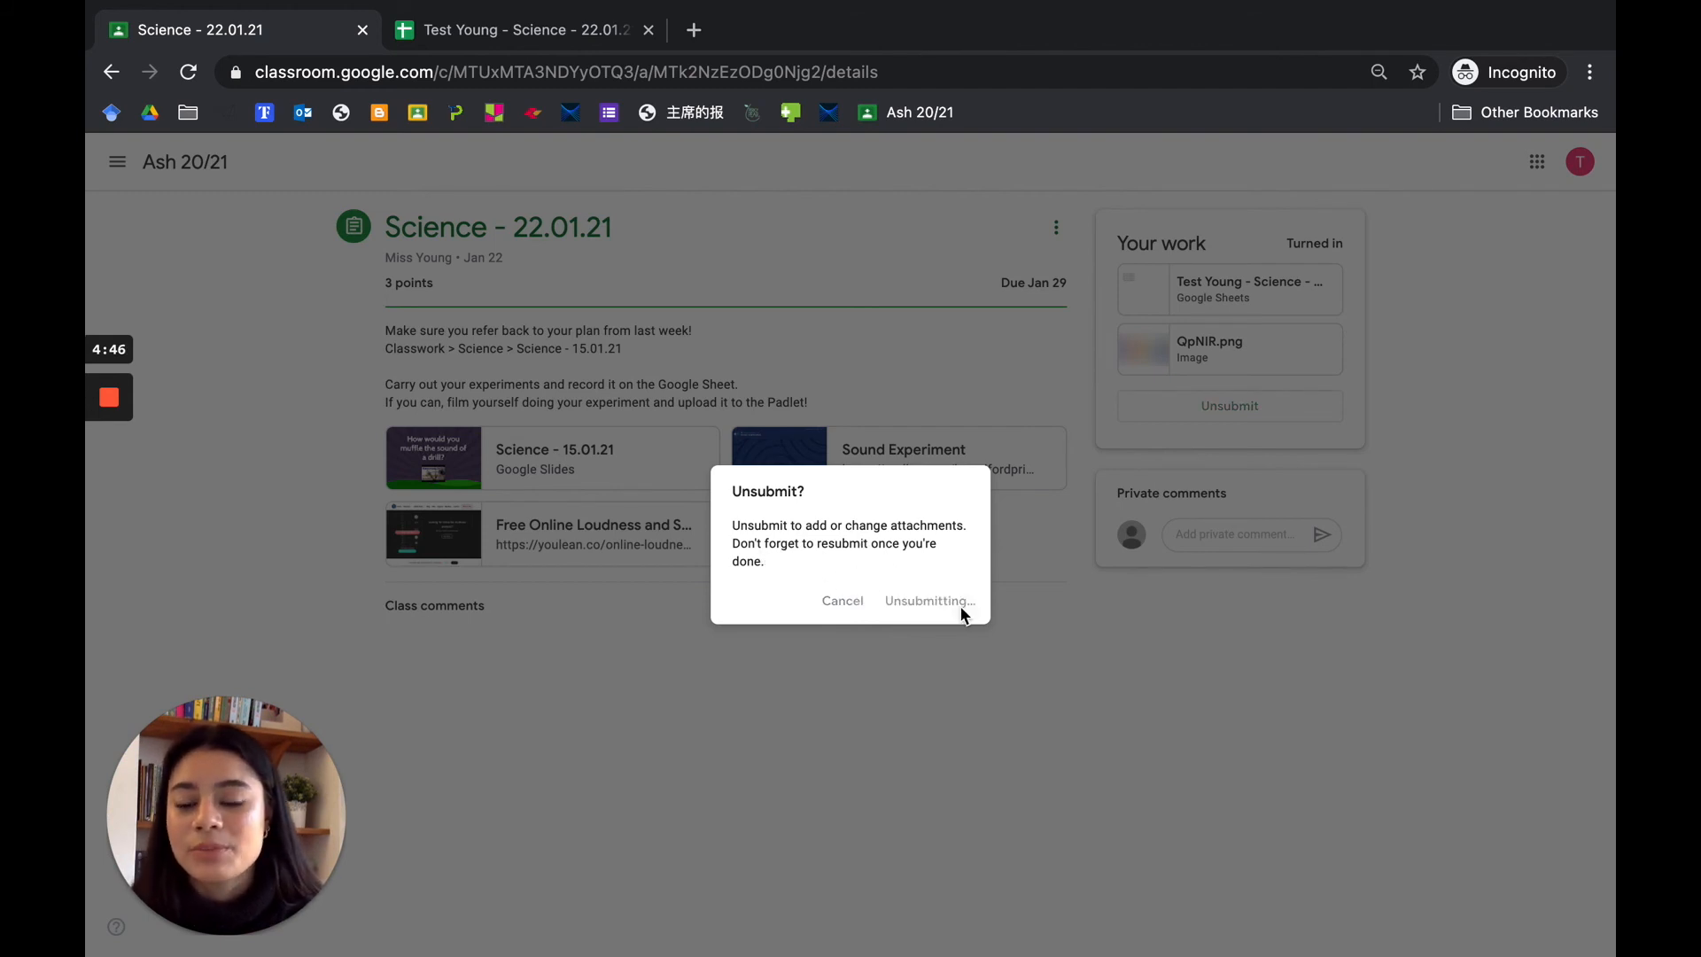
left_click(927, 600)
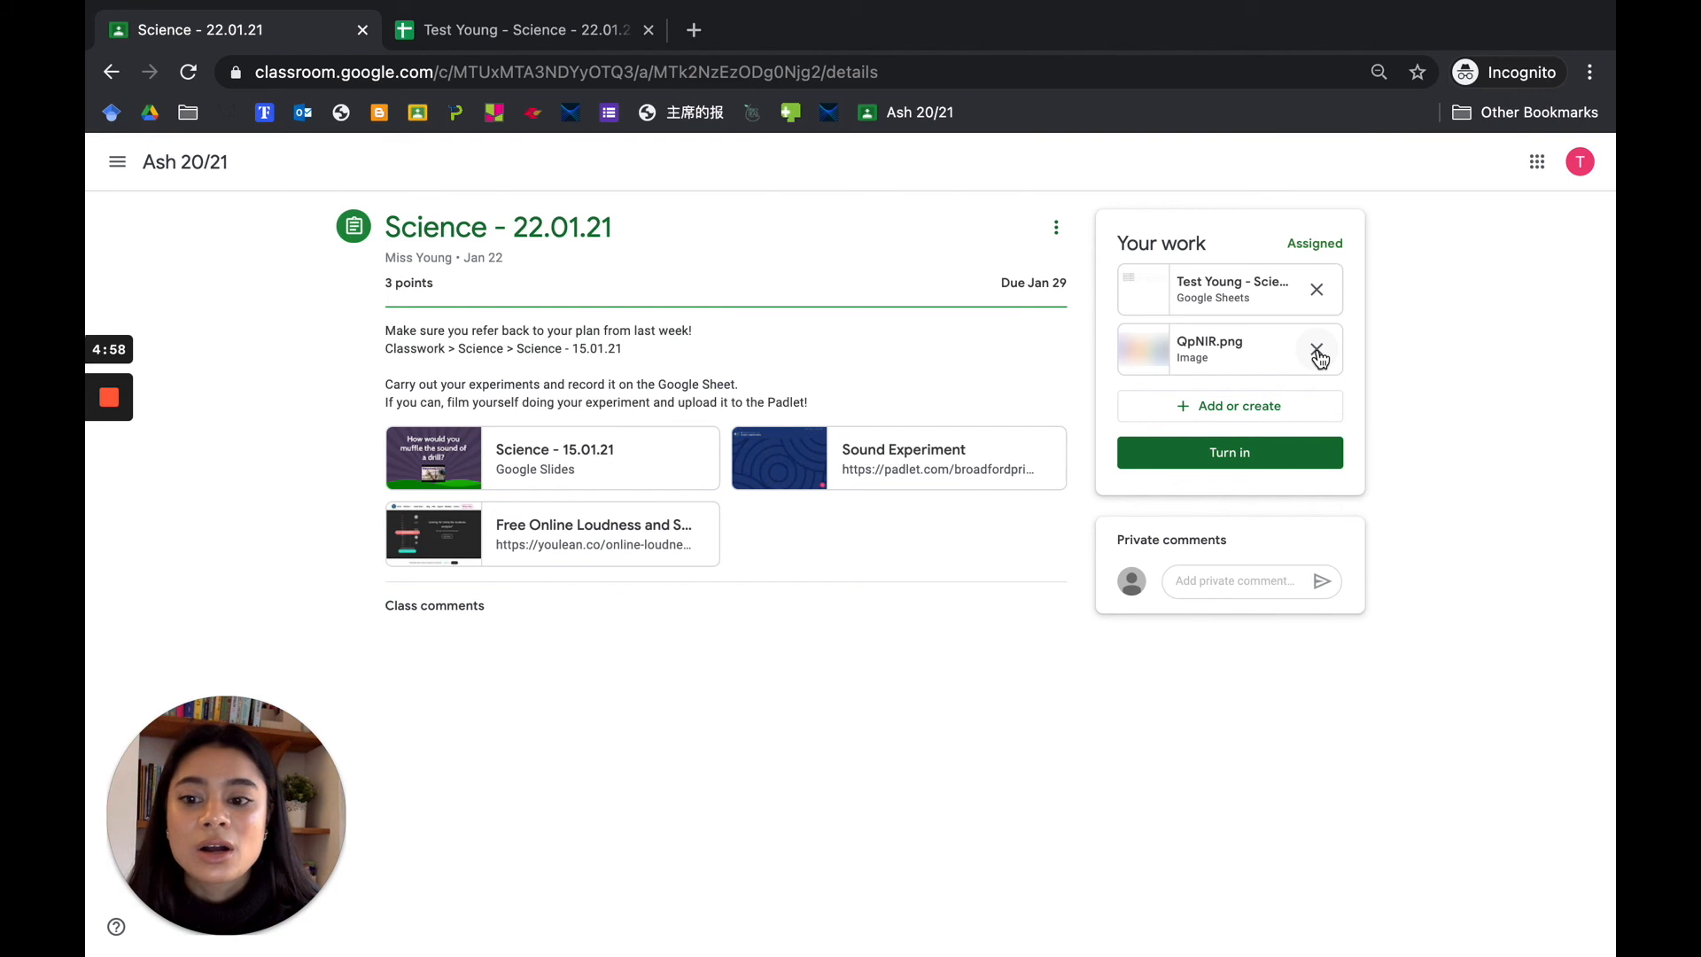
- Remove QpNIR.png and the Test Young Sheet, then restore a fresh copy of the sheet
left_click(1316, 350)
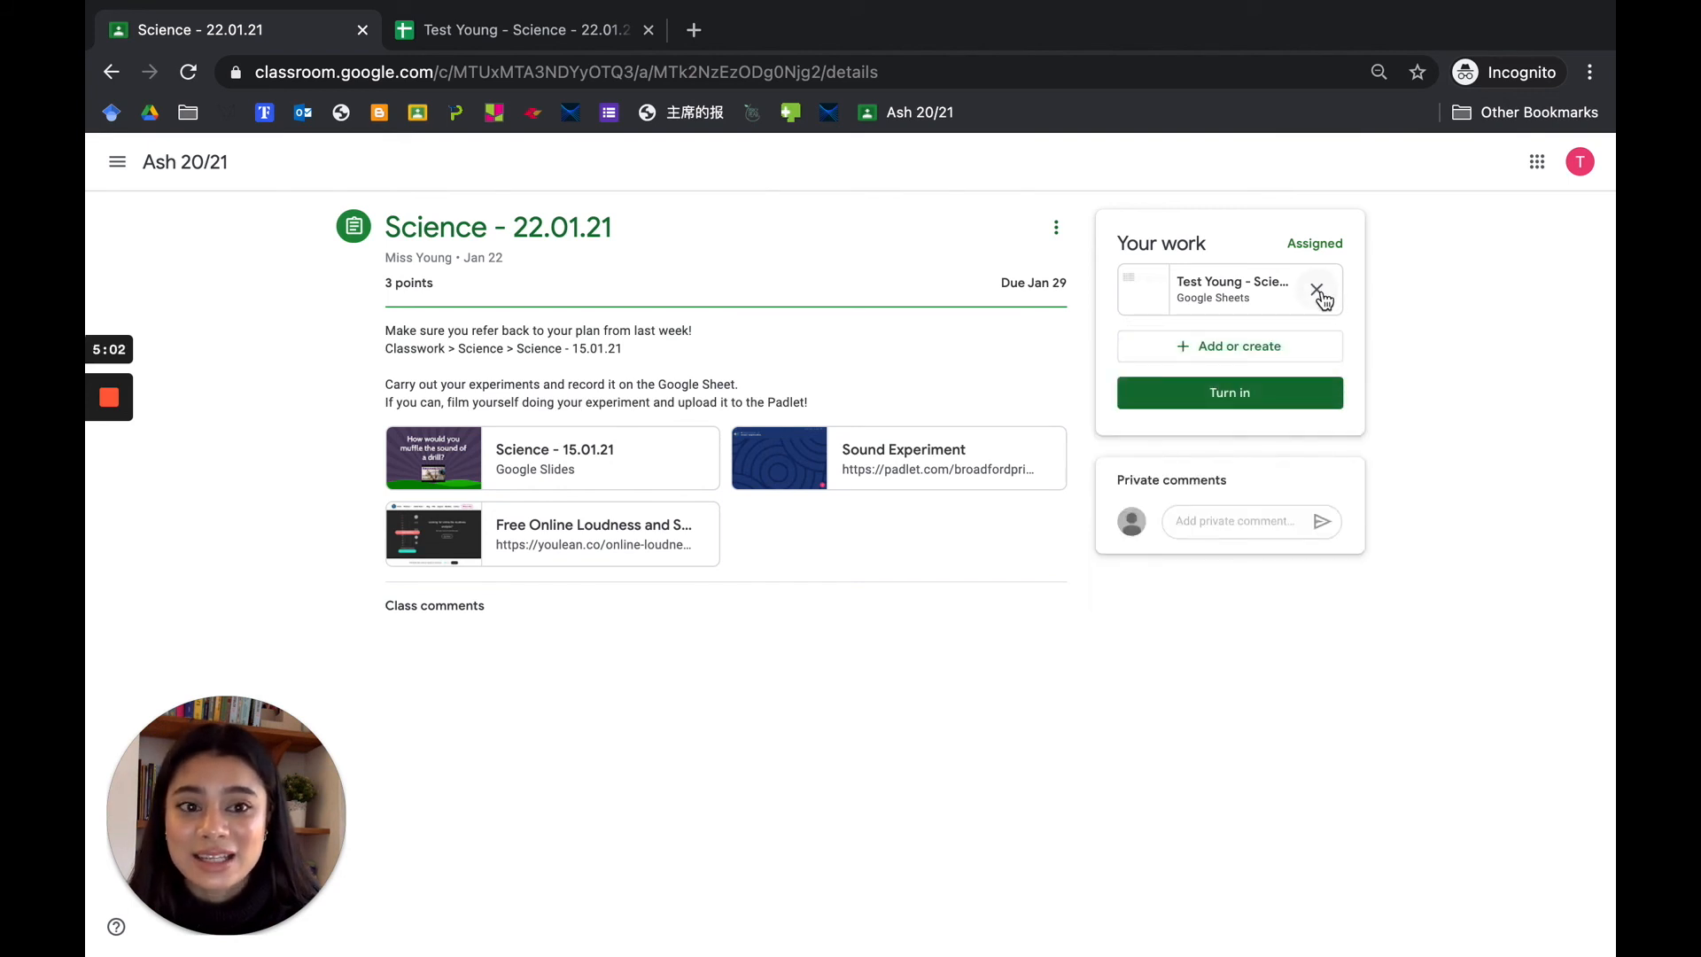
left_click(1318, 290)
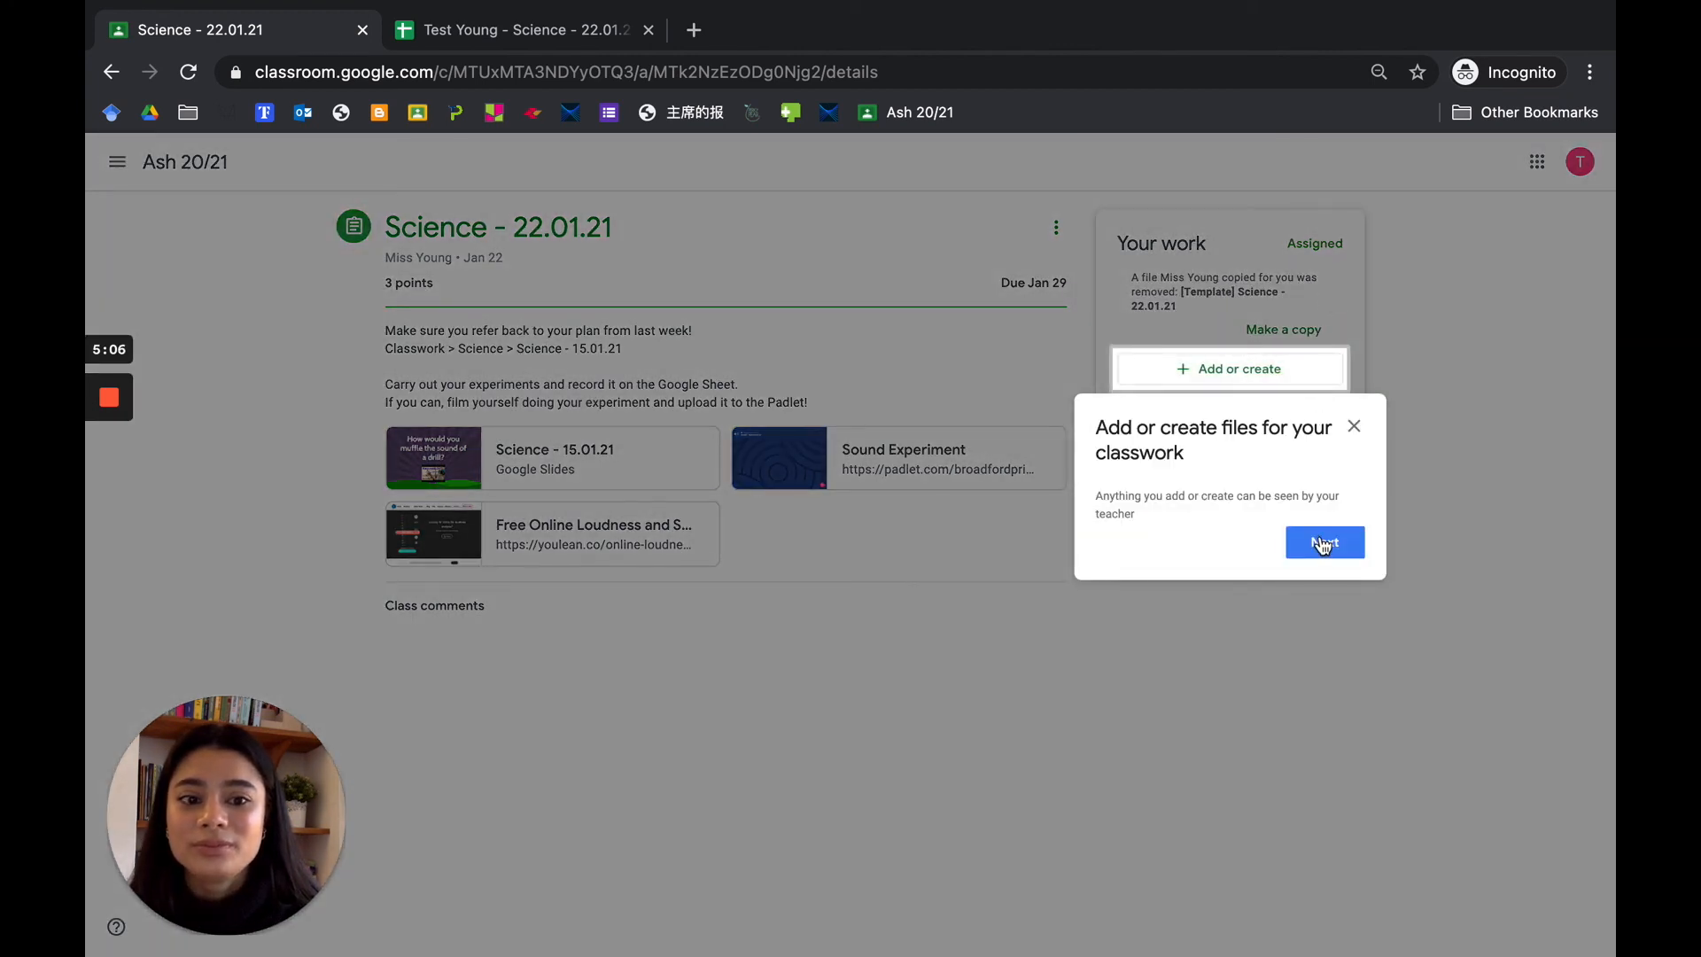
left_click(1323, 542)
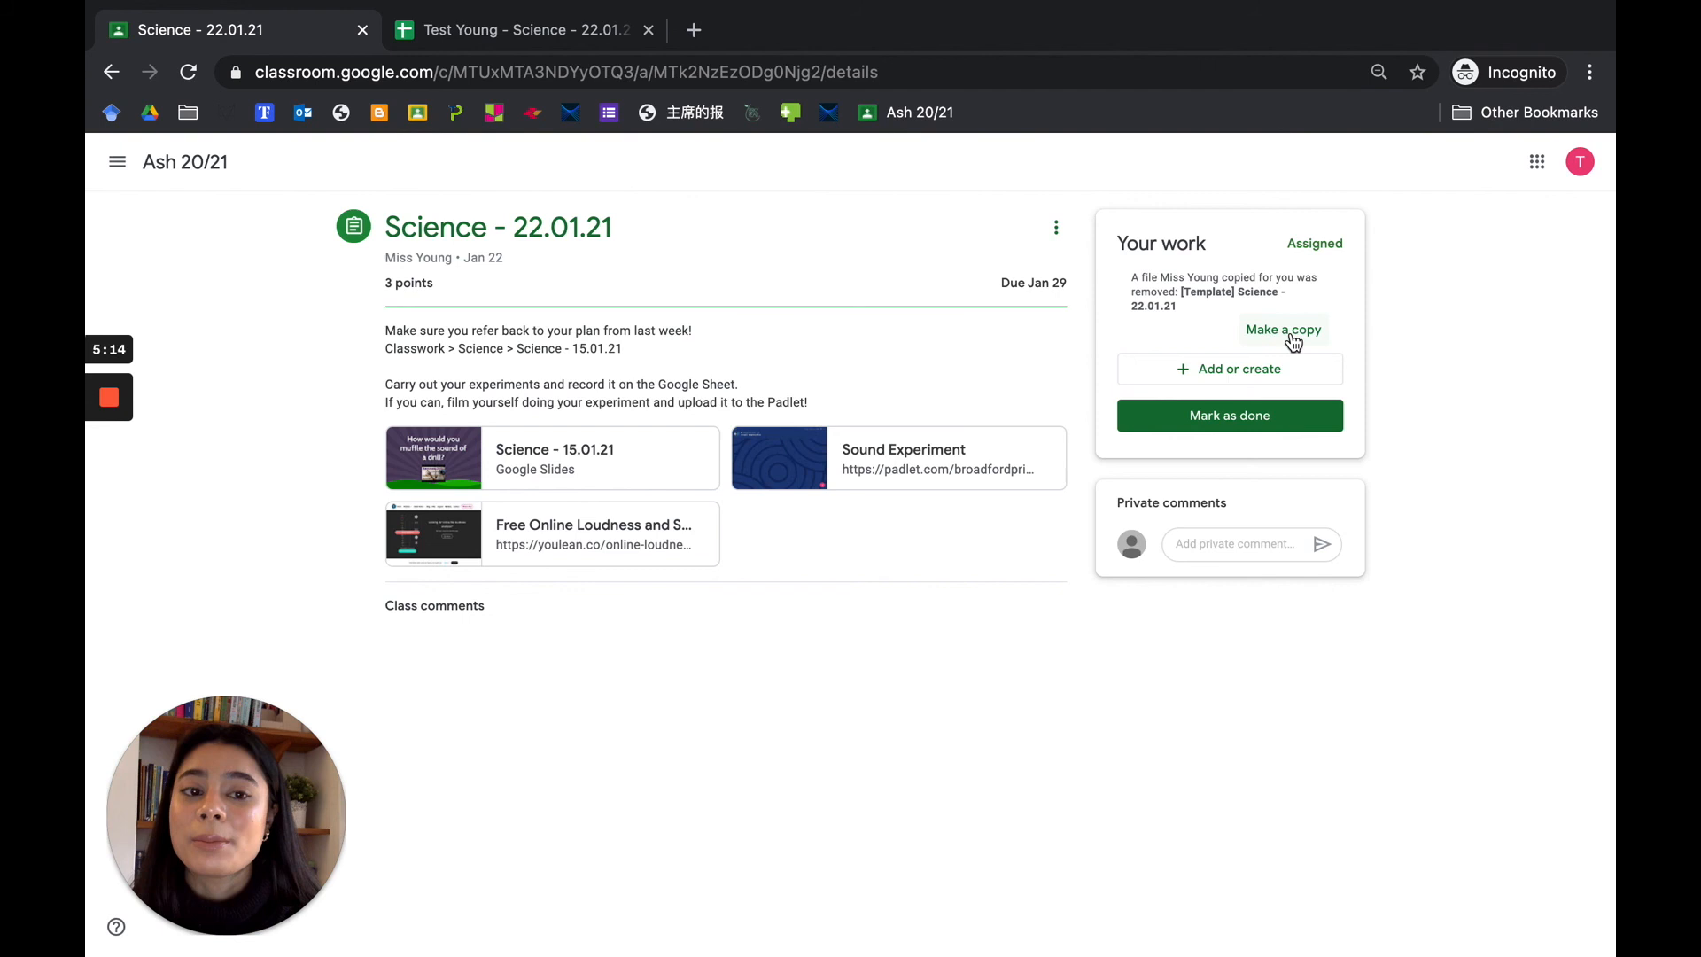
left_click(1283, 329)
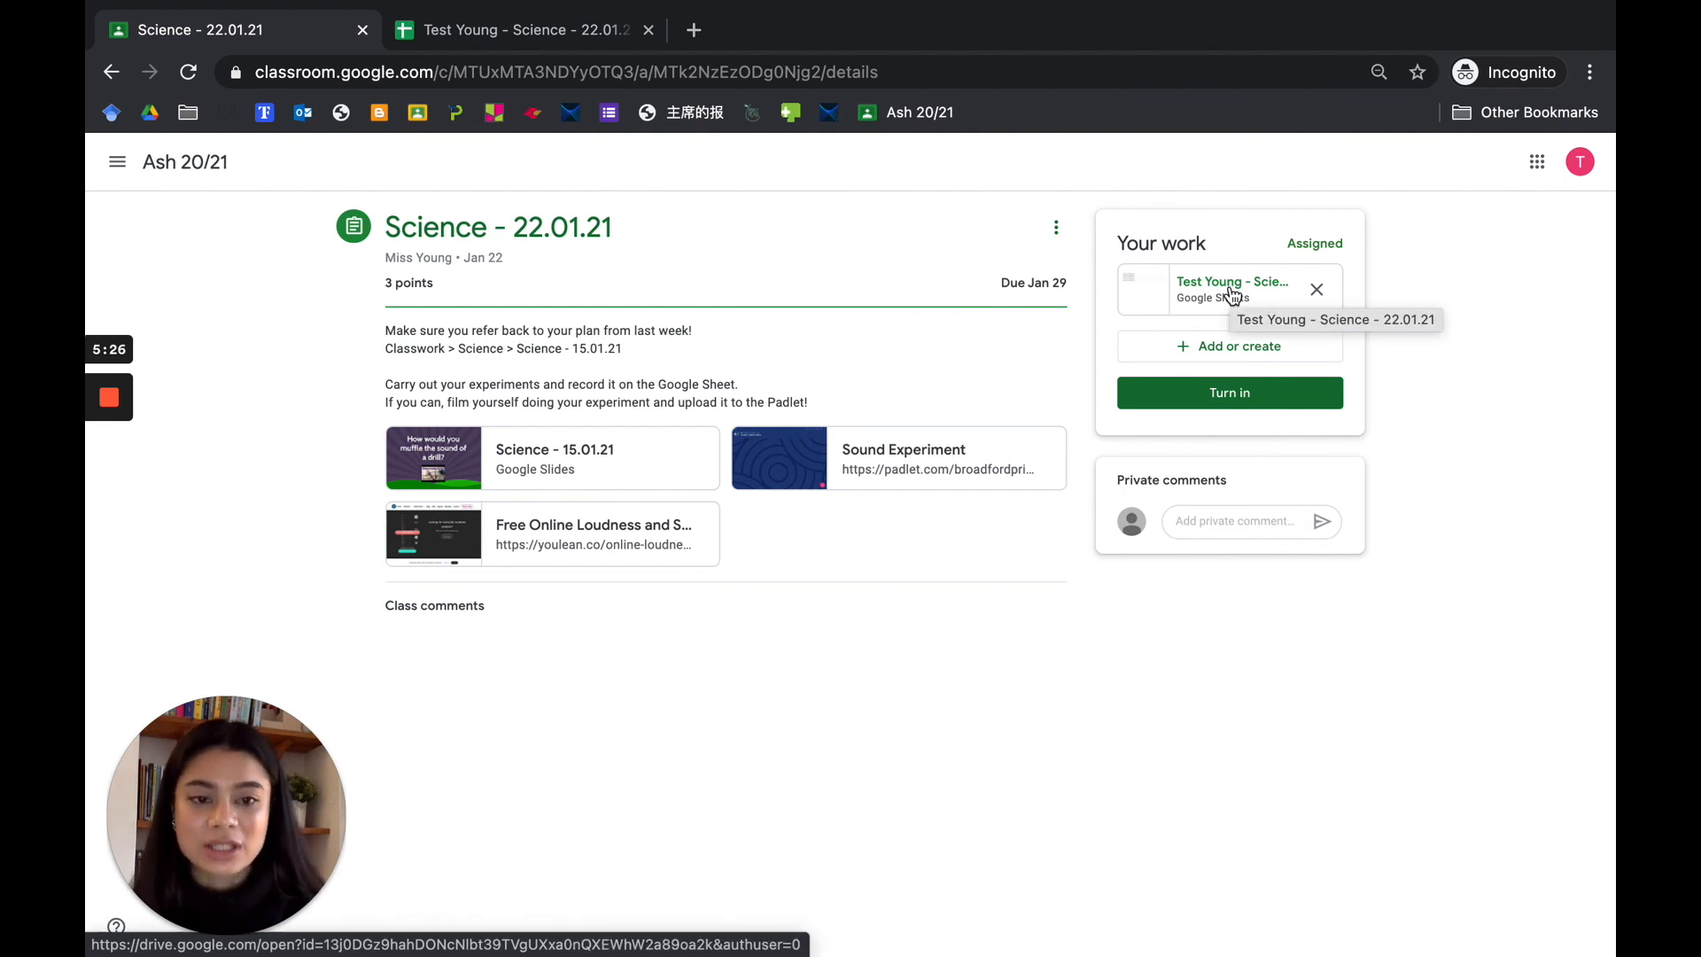
- Turn in the work again with only the Test Young Sheet attached
left_click(1229, 393)
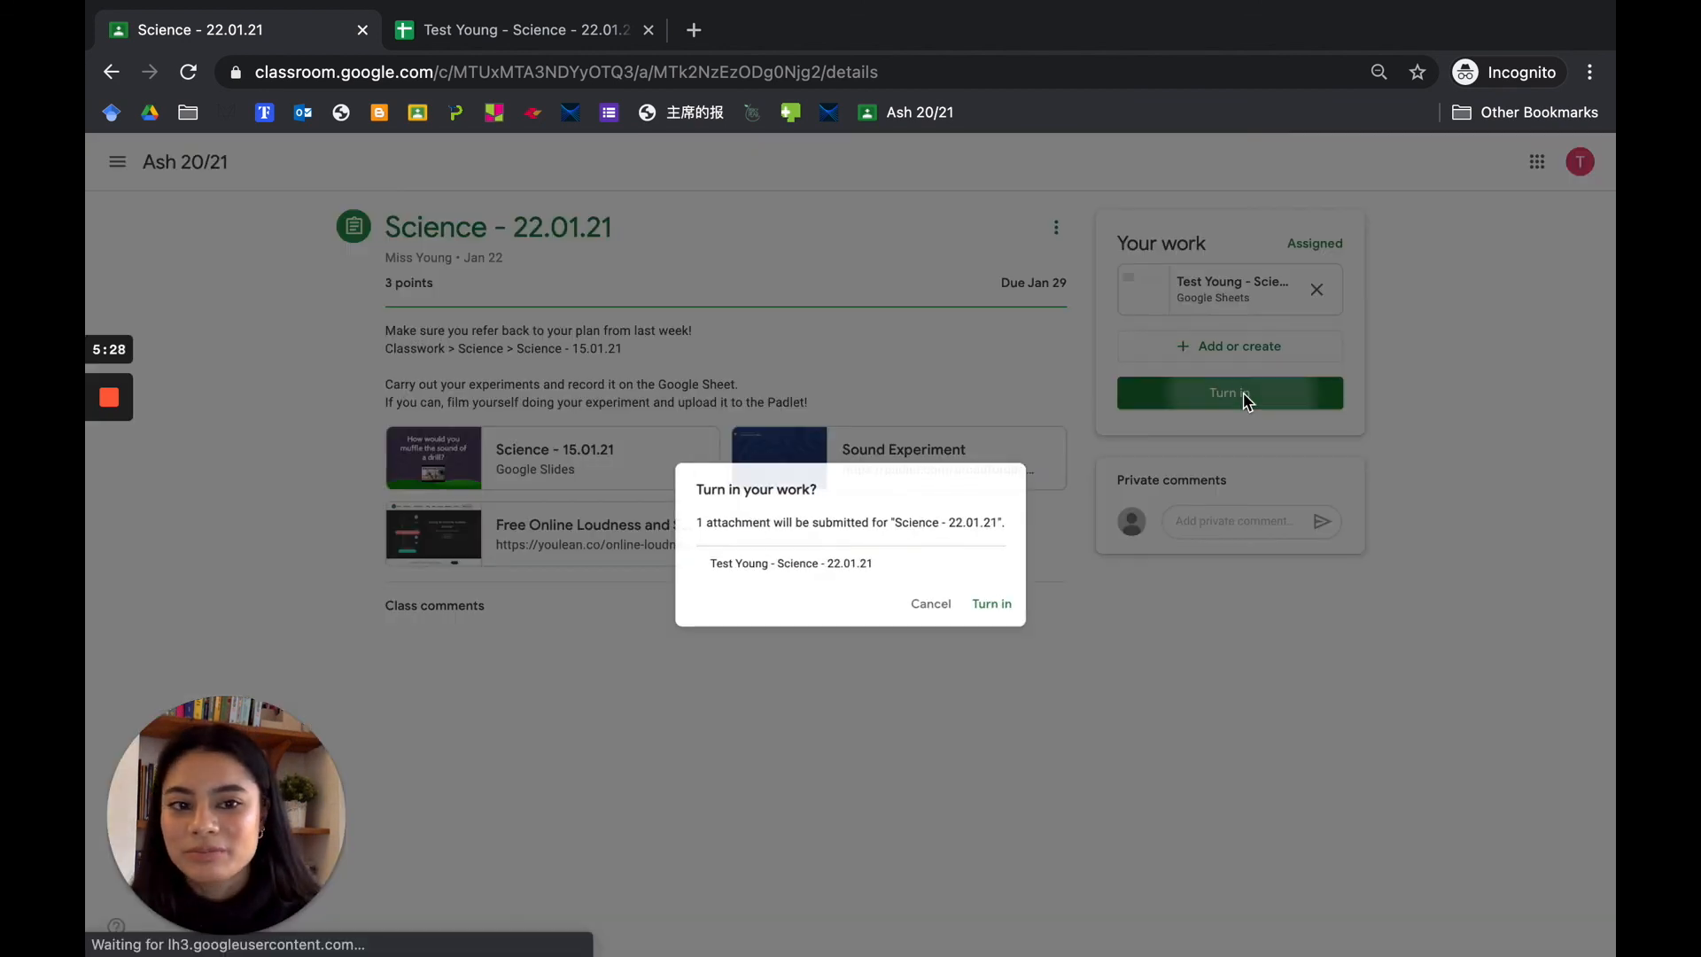
left_click(989, 602)
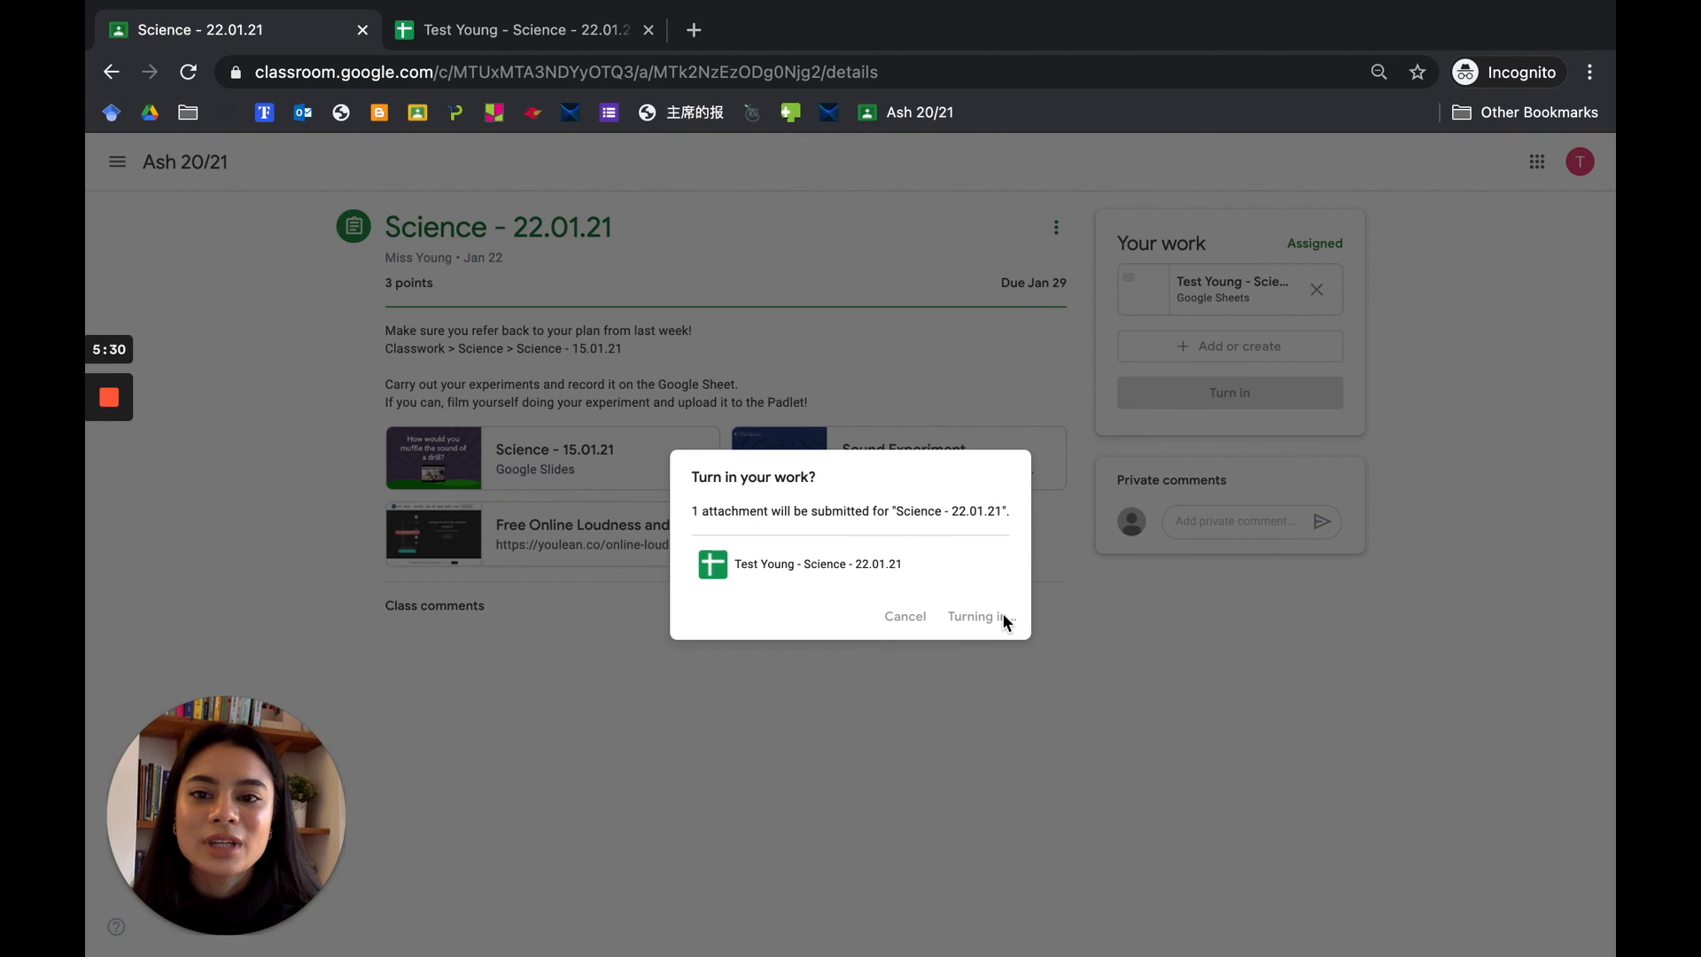
left_click(973, 617)
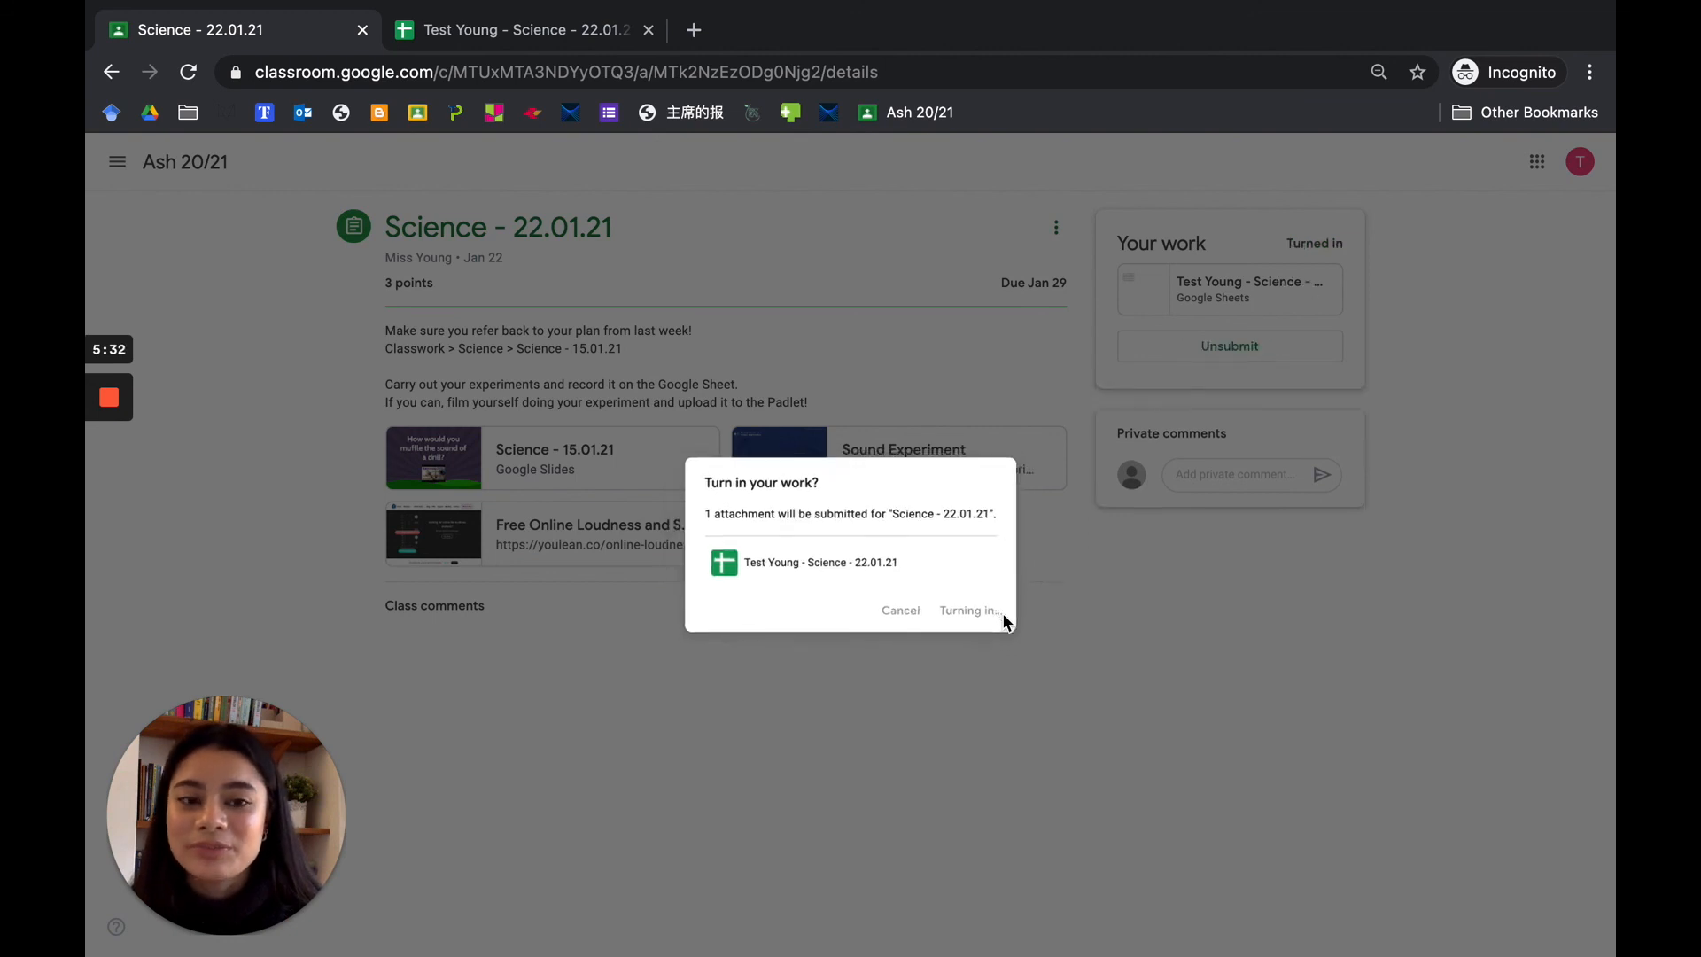
left_click(965, 609)
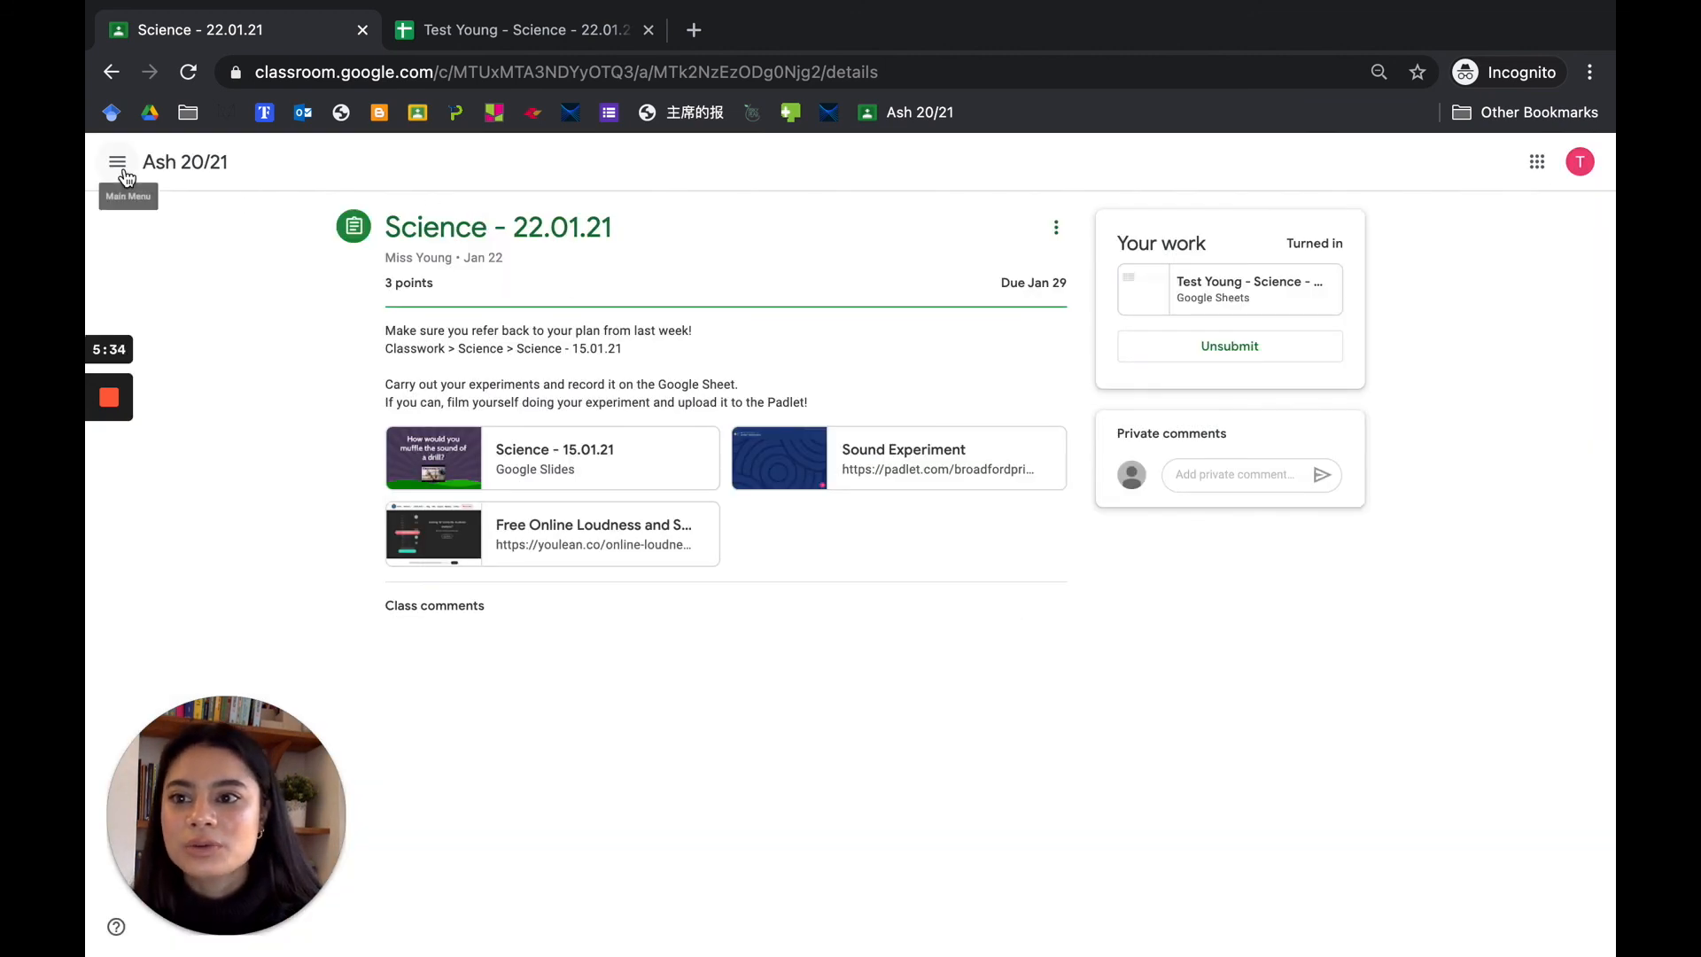
- Go to Ash 20/21, view all upcoming work and show the Done list with Science - 22.01.21 turned in
left_click(117, 161)
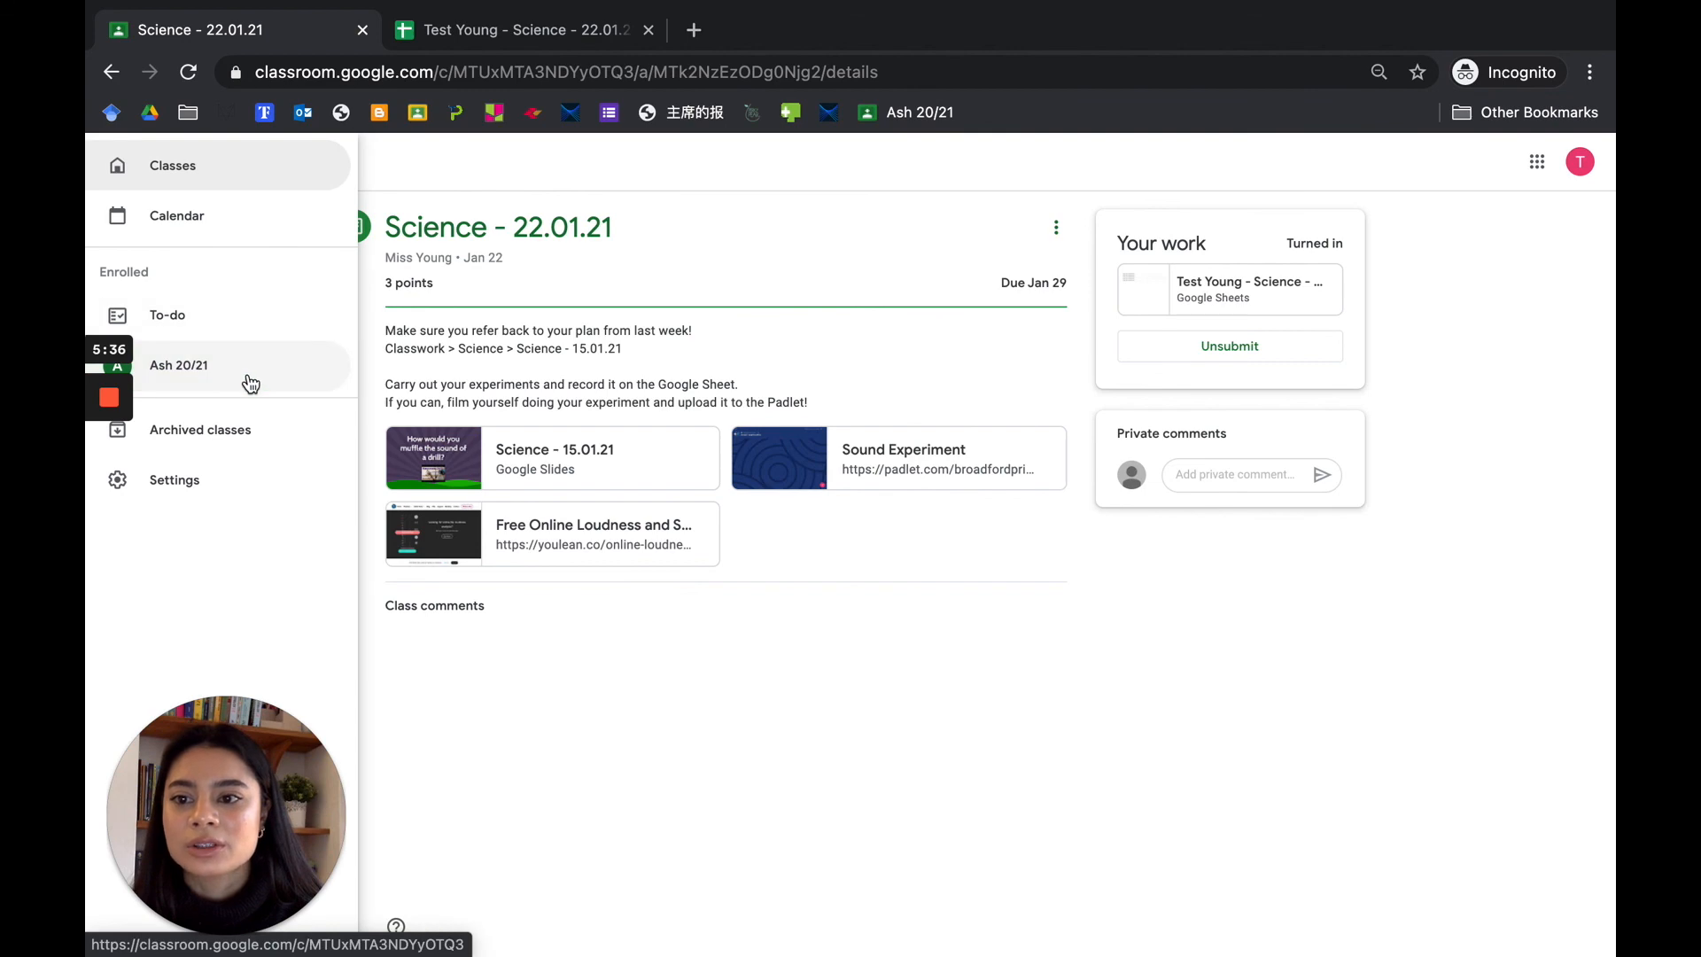
left_click(179, 365)
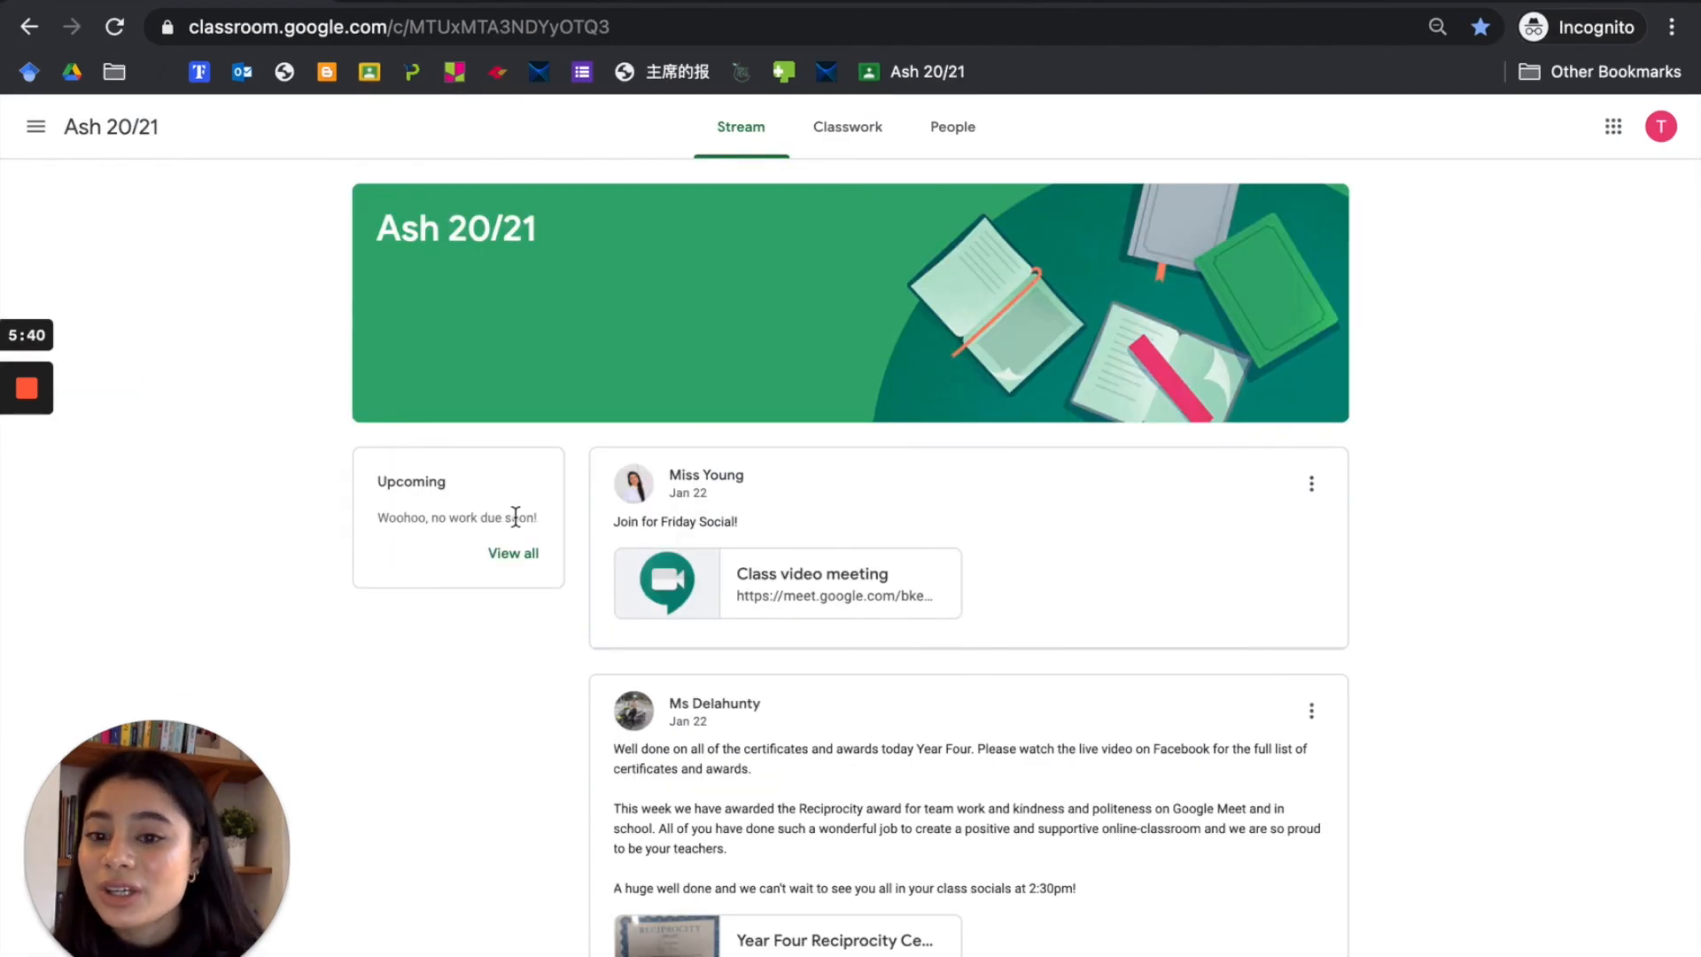
mouse_move(550, 530)
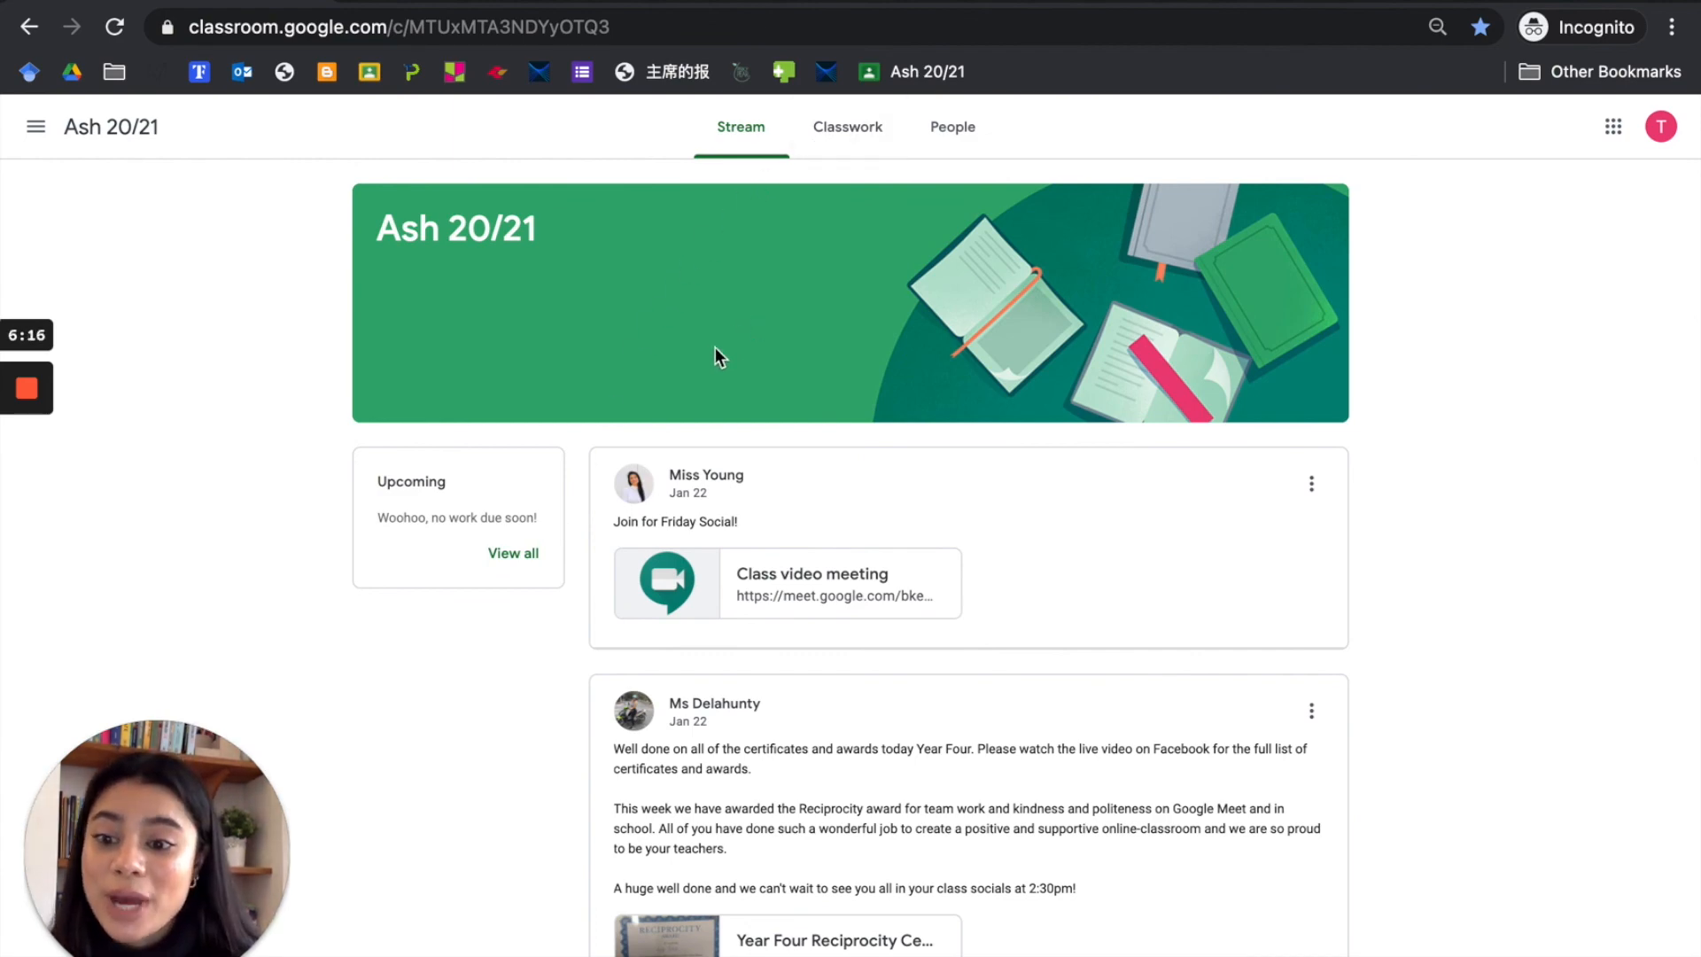
left_click(512, 553)
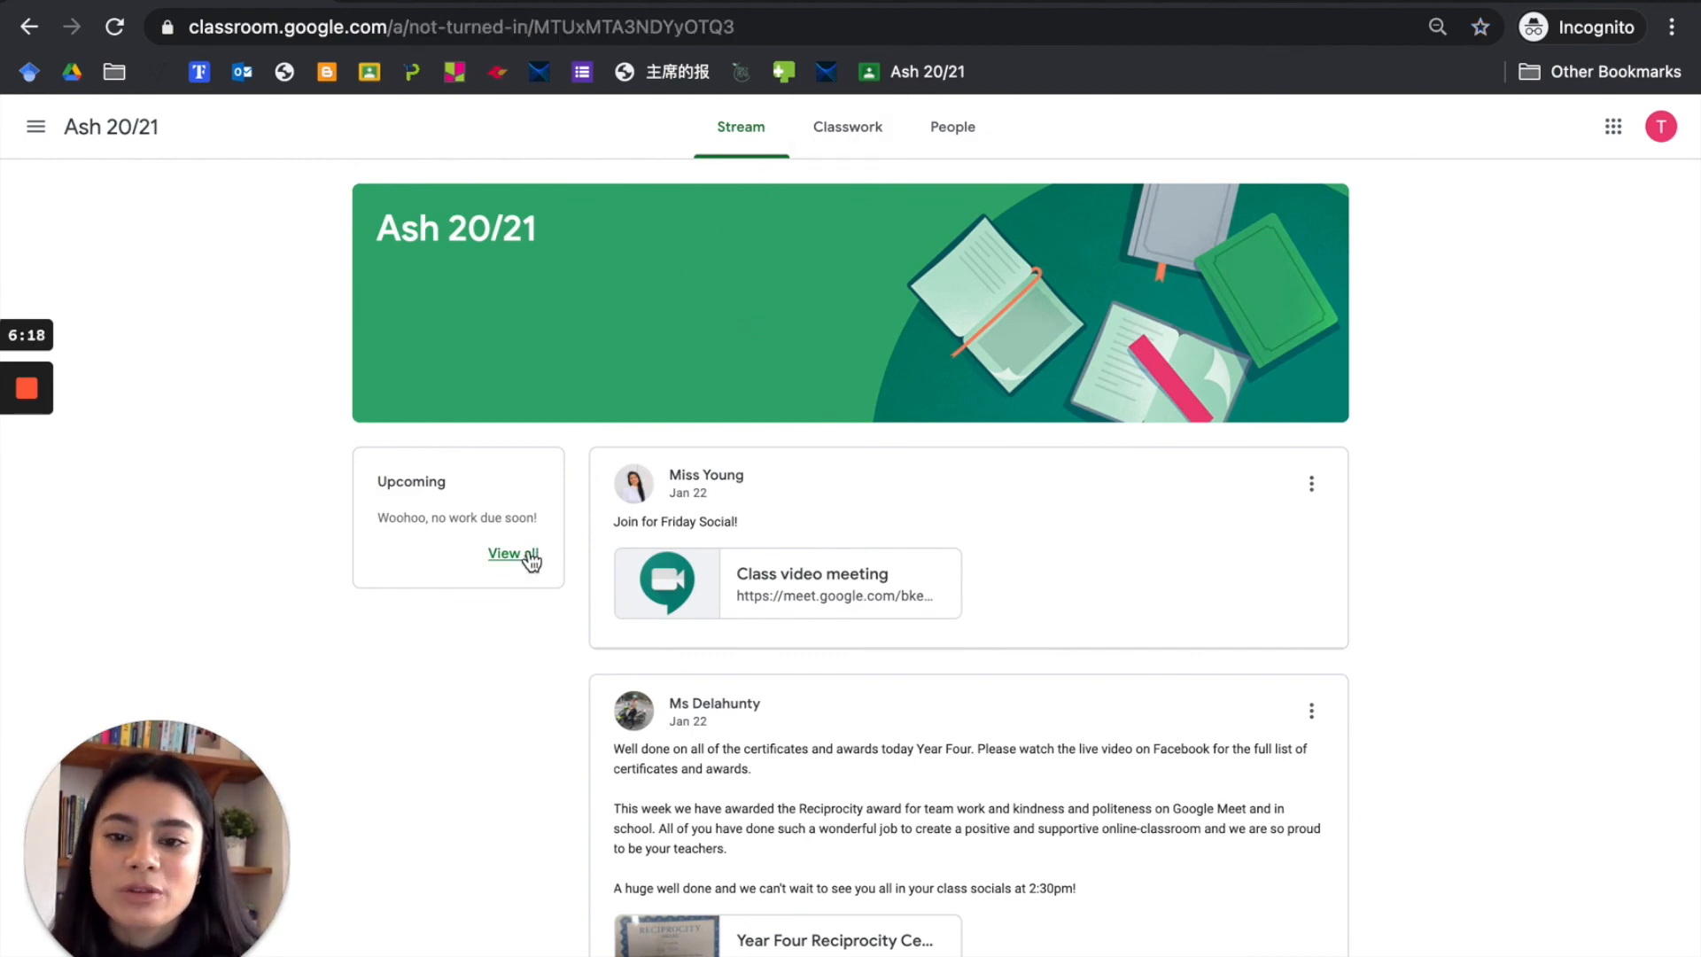
left_click(503, 552)
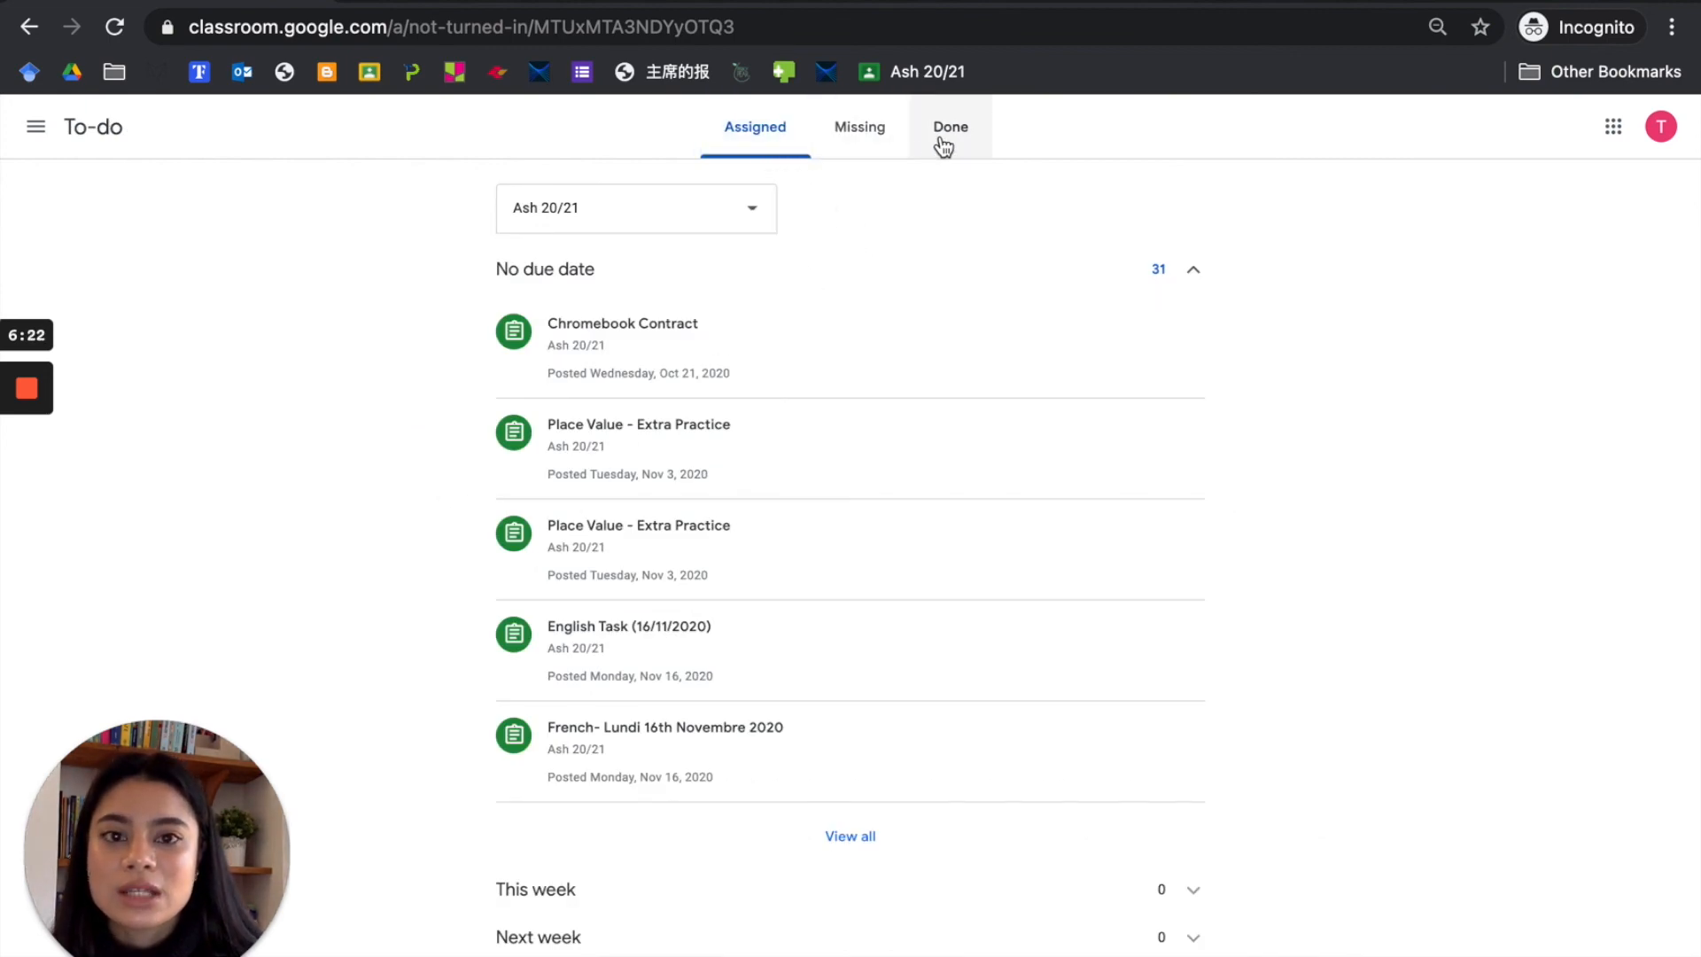
left_click(949, 127)
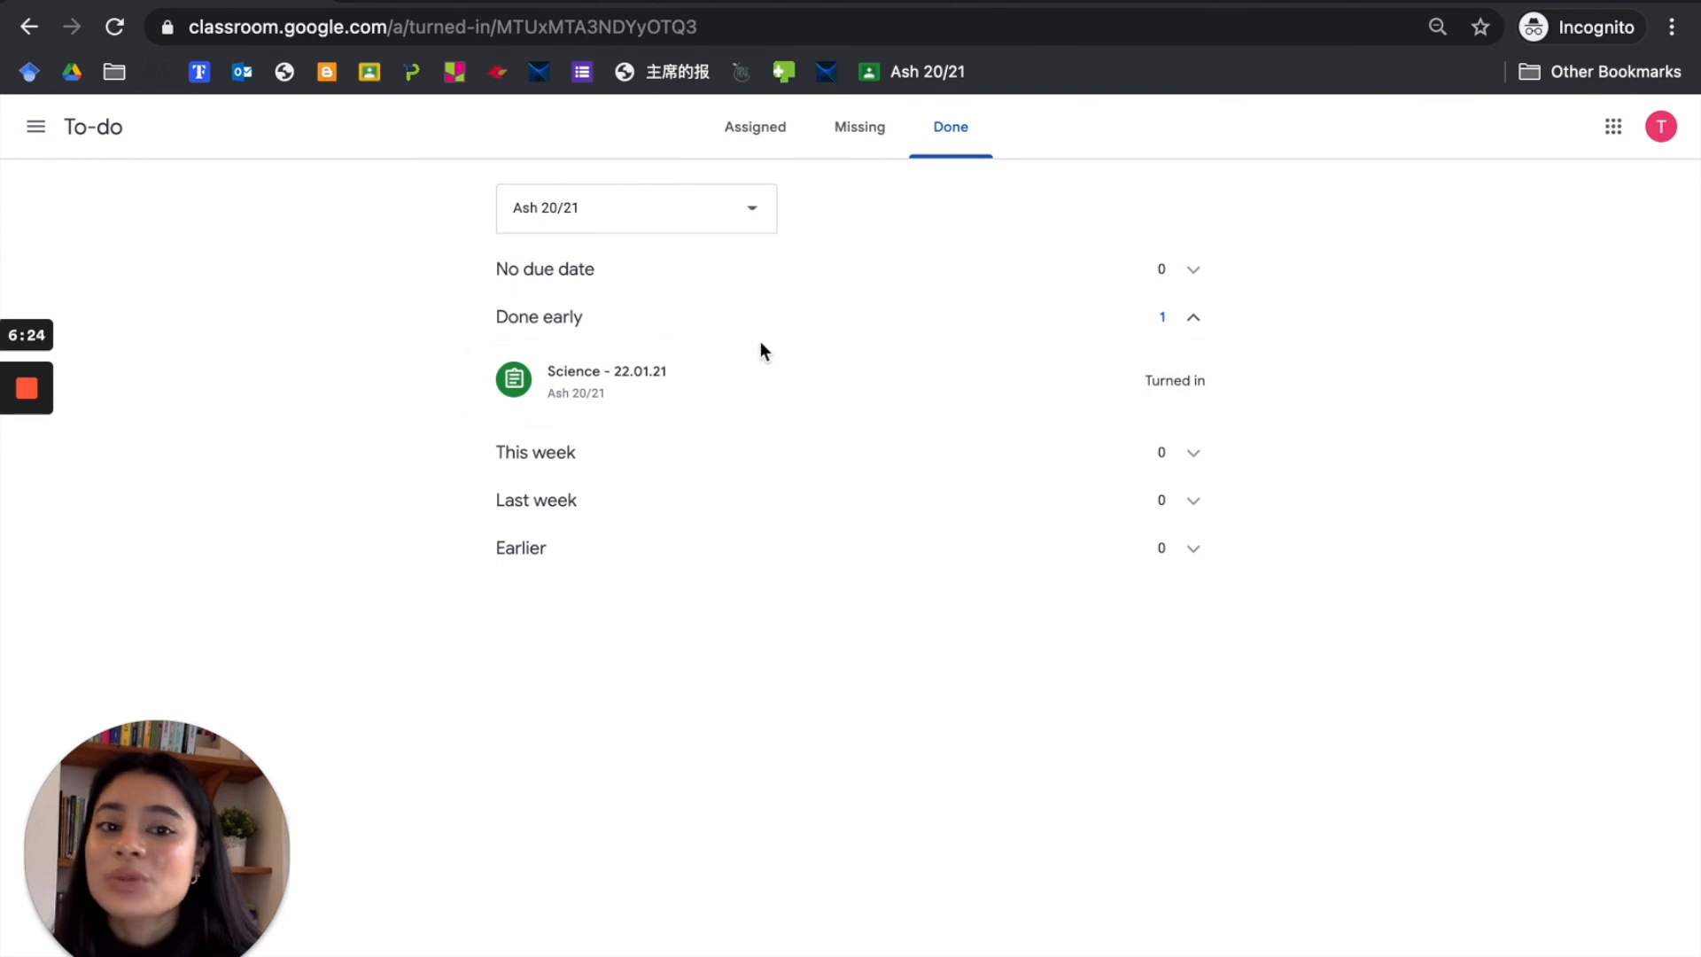